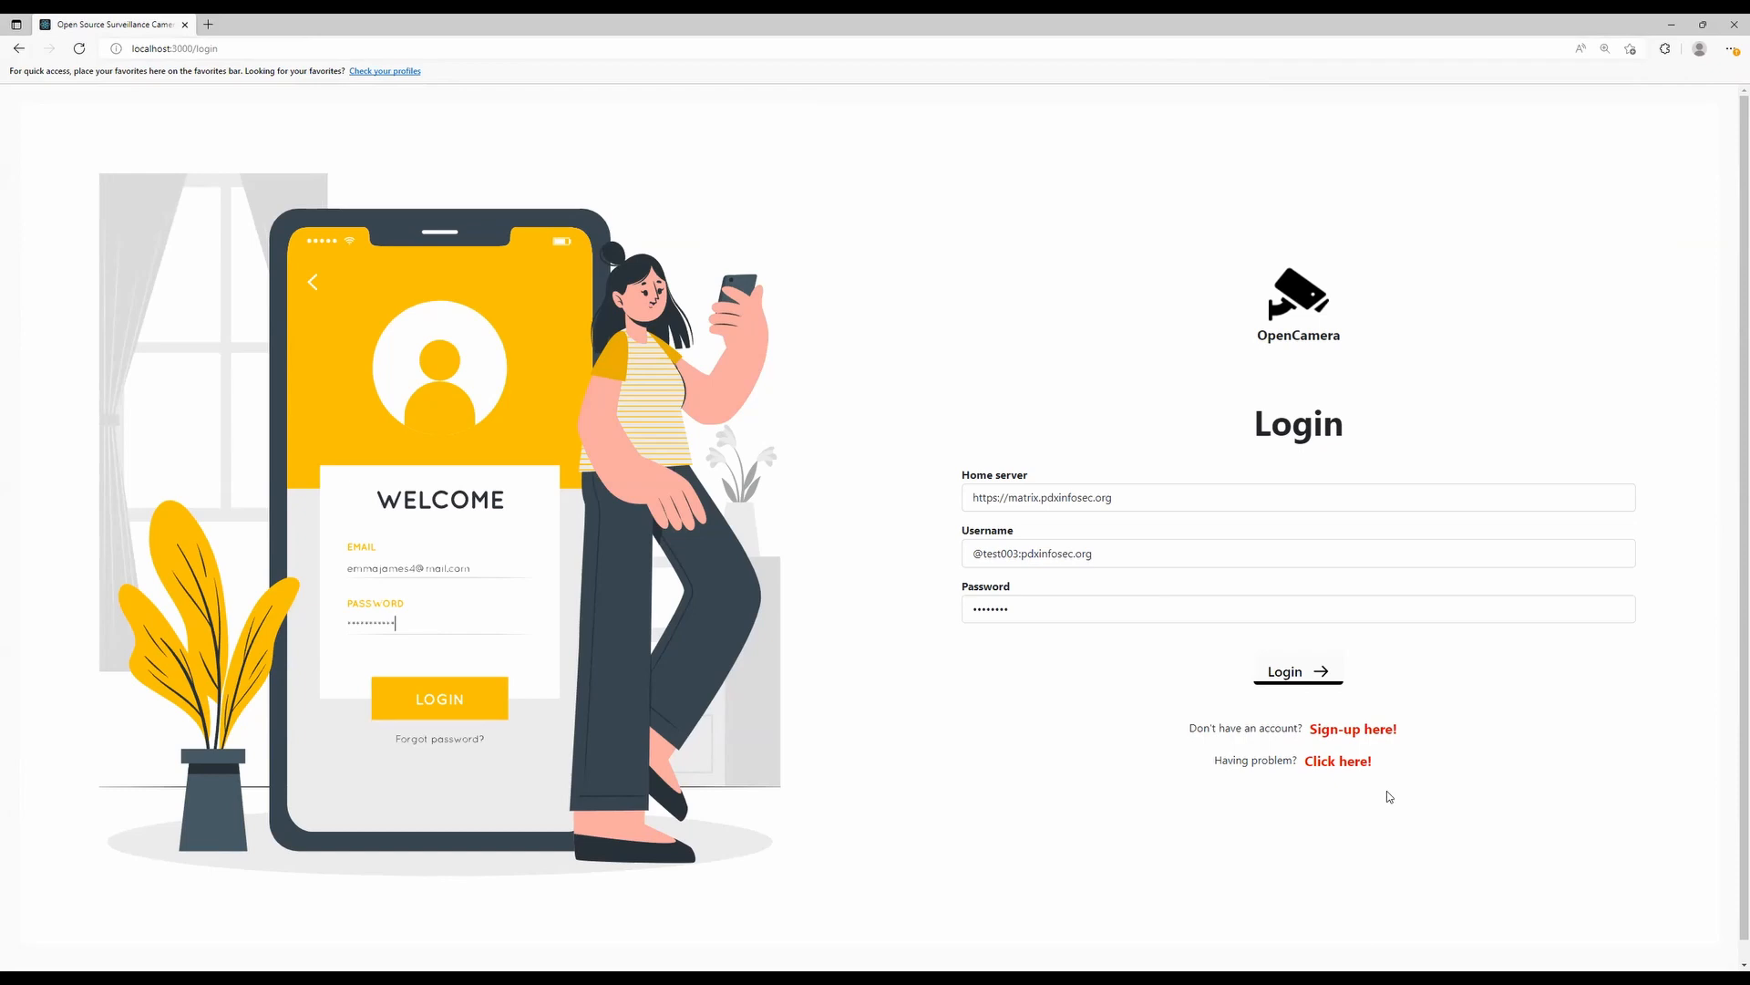
mouse_move(1302, 678)
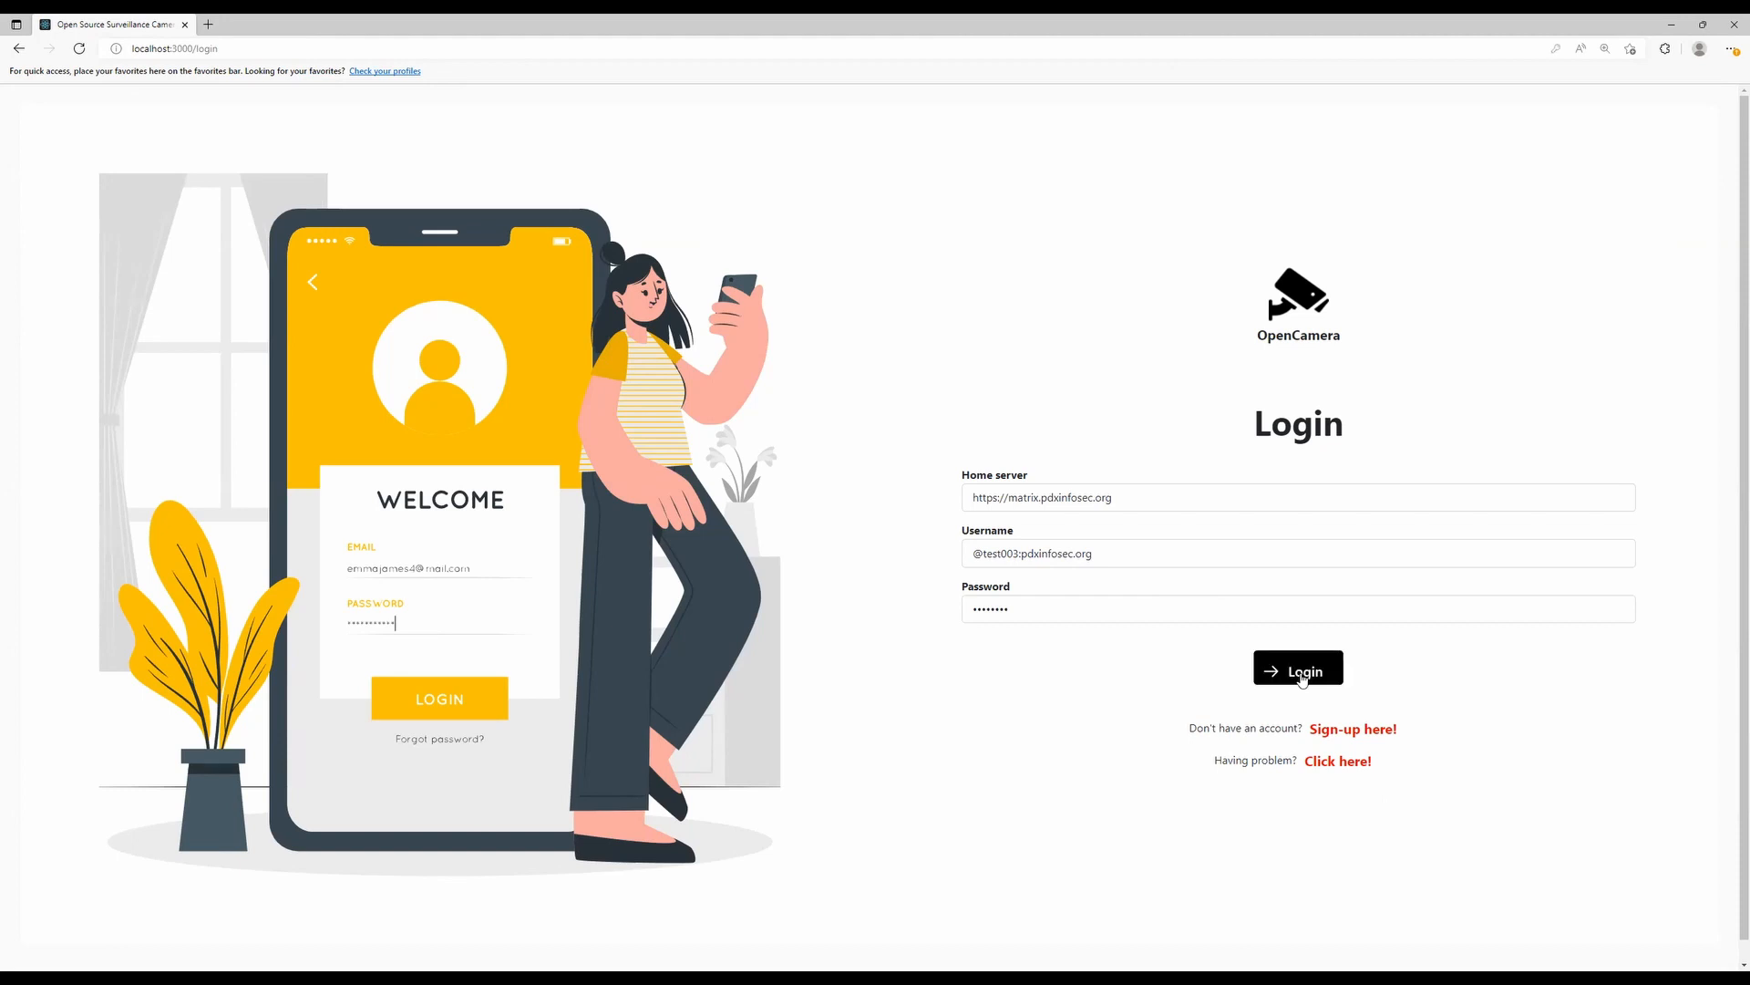
Sign in to OpenCamera with the entered home server, username and password.
click(1298, 667)
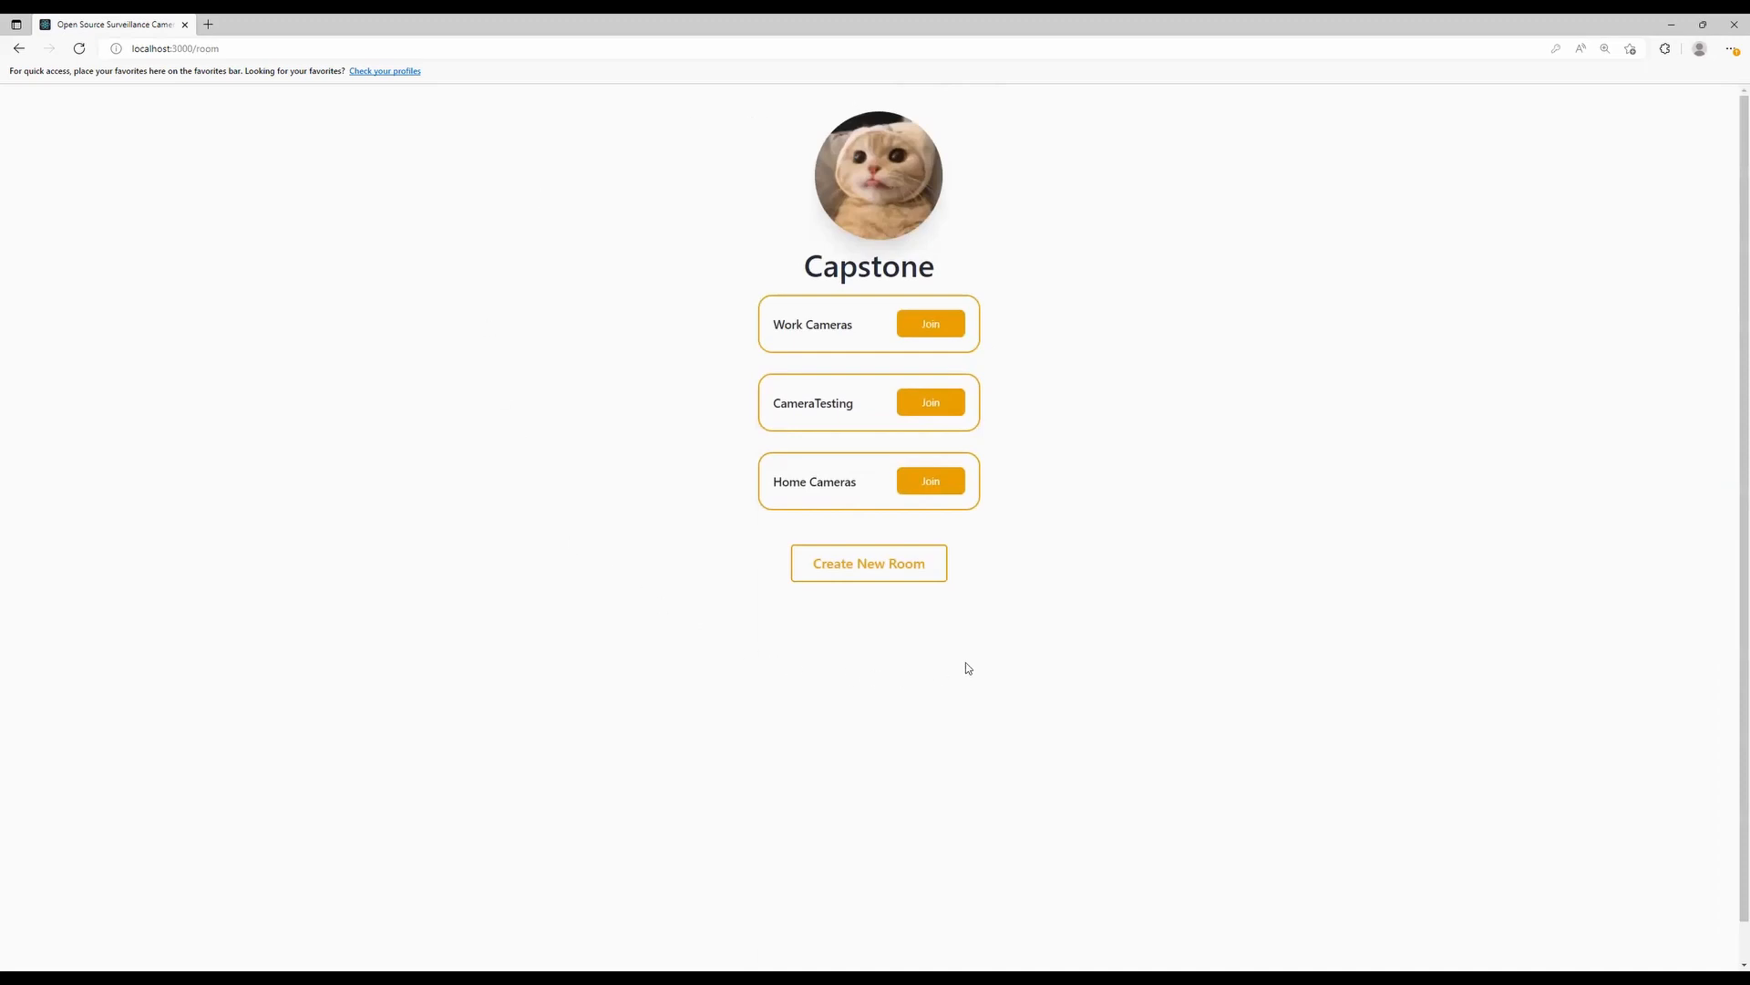
mouse_move(1081, 124)
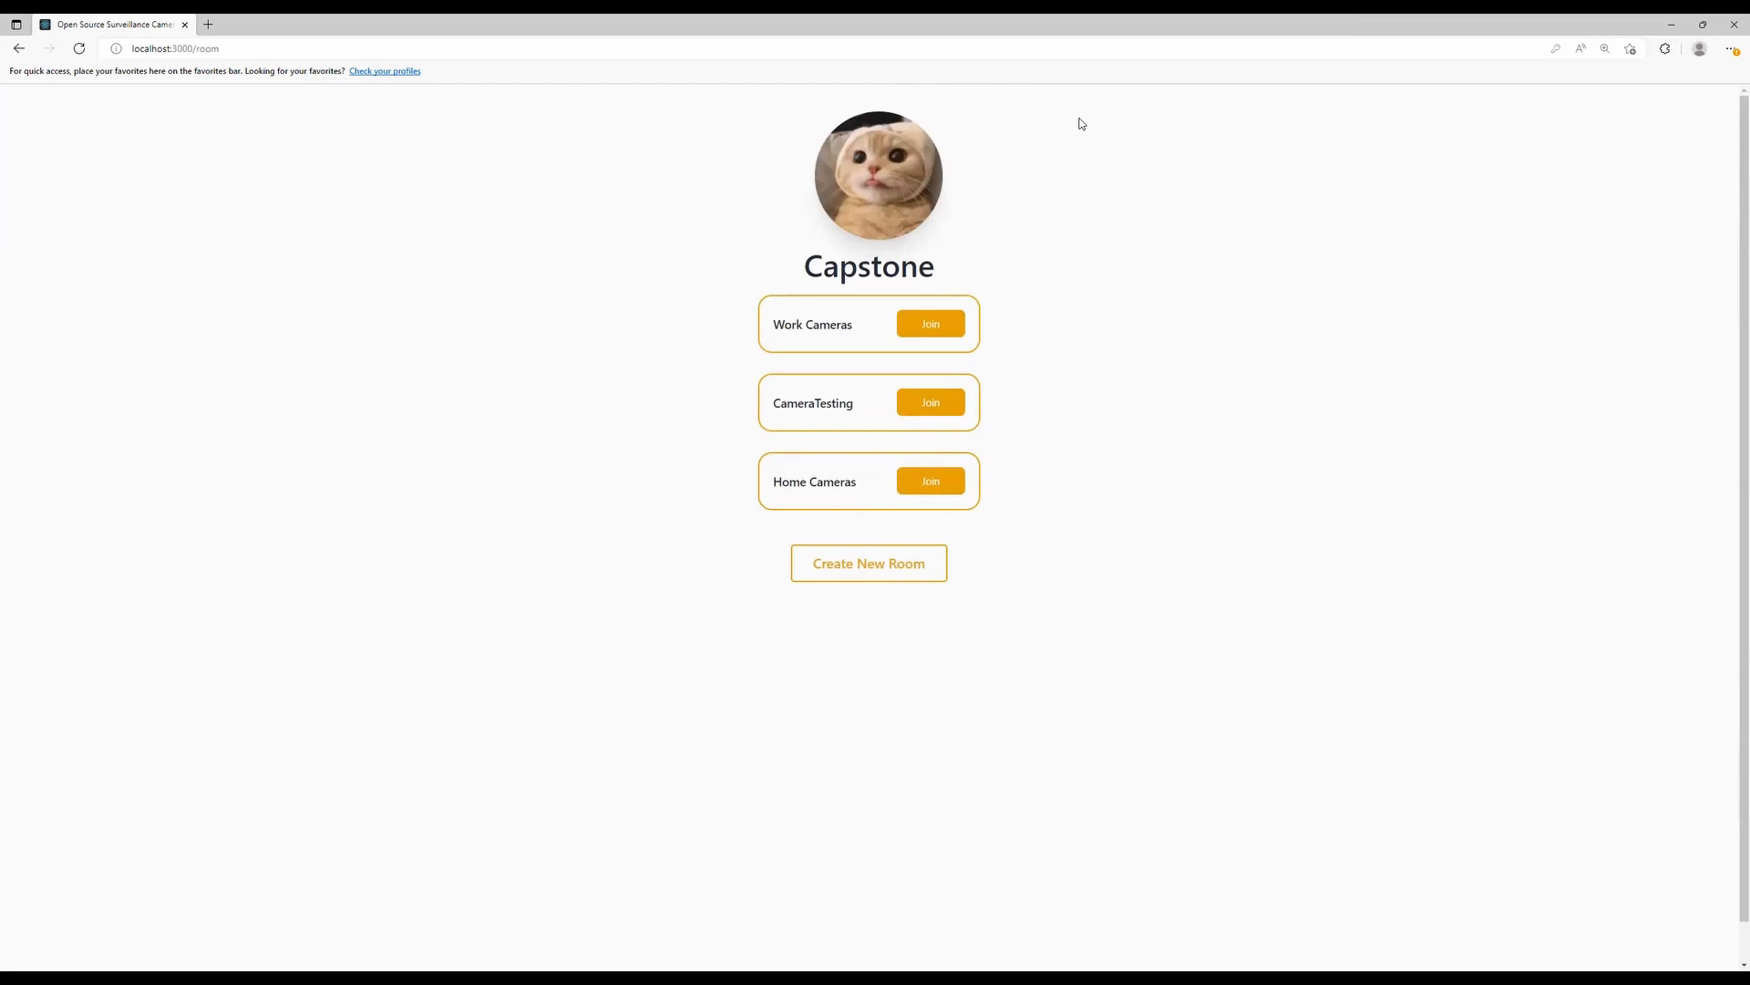
mouse_move(1076, 127)
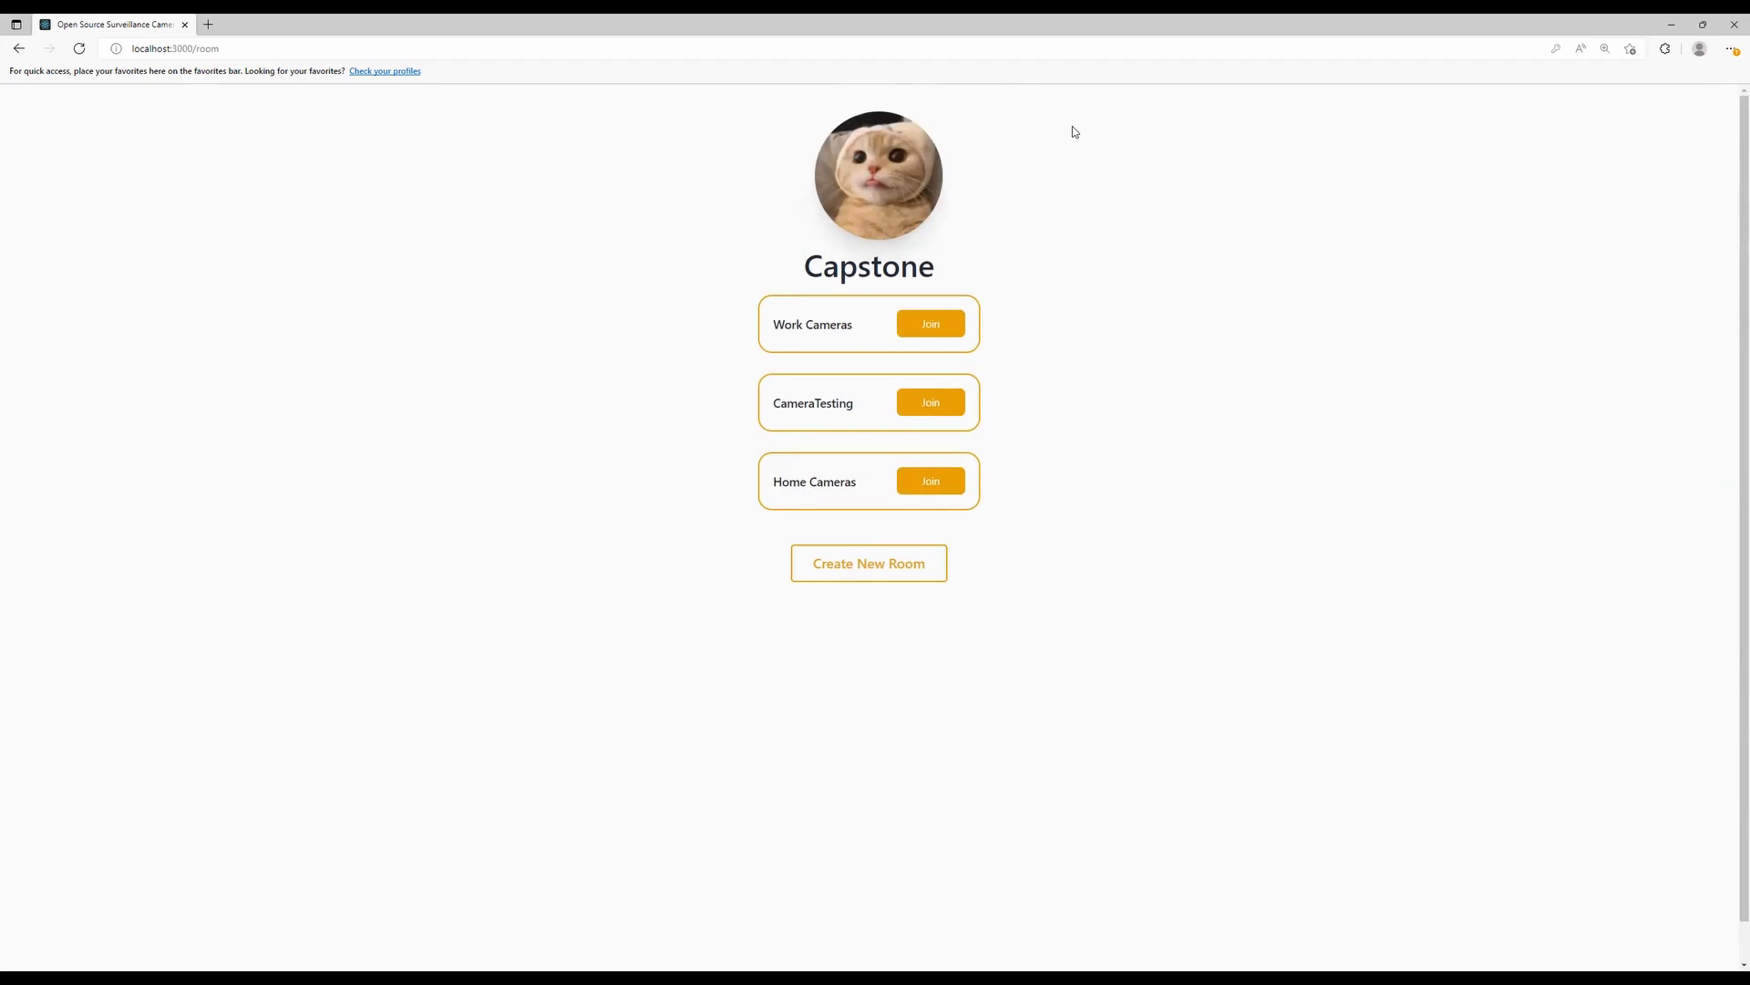
mouse_move(1075, 124)
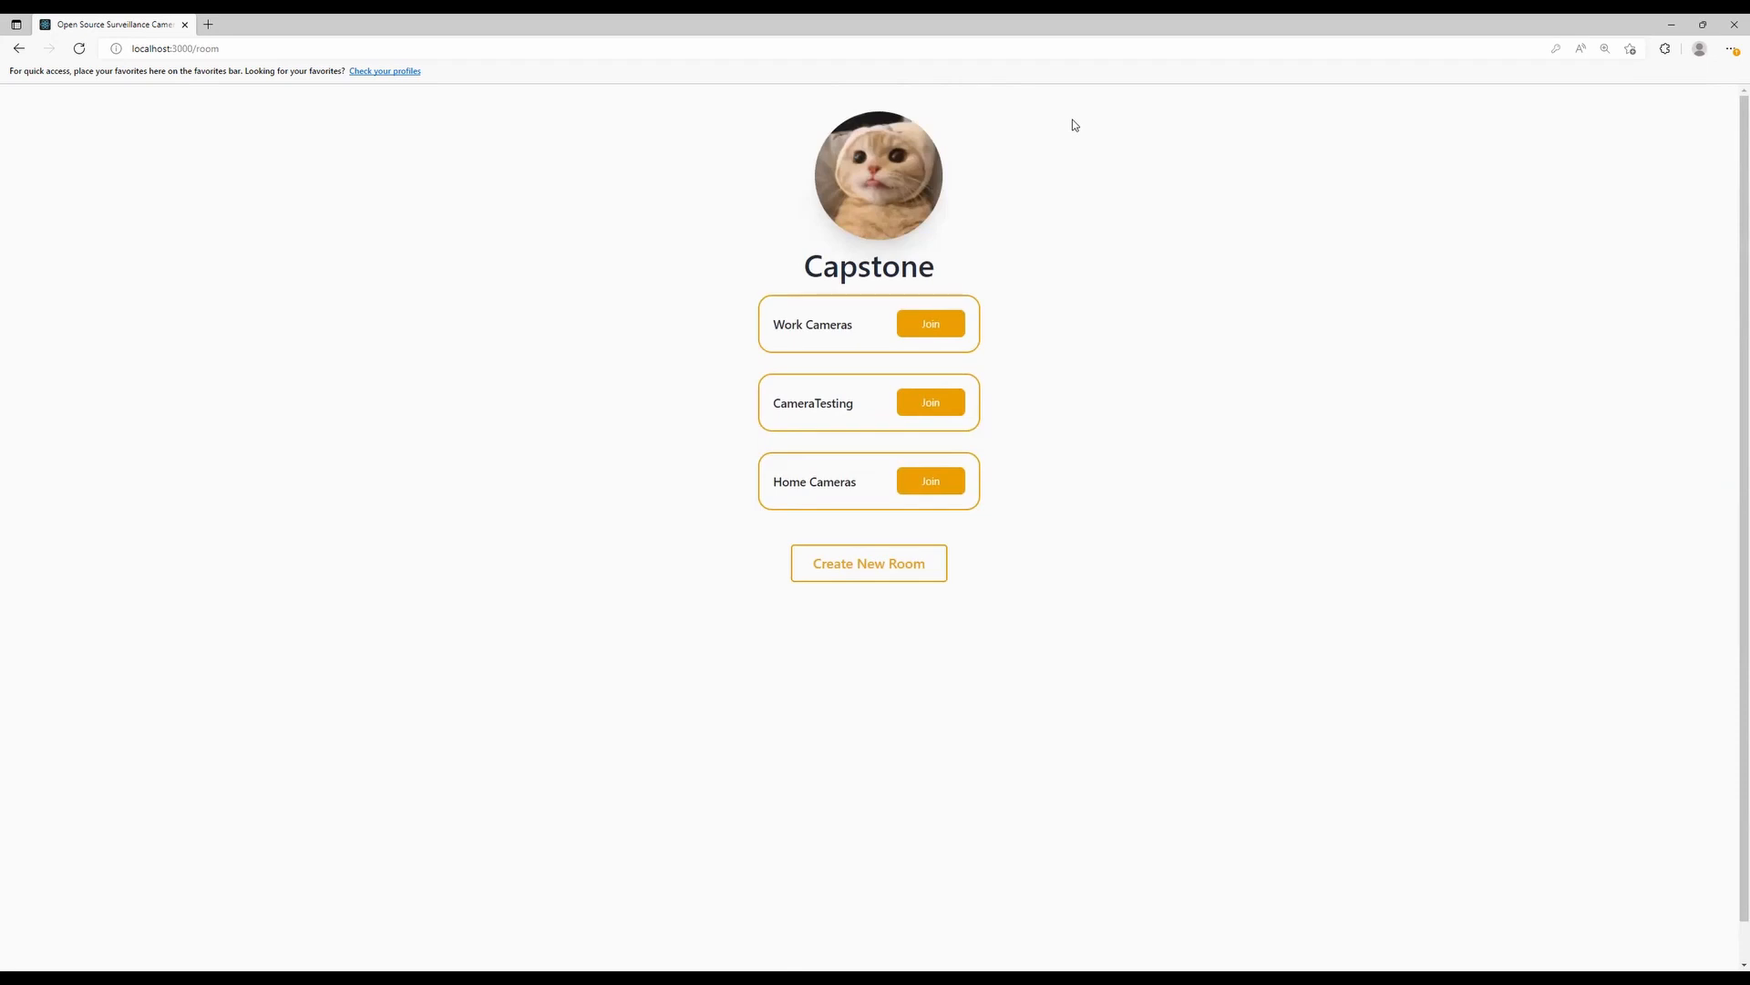
mouse_move(1103, 82)
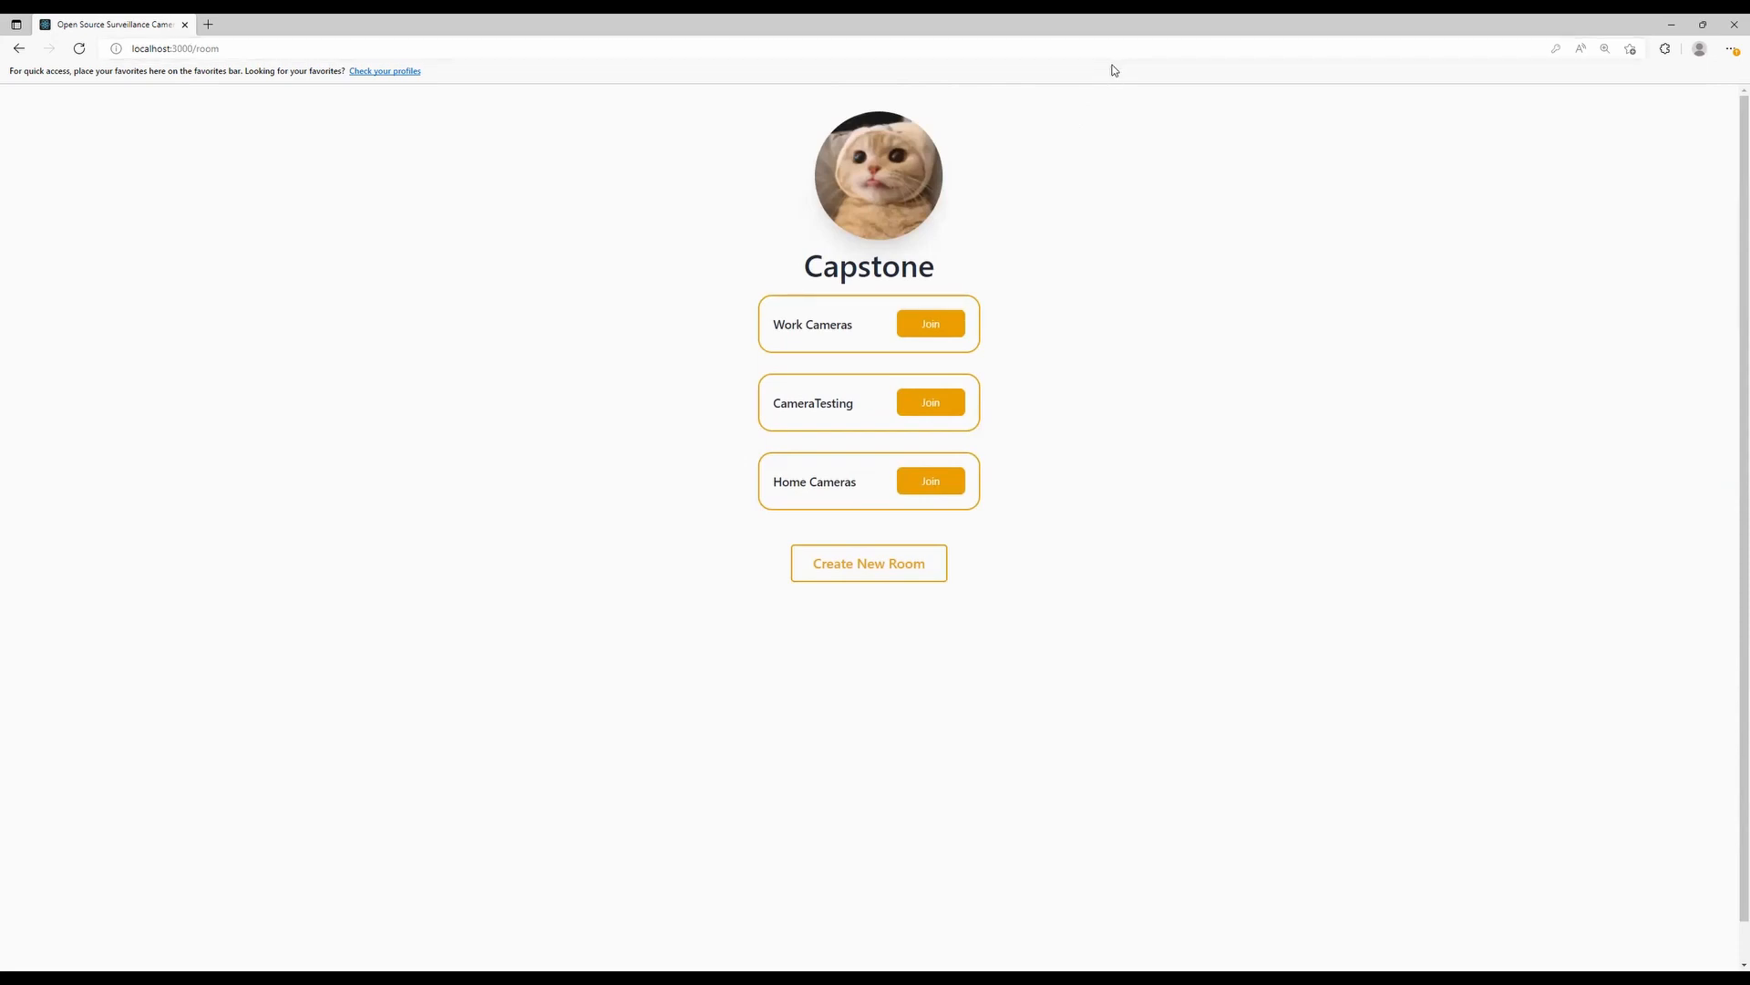
mouse_move(1131, 127)
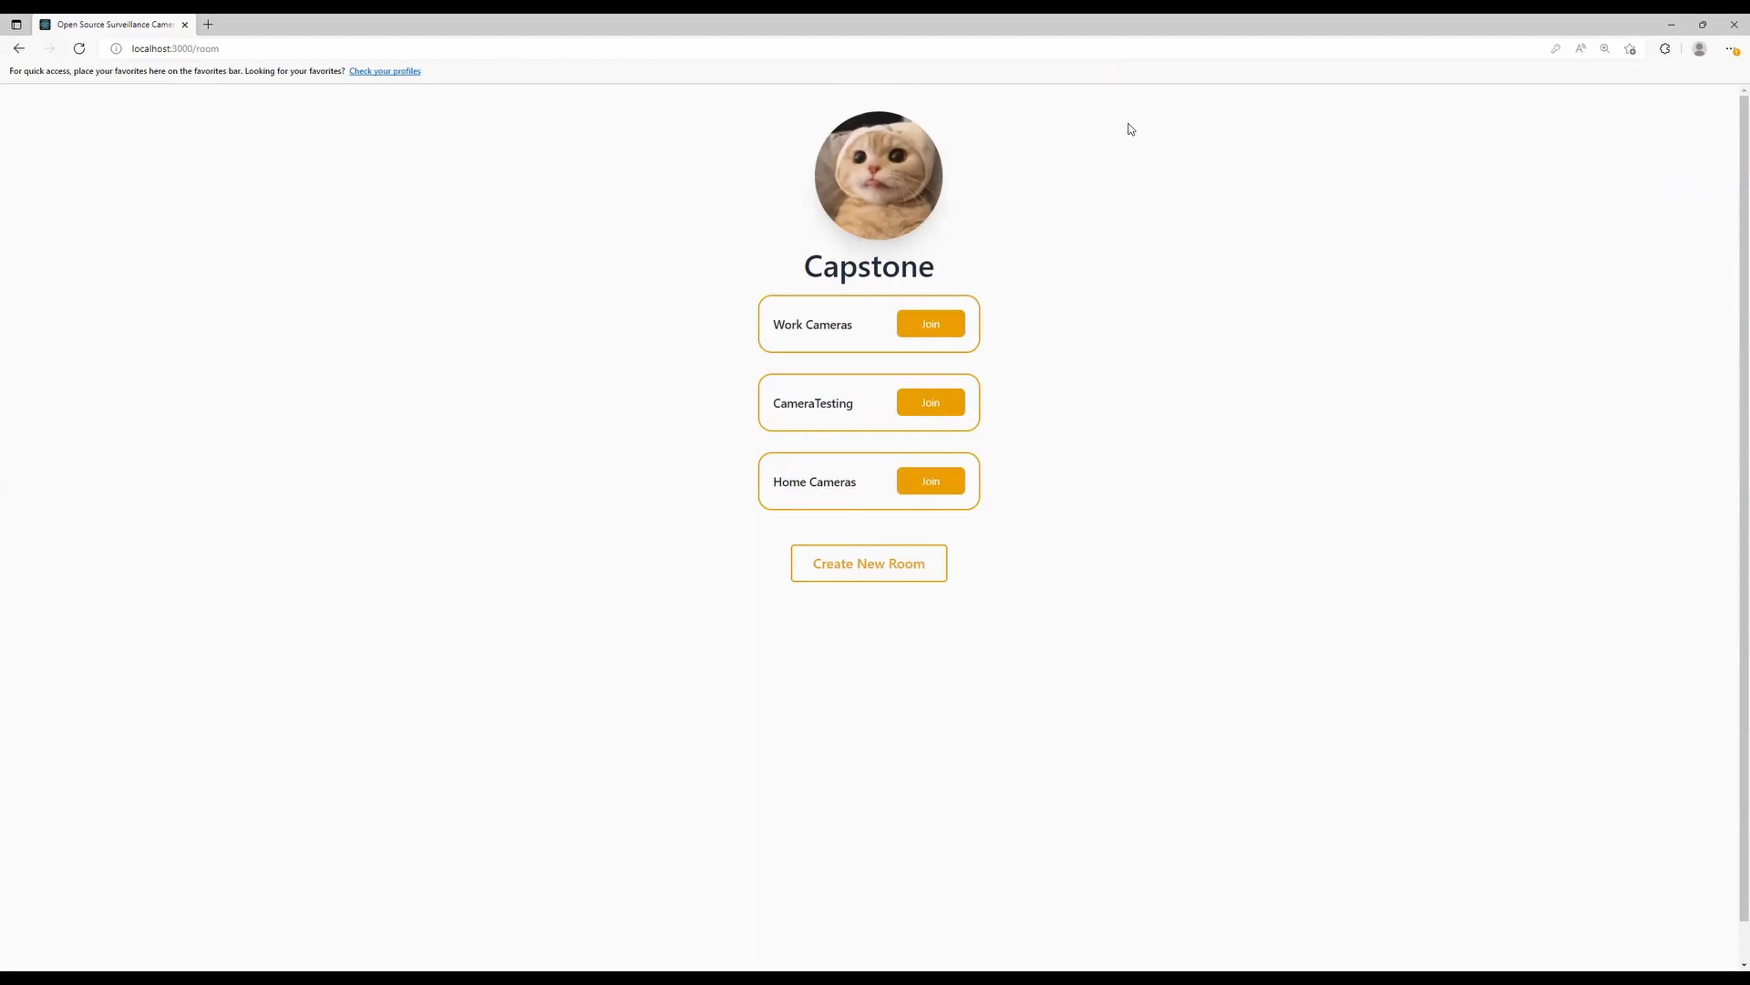
mouse_move(1159, 122)
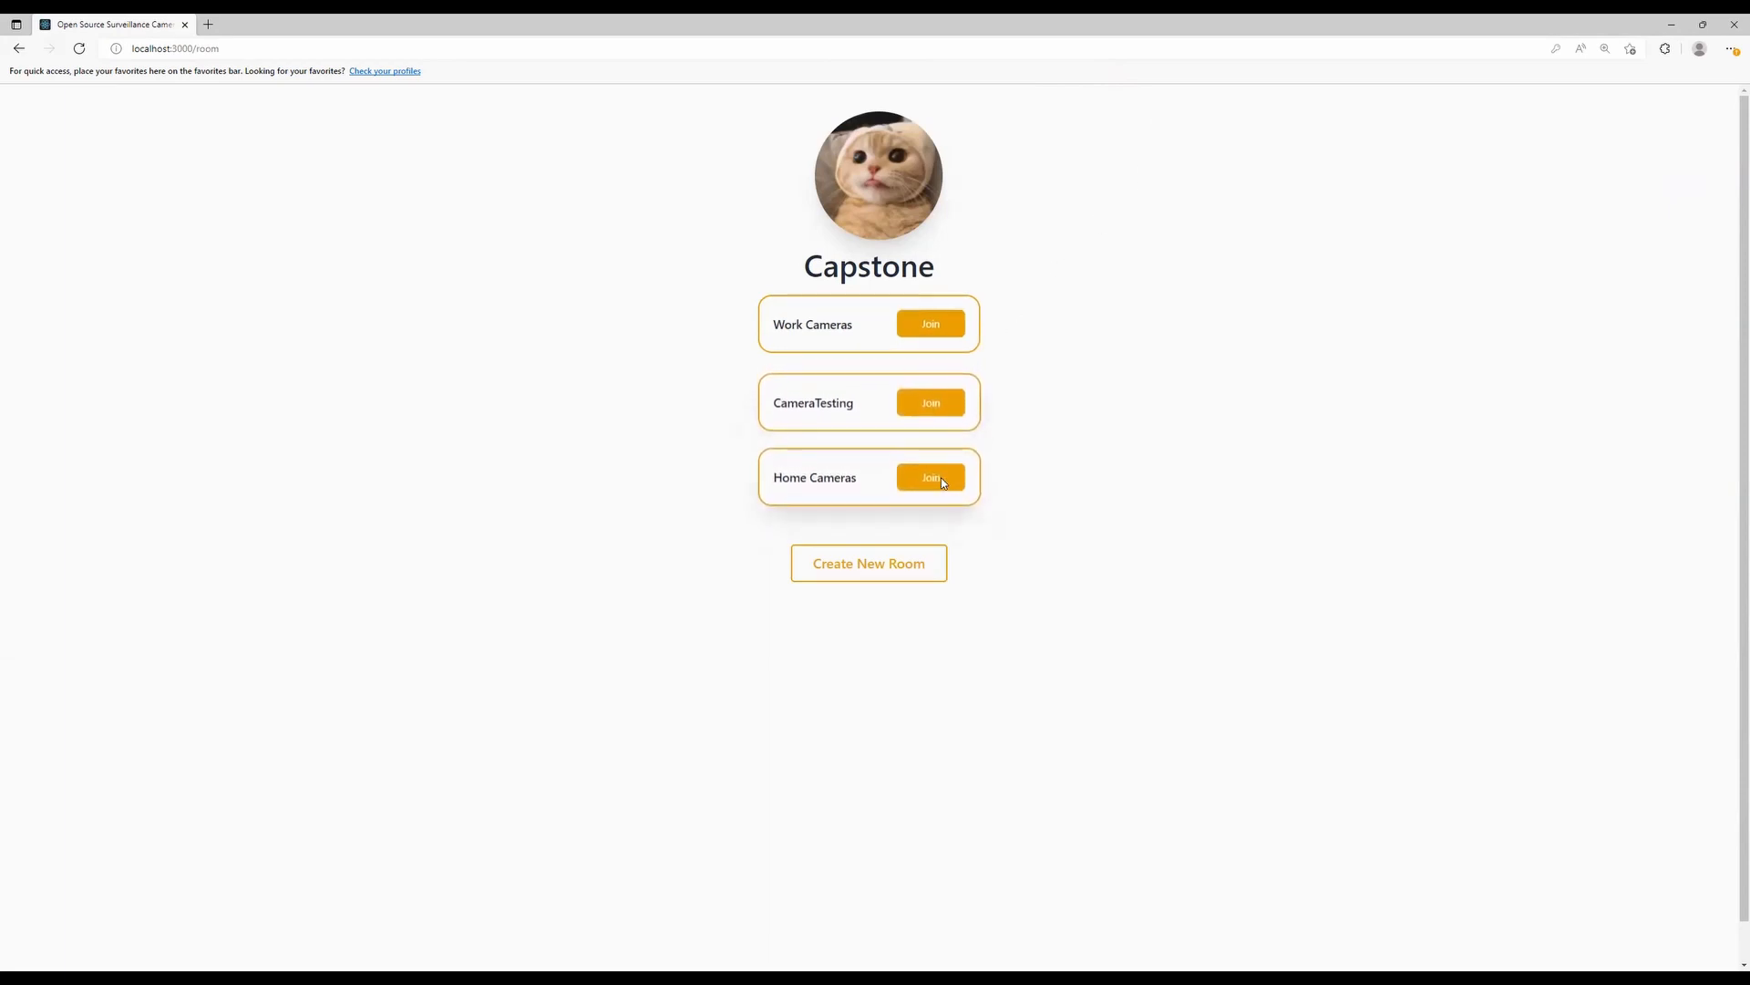
Join the Home Cameras room from the Capstone rooms list.
click(930, 478)
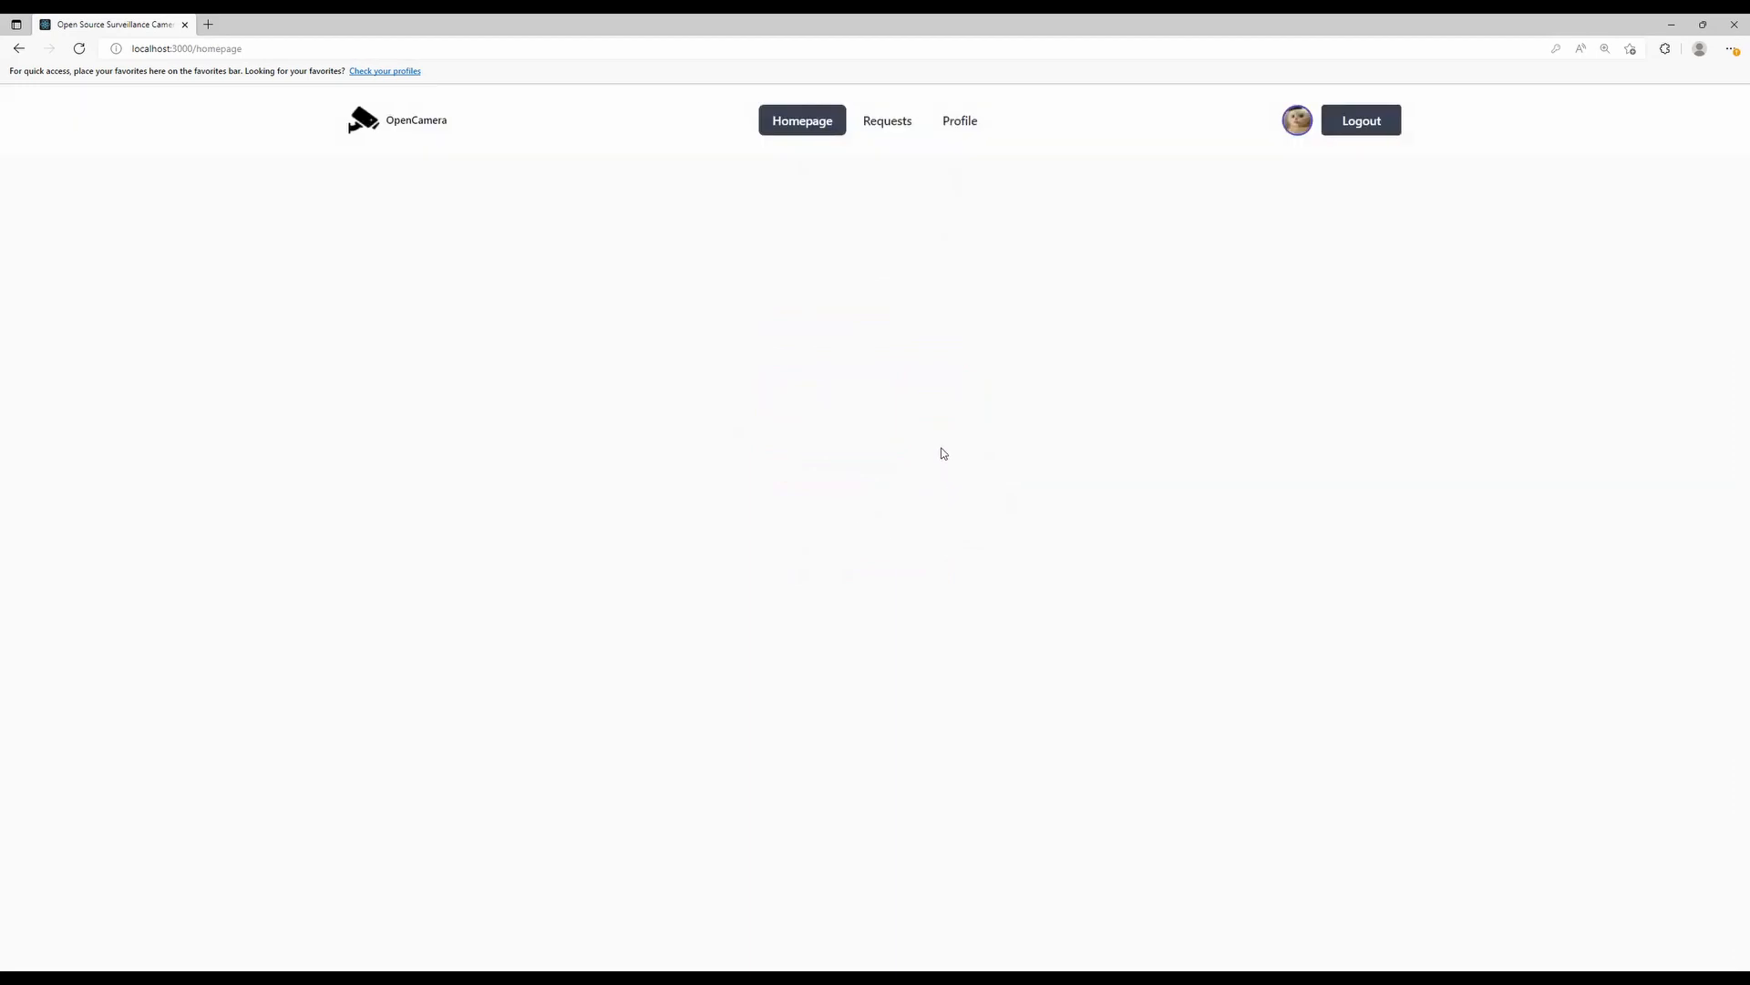
mouse_move(1287, 173)
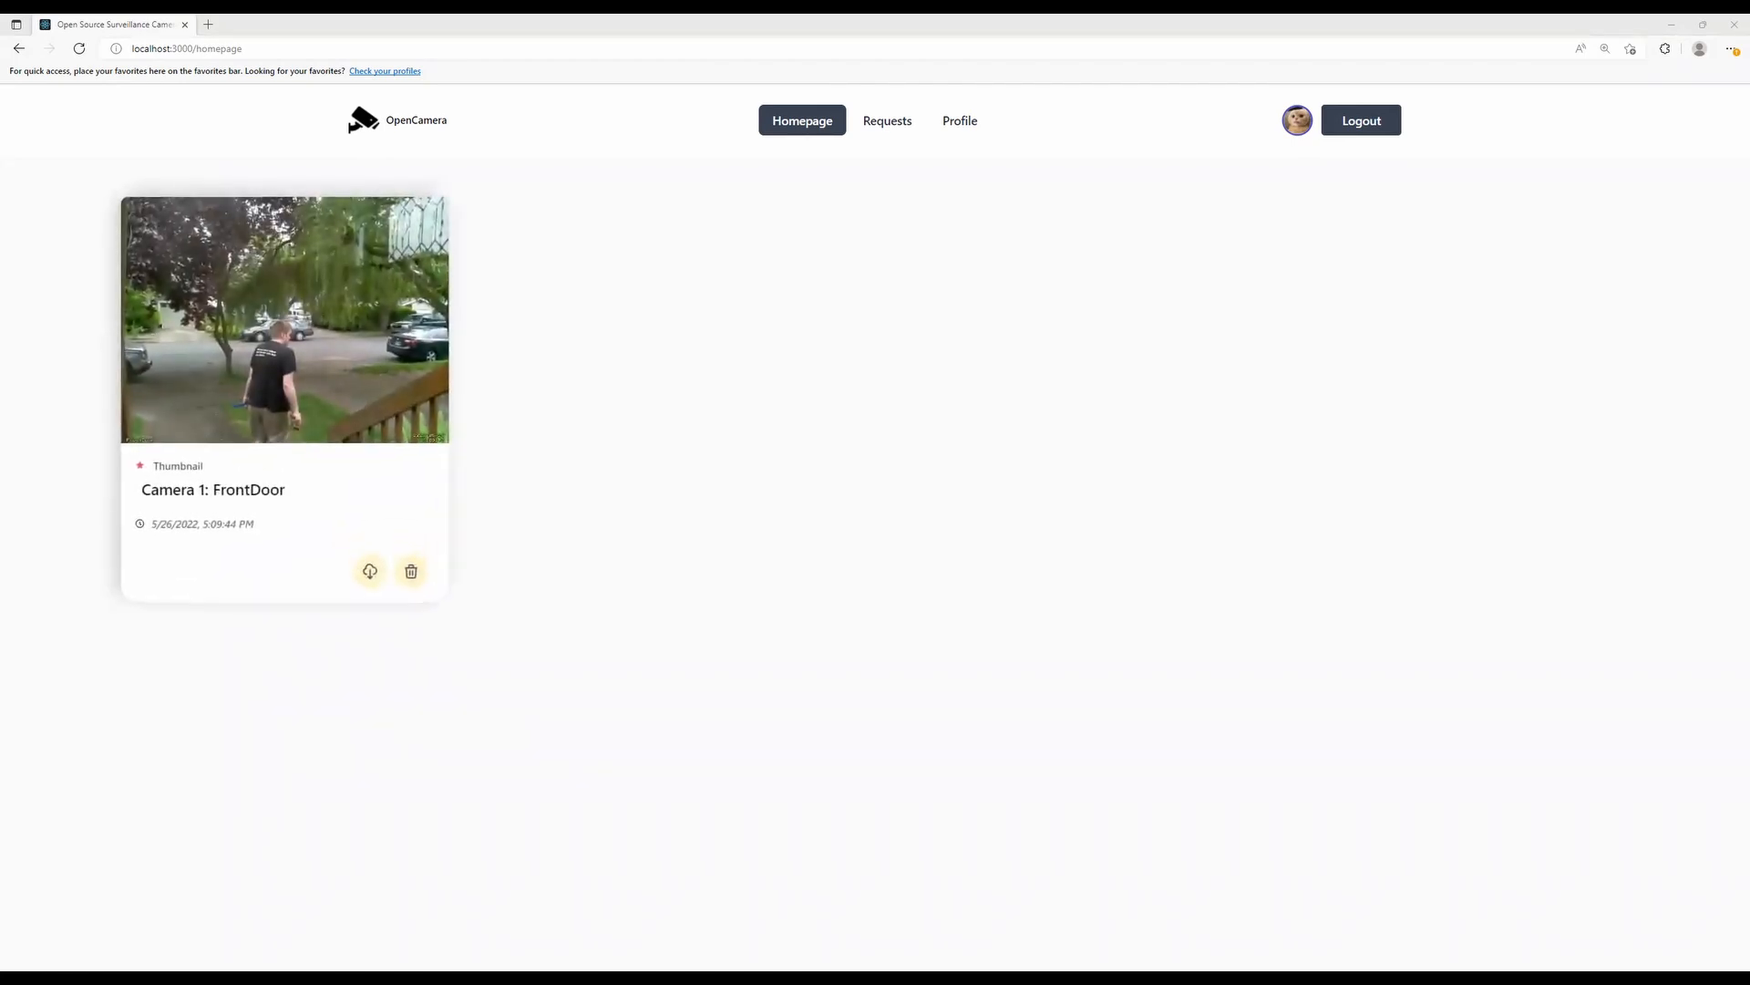
mouse_move(346, 370)
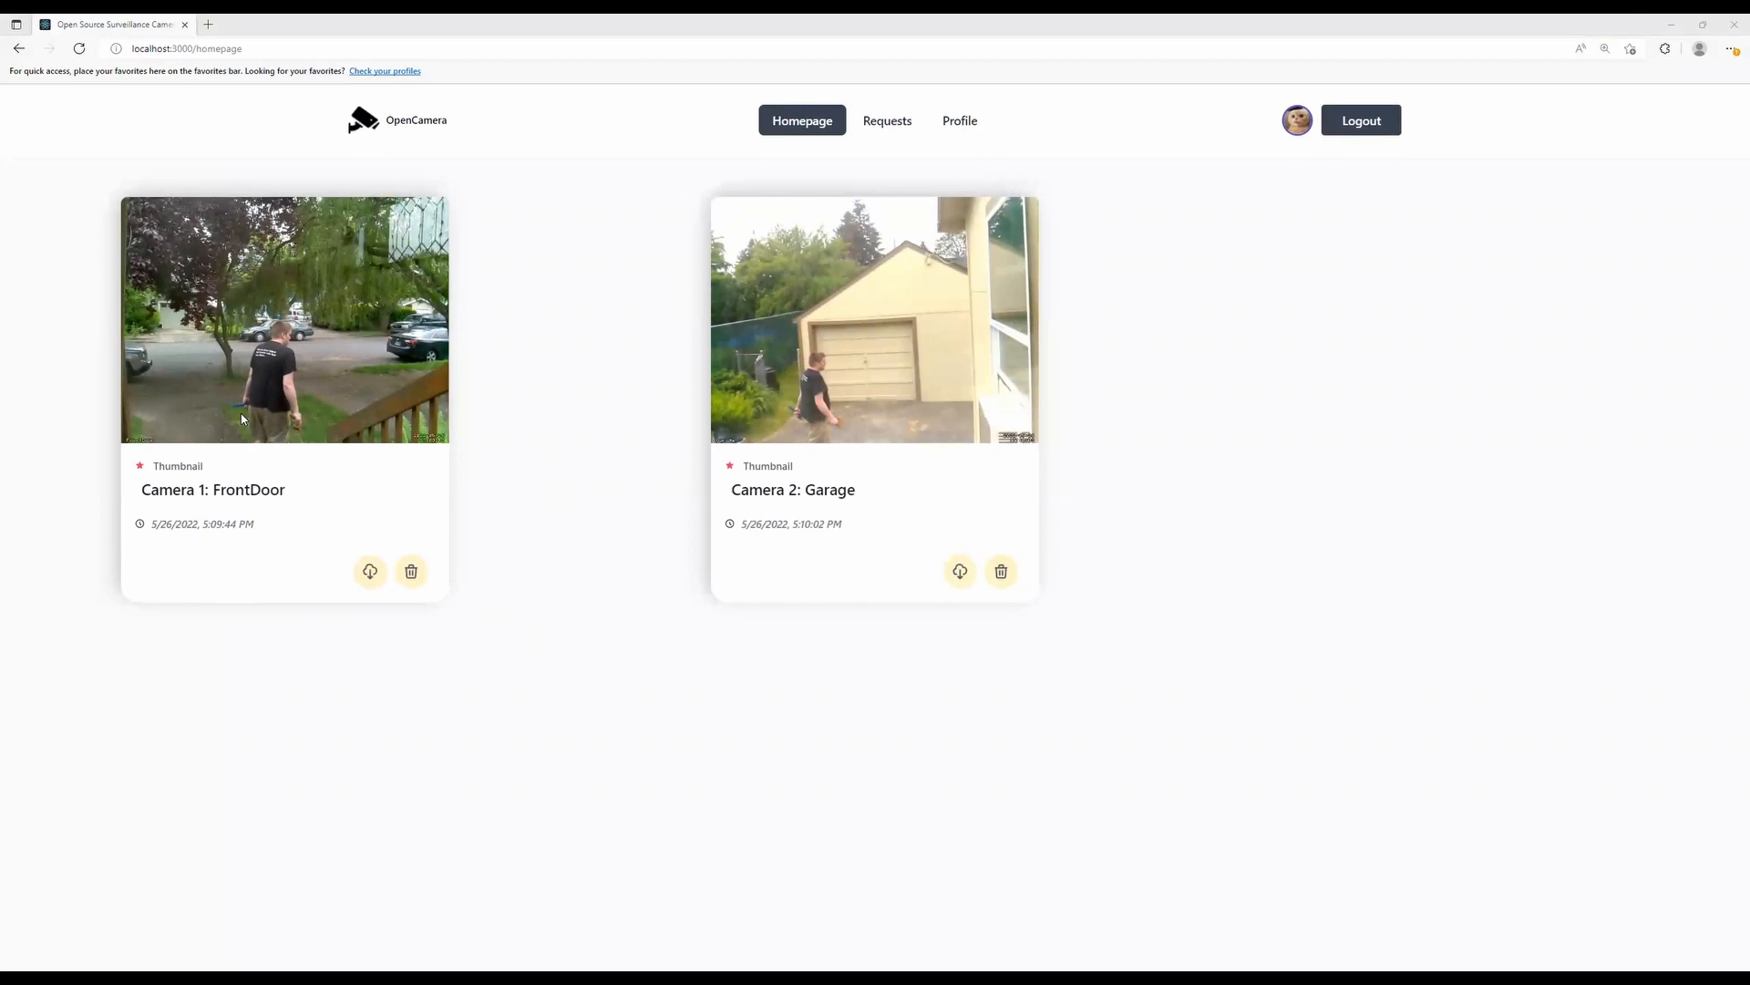
mouse_move(286, 257)
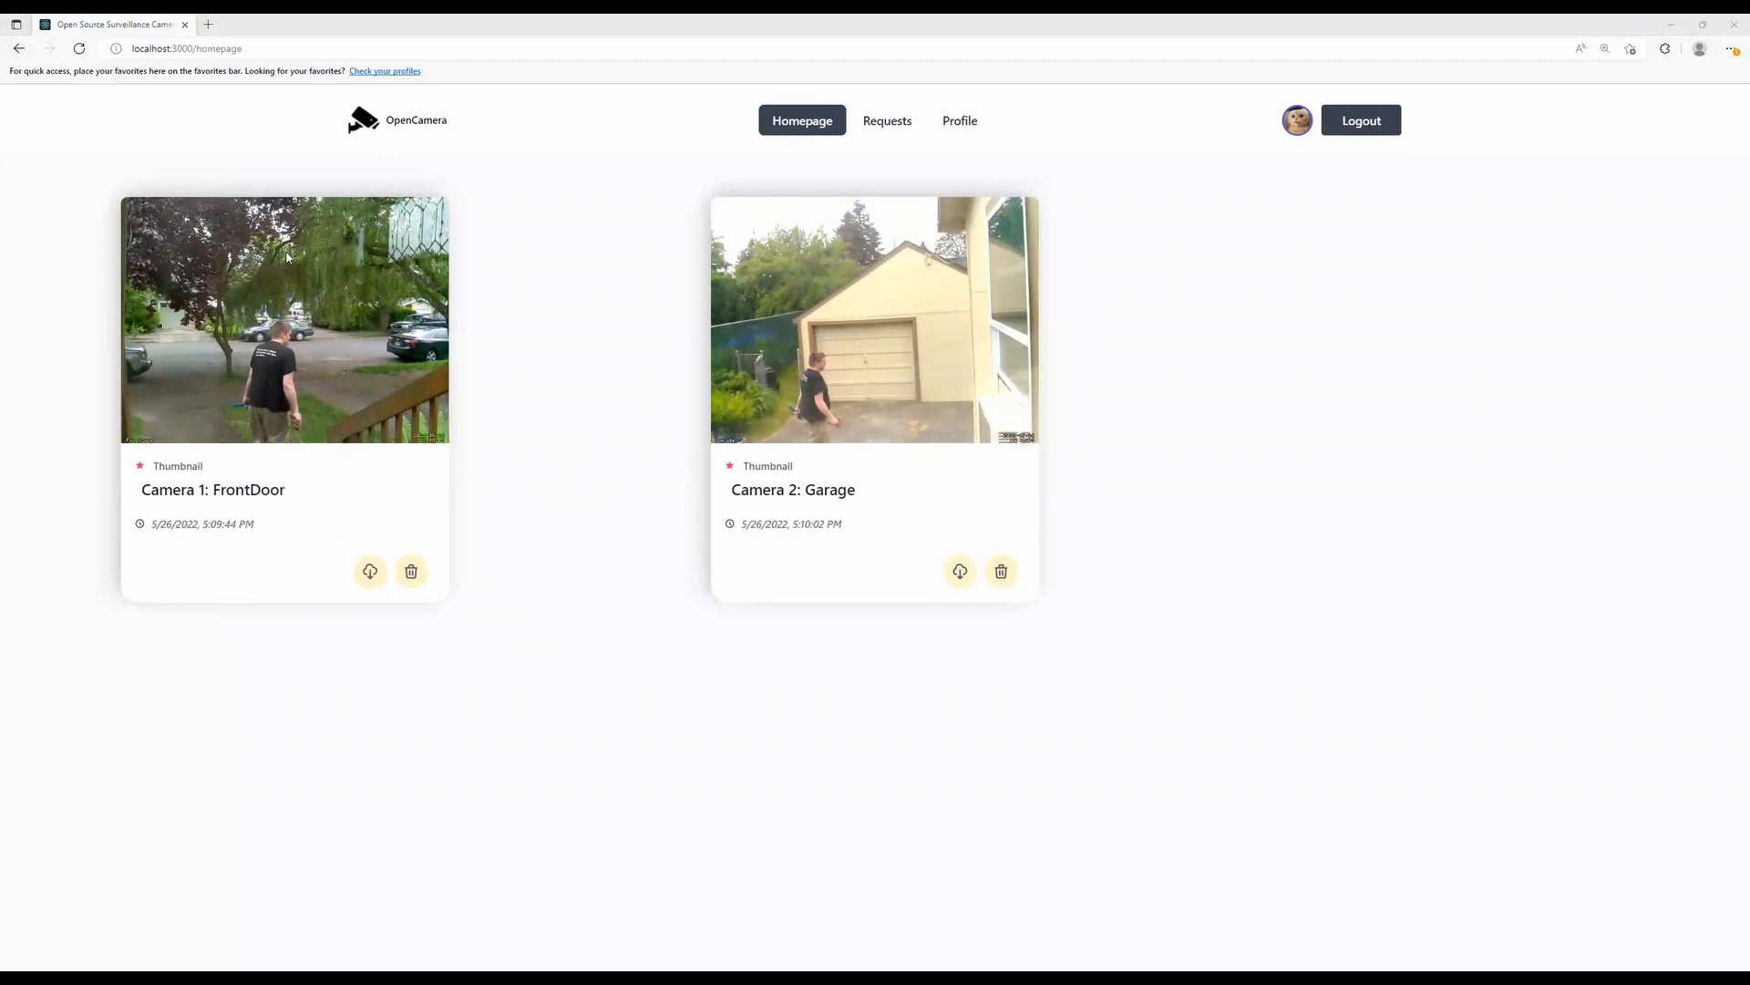
mouse_move(766, 441)
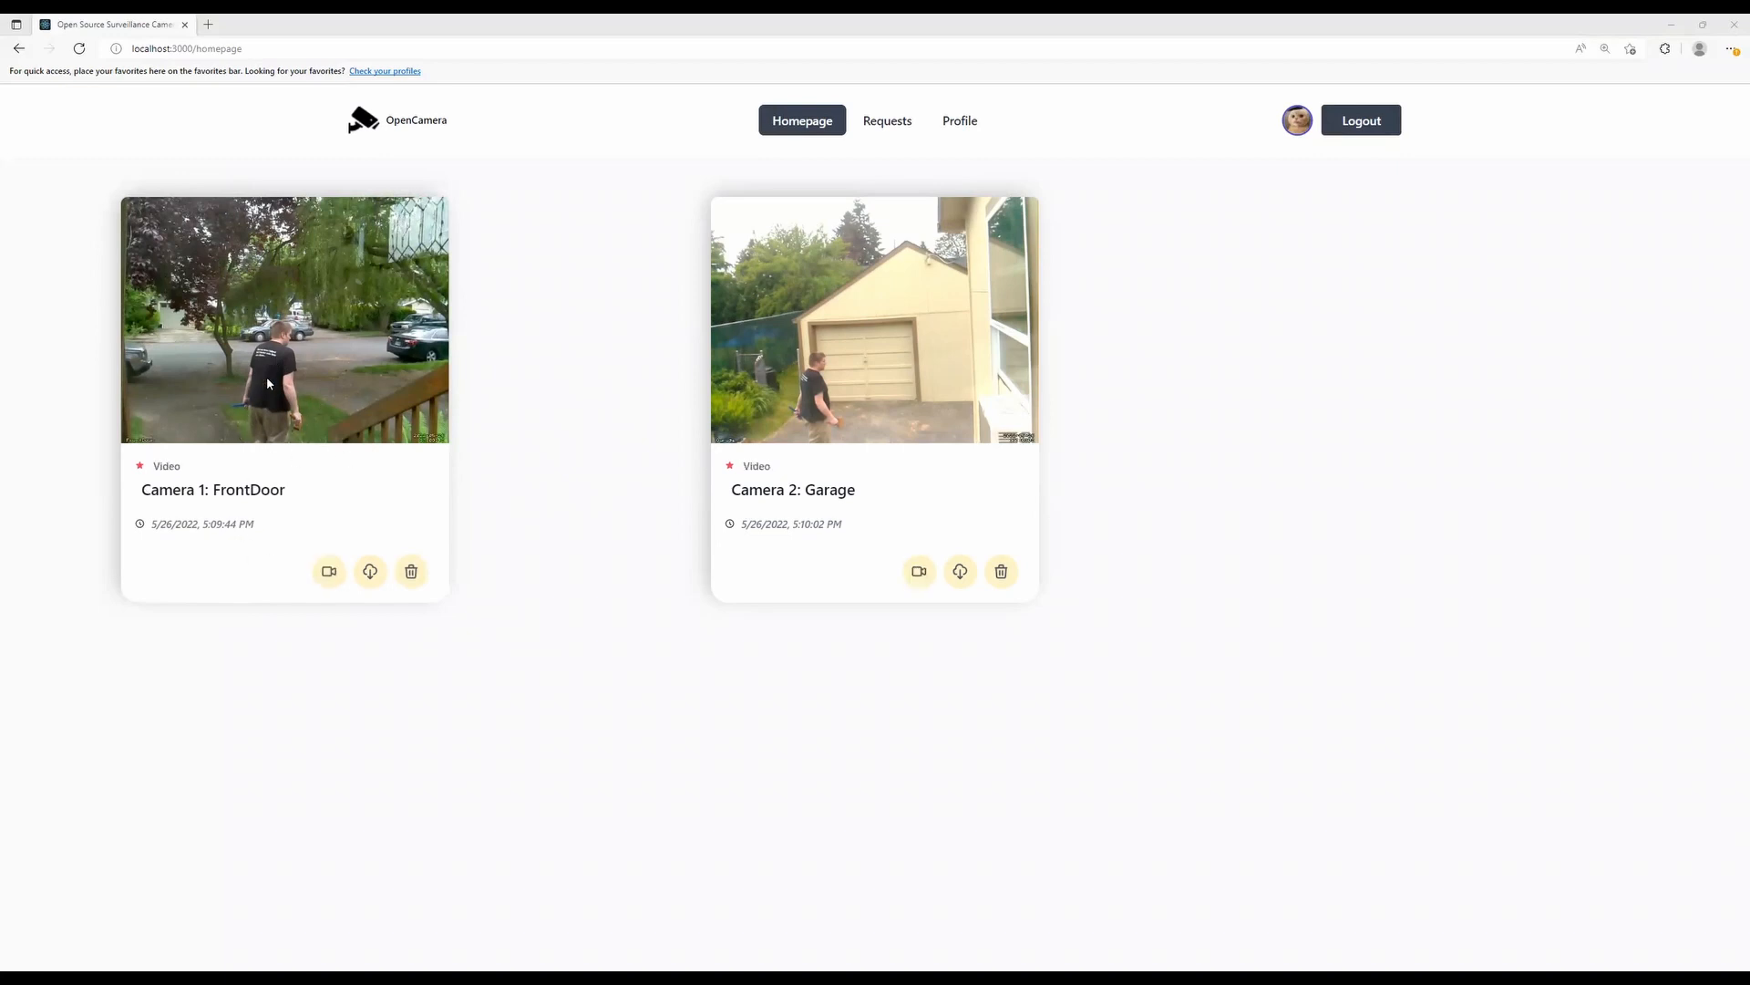
mouse_move(893, 520)
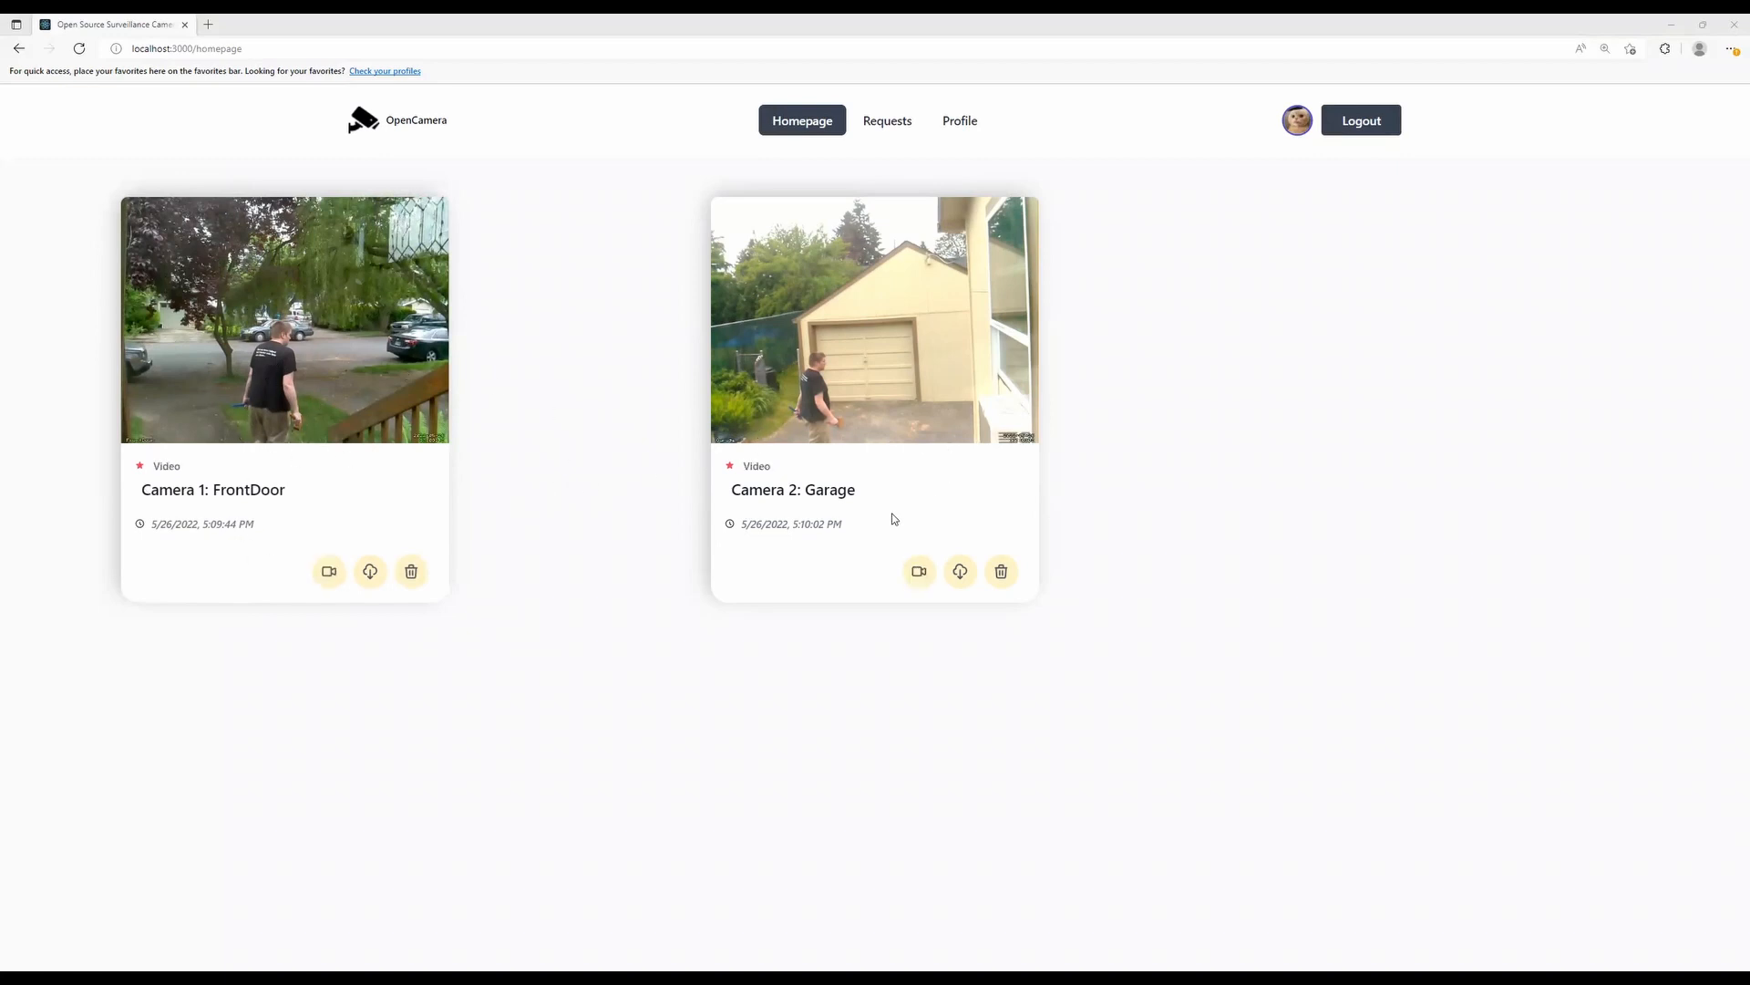
mouse_move(286, 467)
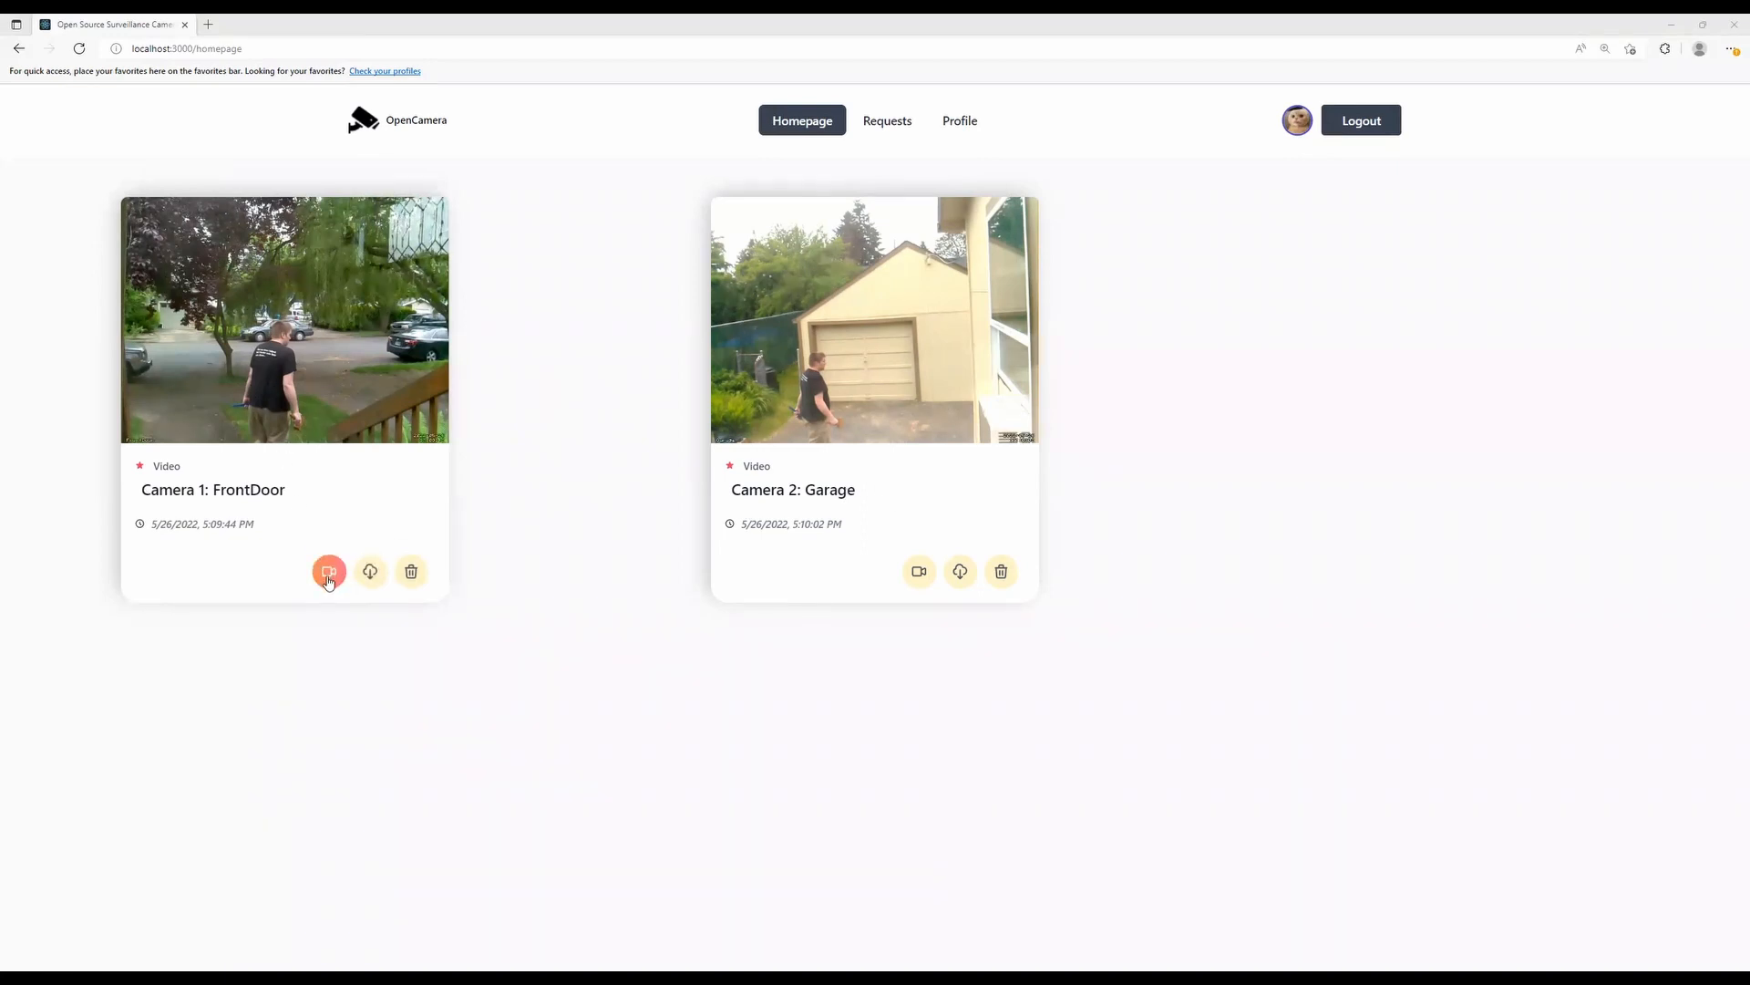
Play the FrontDoor recording and both Garage recordings on the homepage.
click(328, 570)
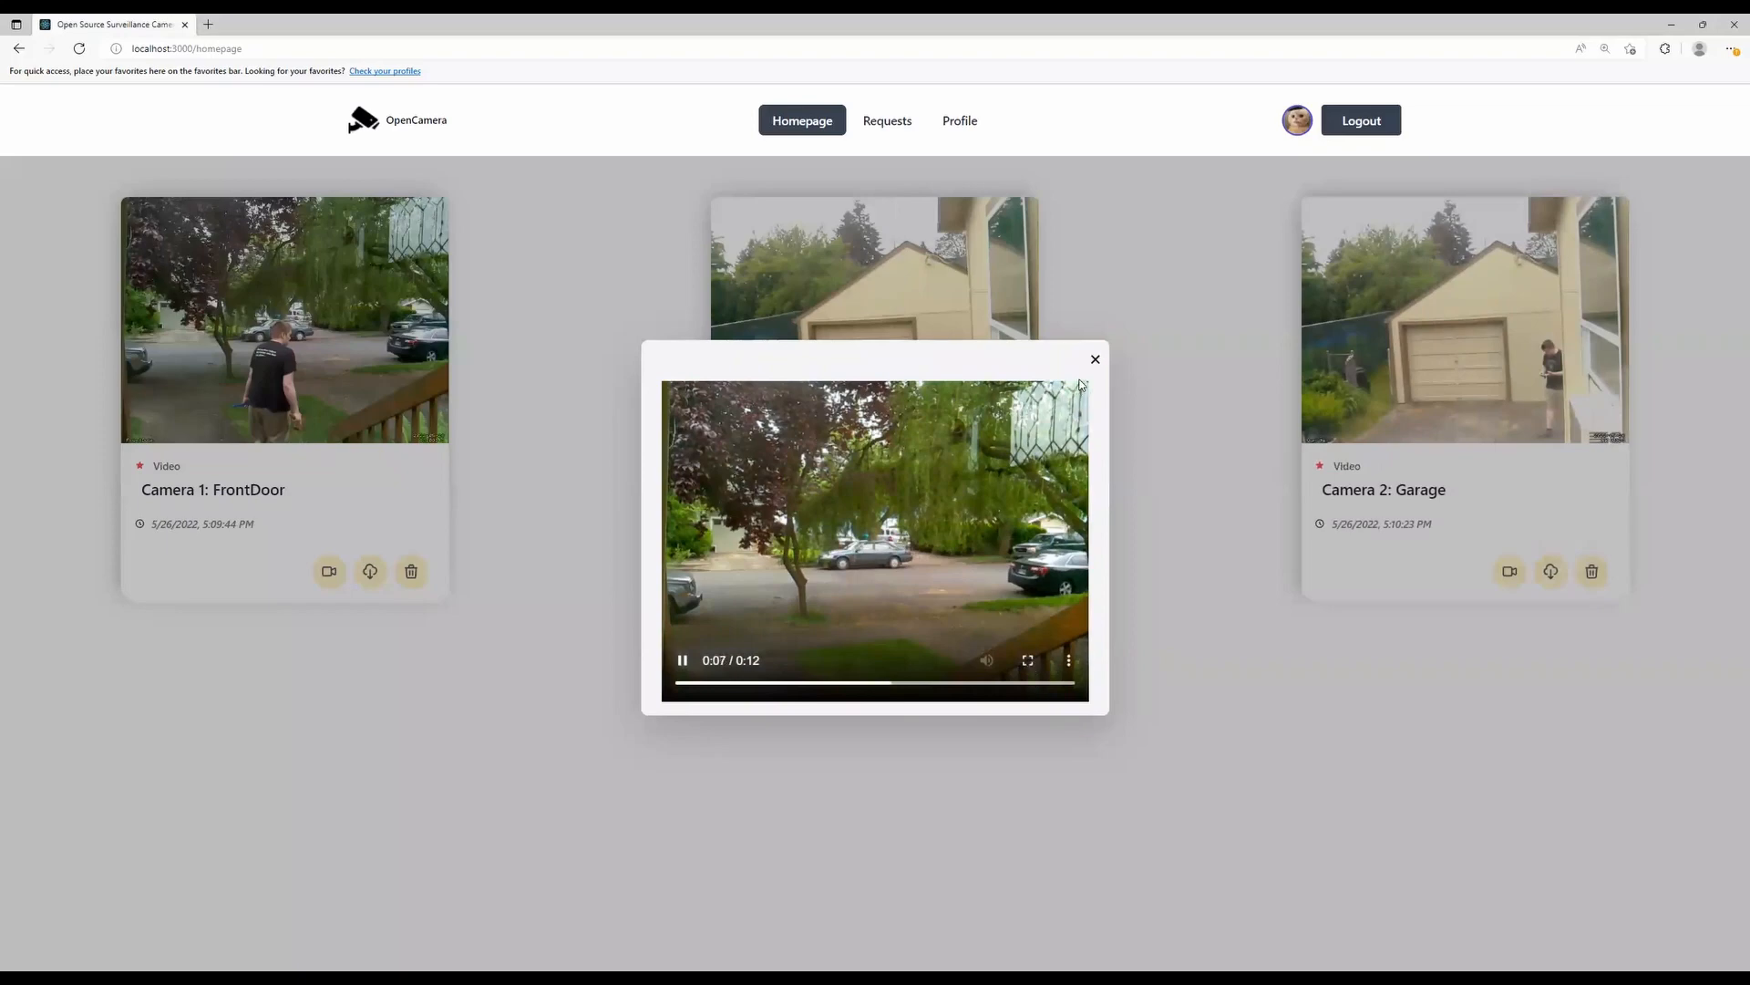
click(1094, 357)
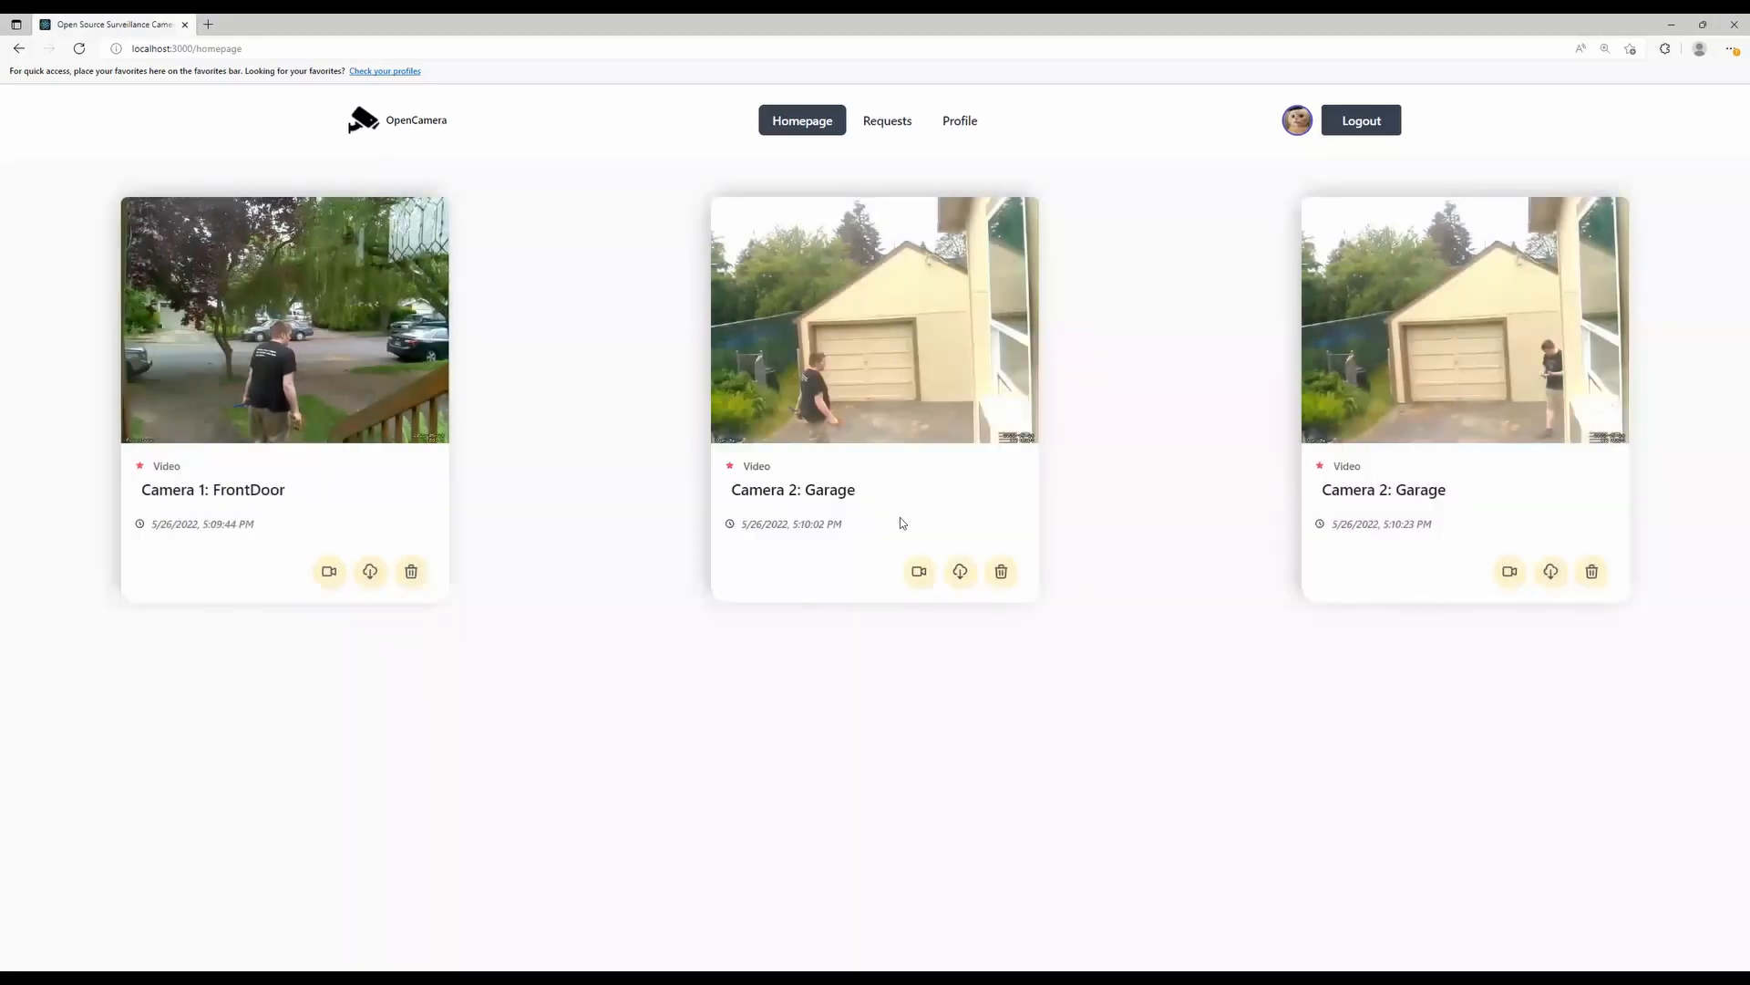
click(919, 571)
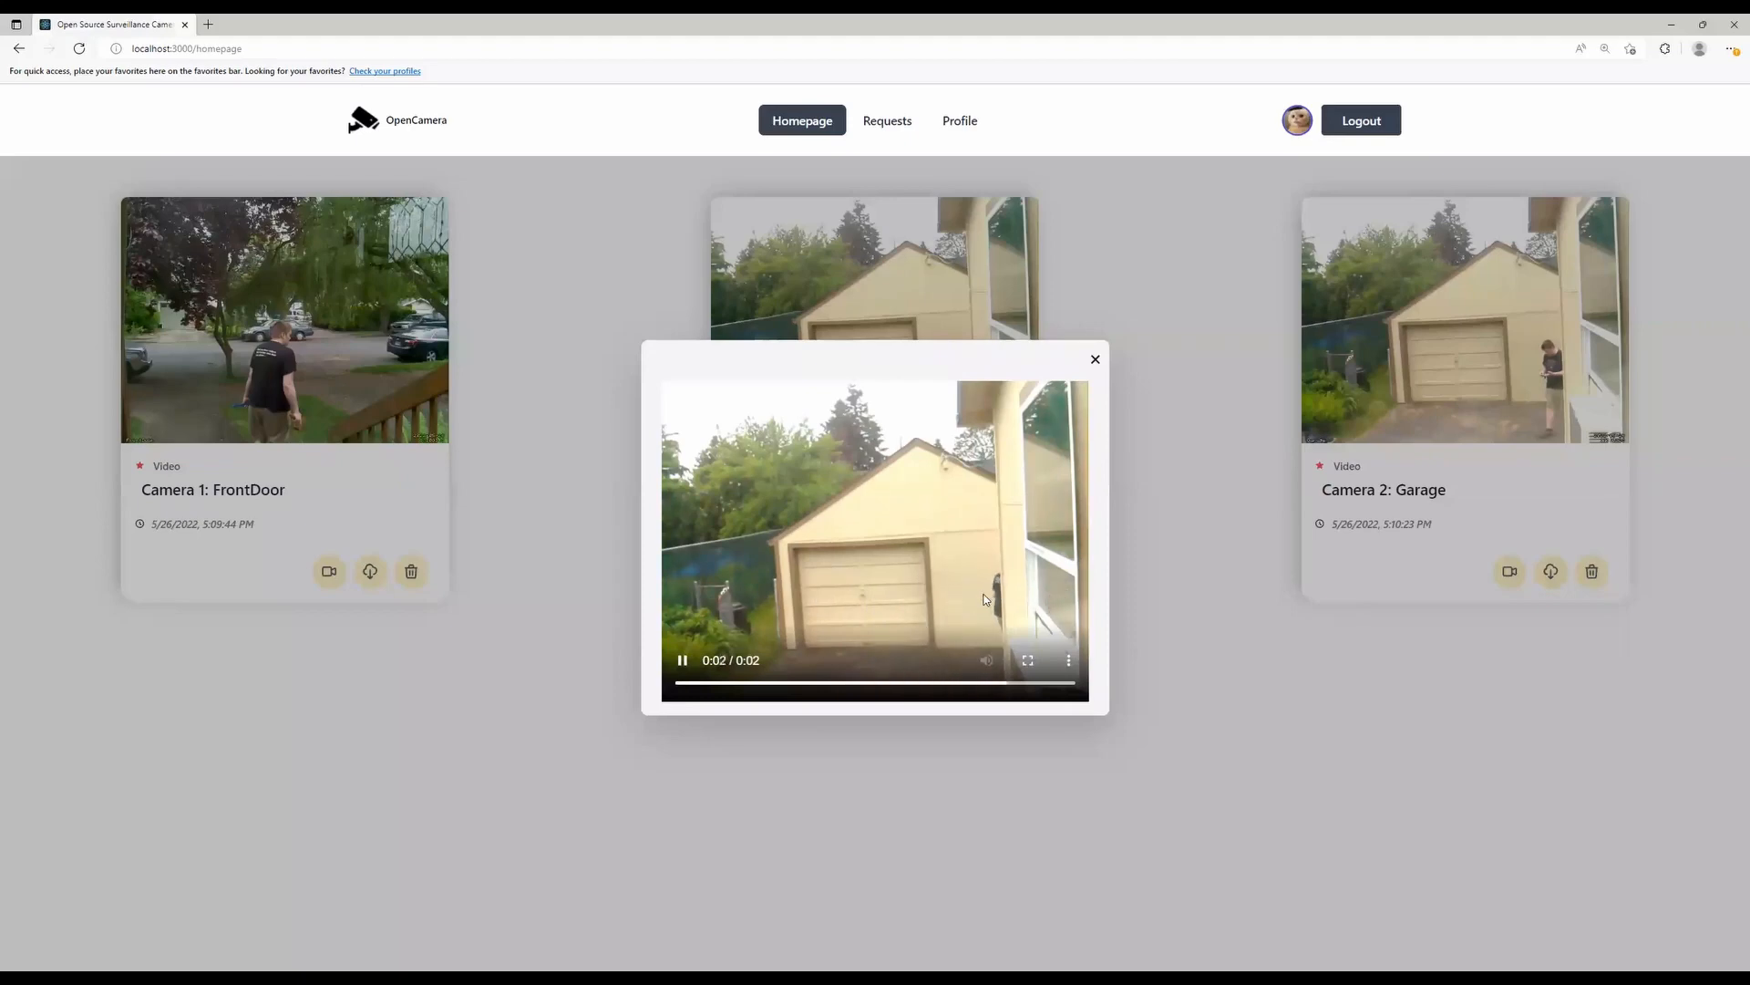
click(682, 660)
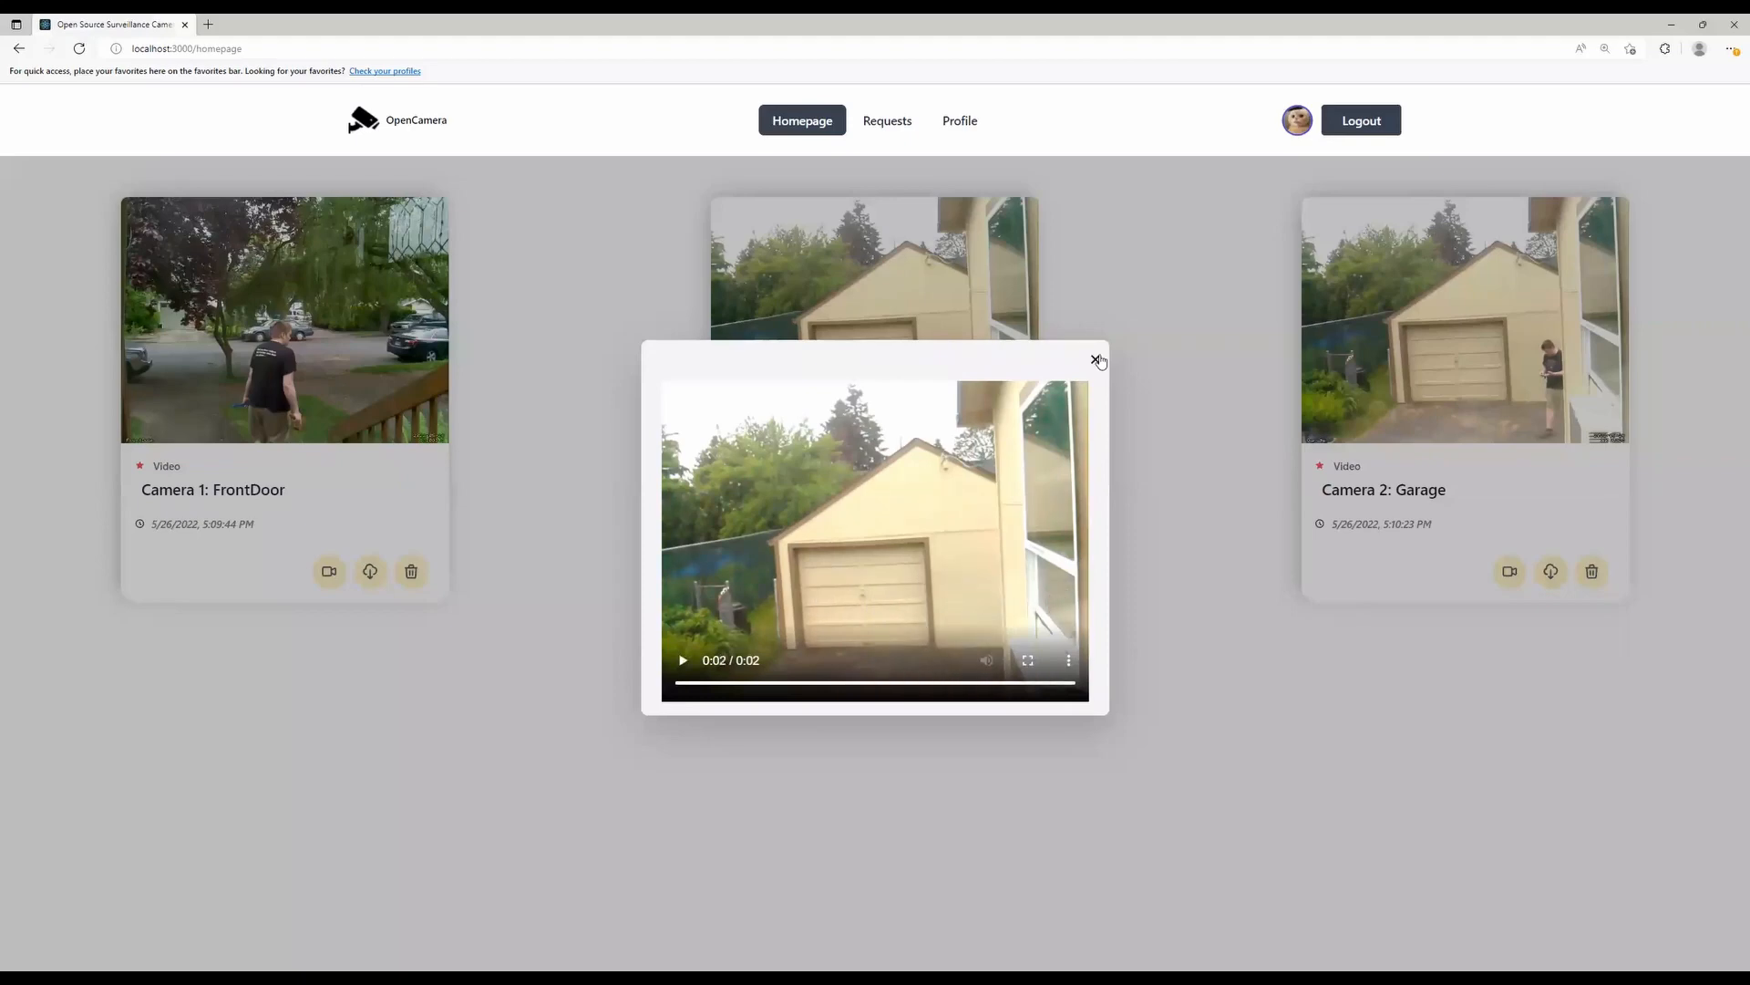
click(1094, 359)
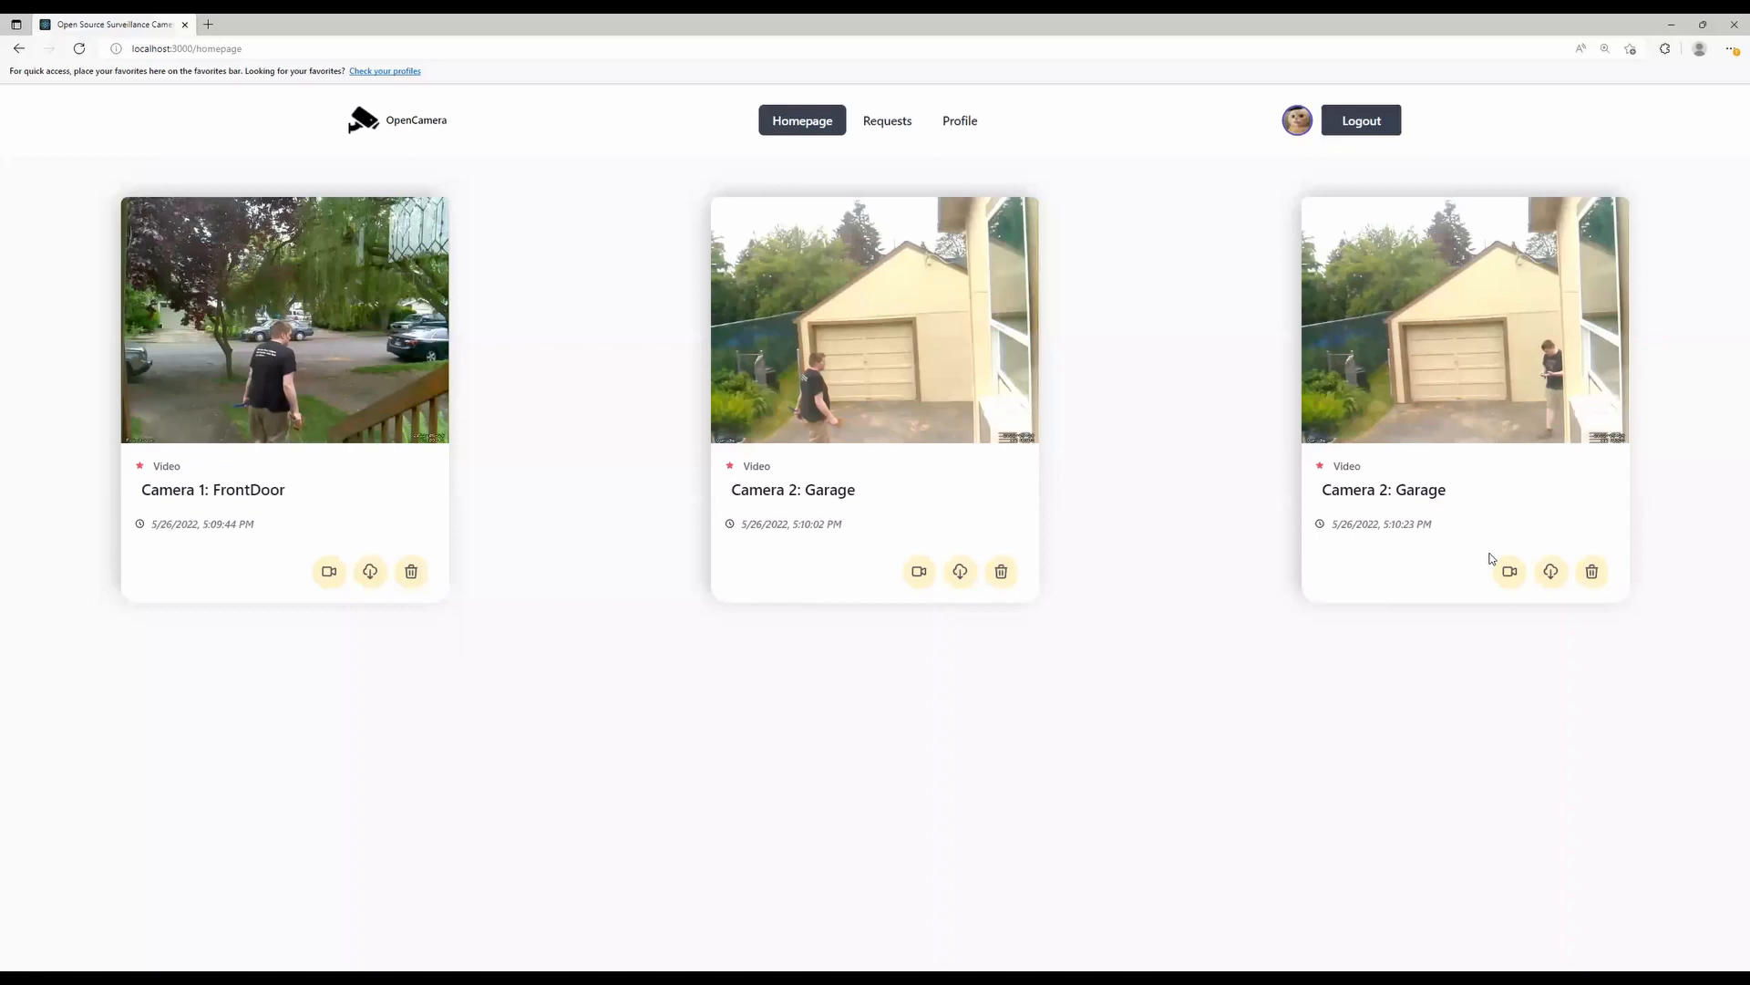
click(919, 570)
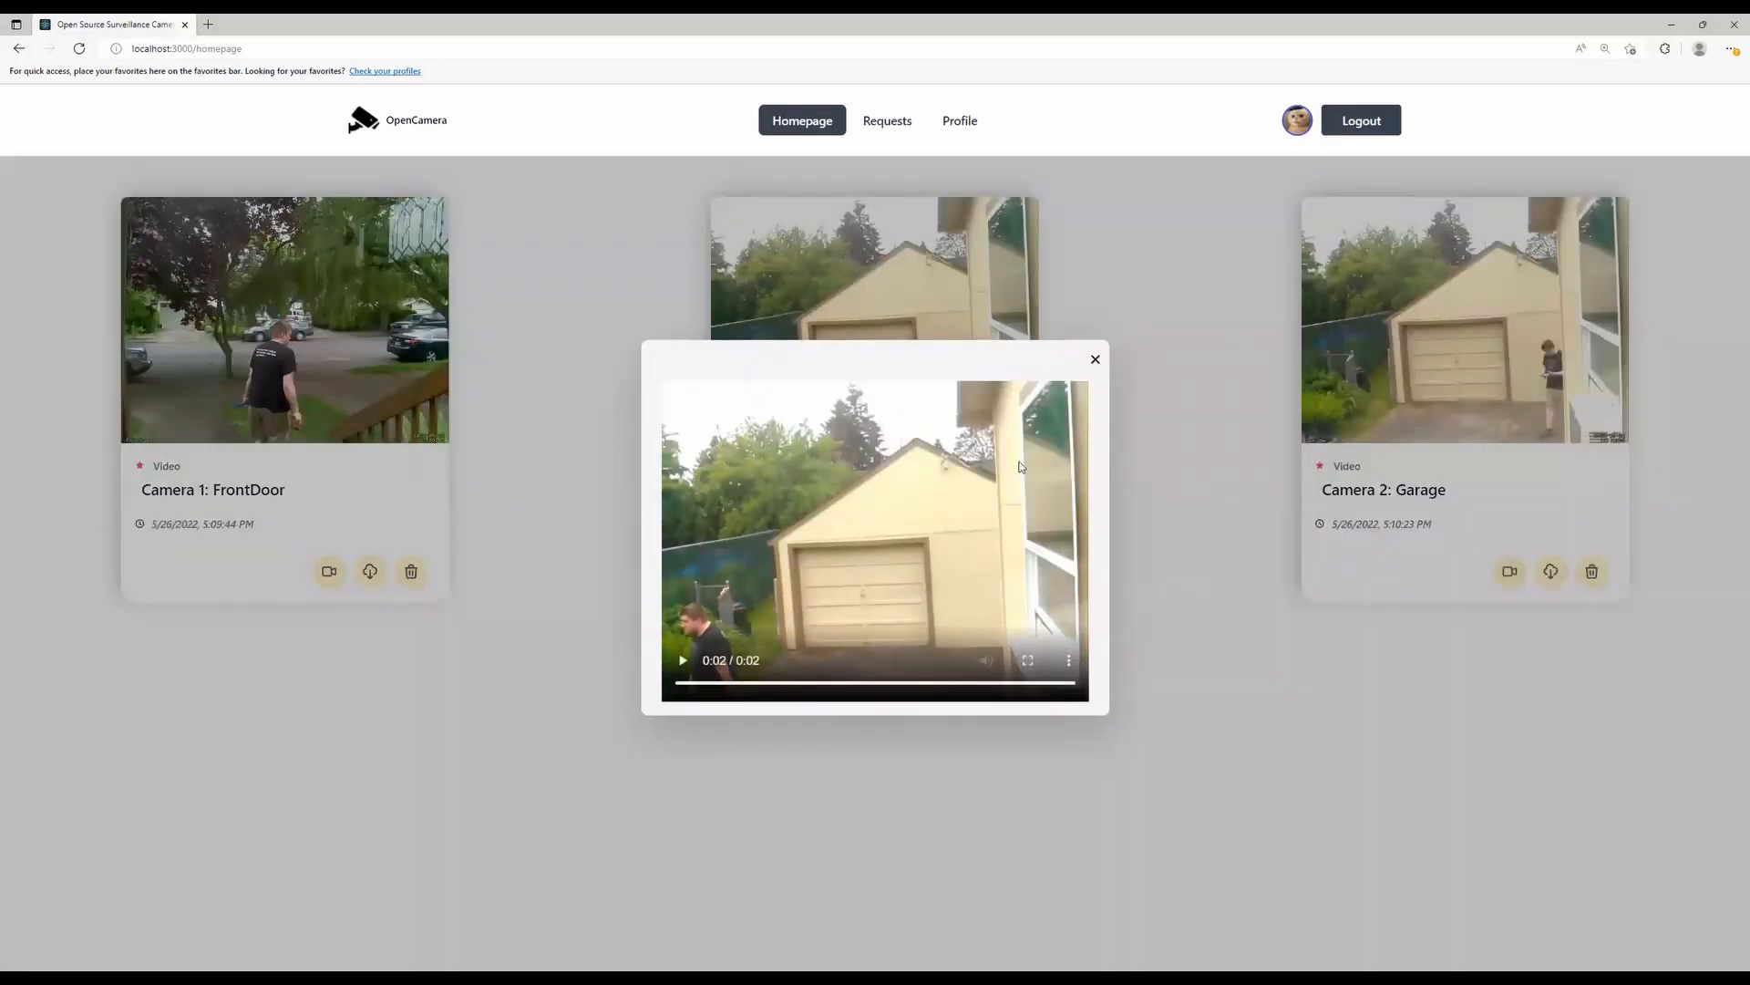
Go to the Requests page from the top navigation bar.
click(887, 121)
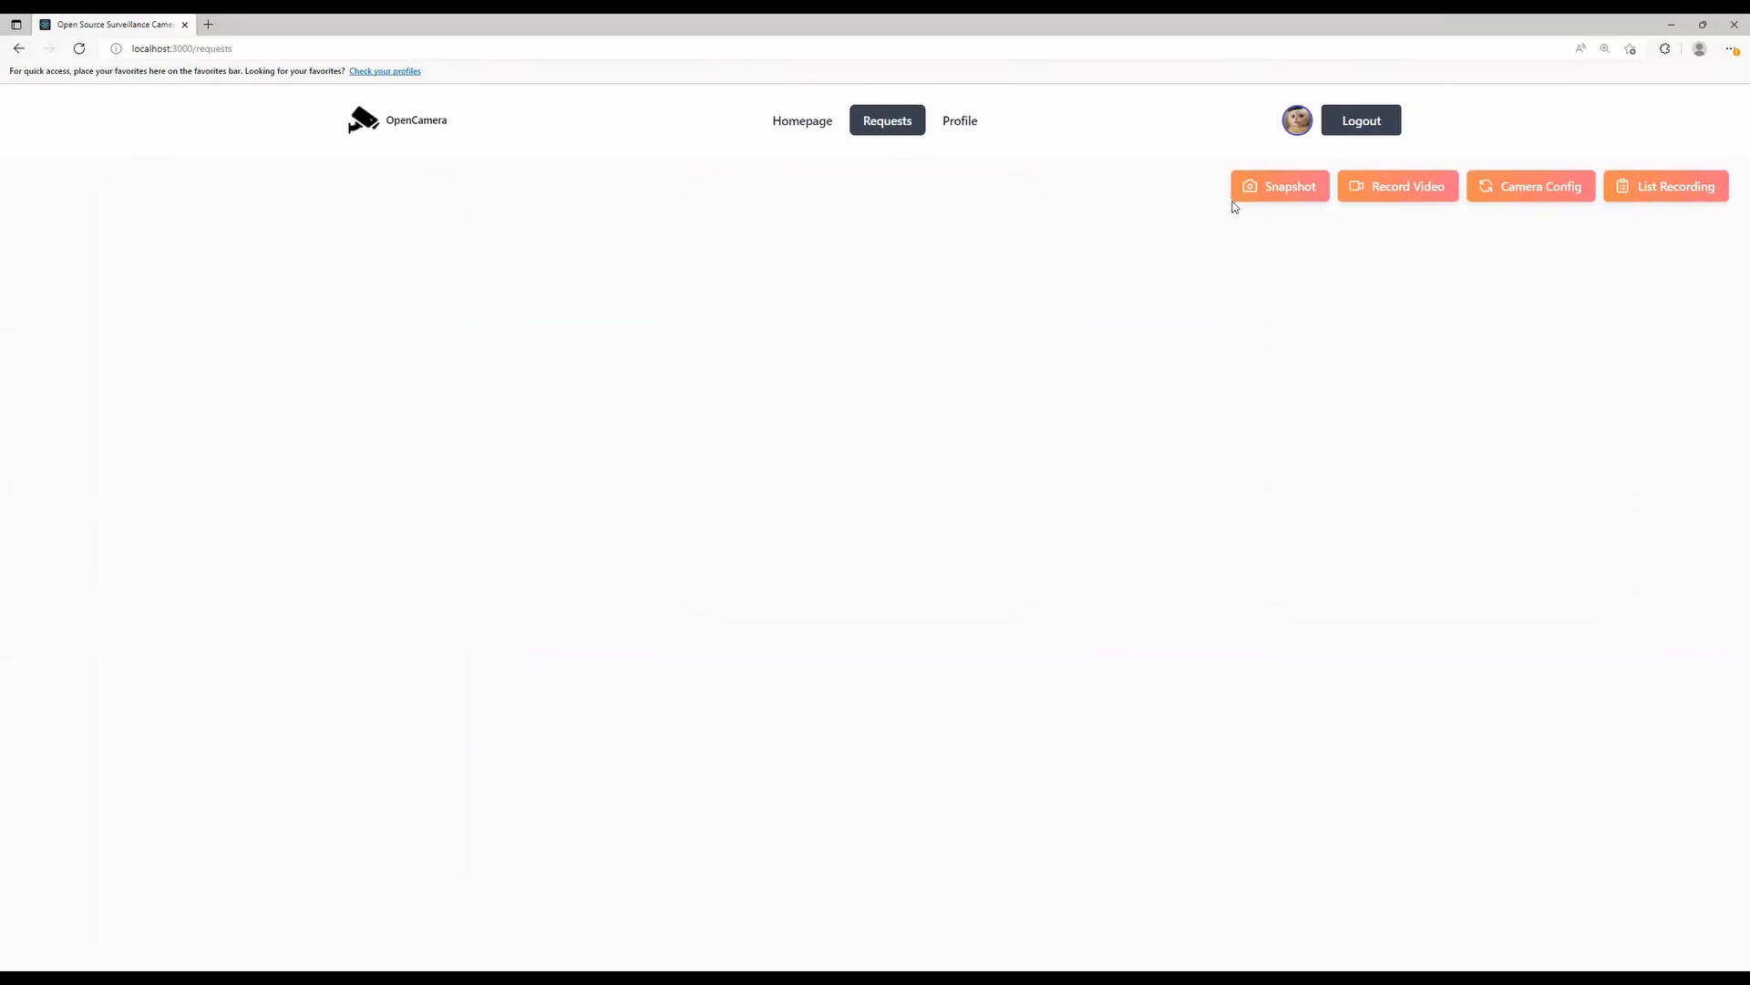
Request snapshots from Camera 1: FrontDoor and Camera 2: Garage.
click(1280, 186)
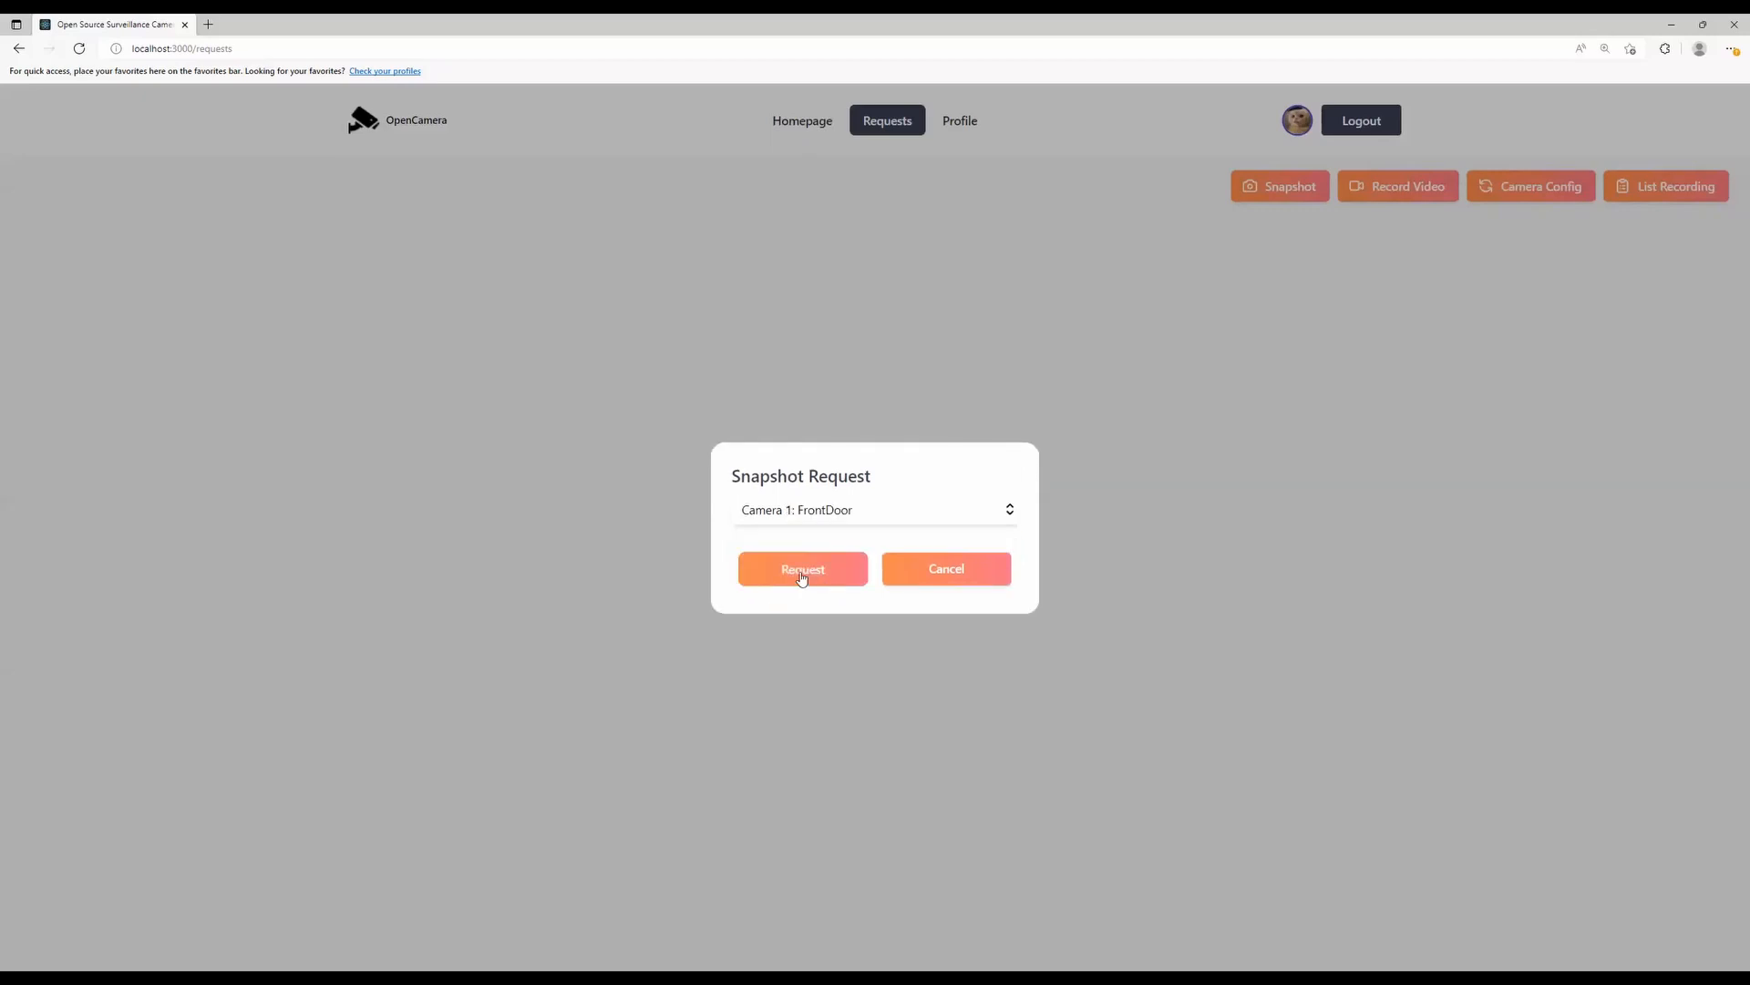
click(802, 569)
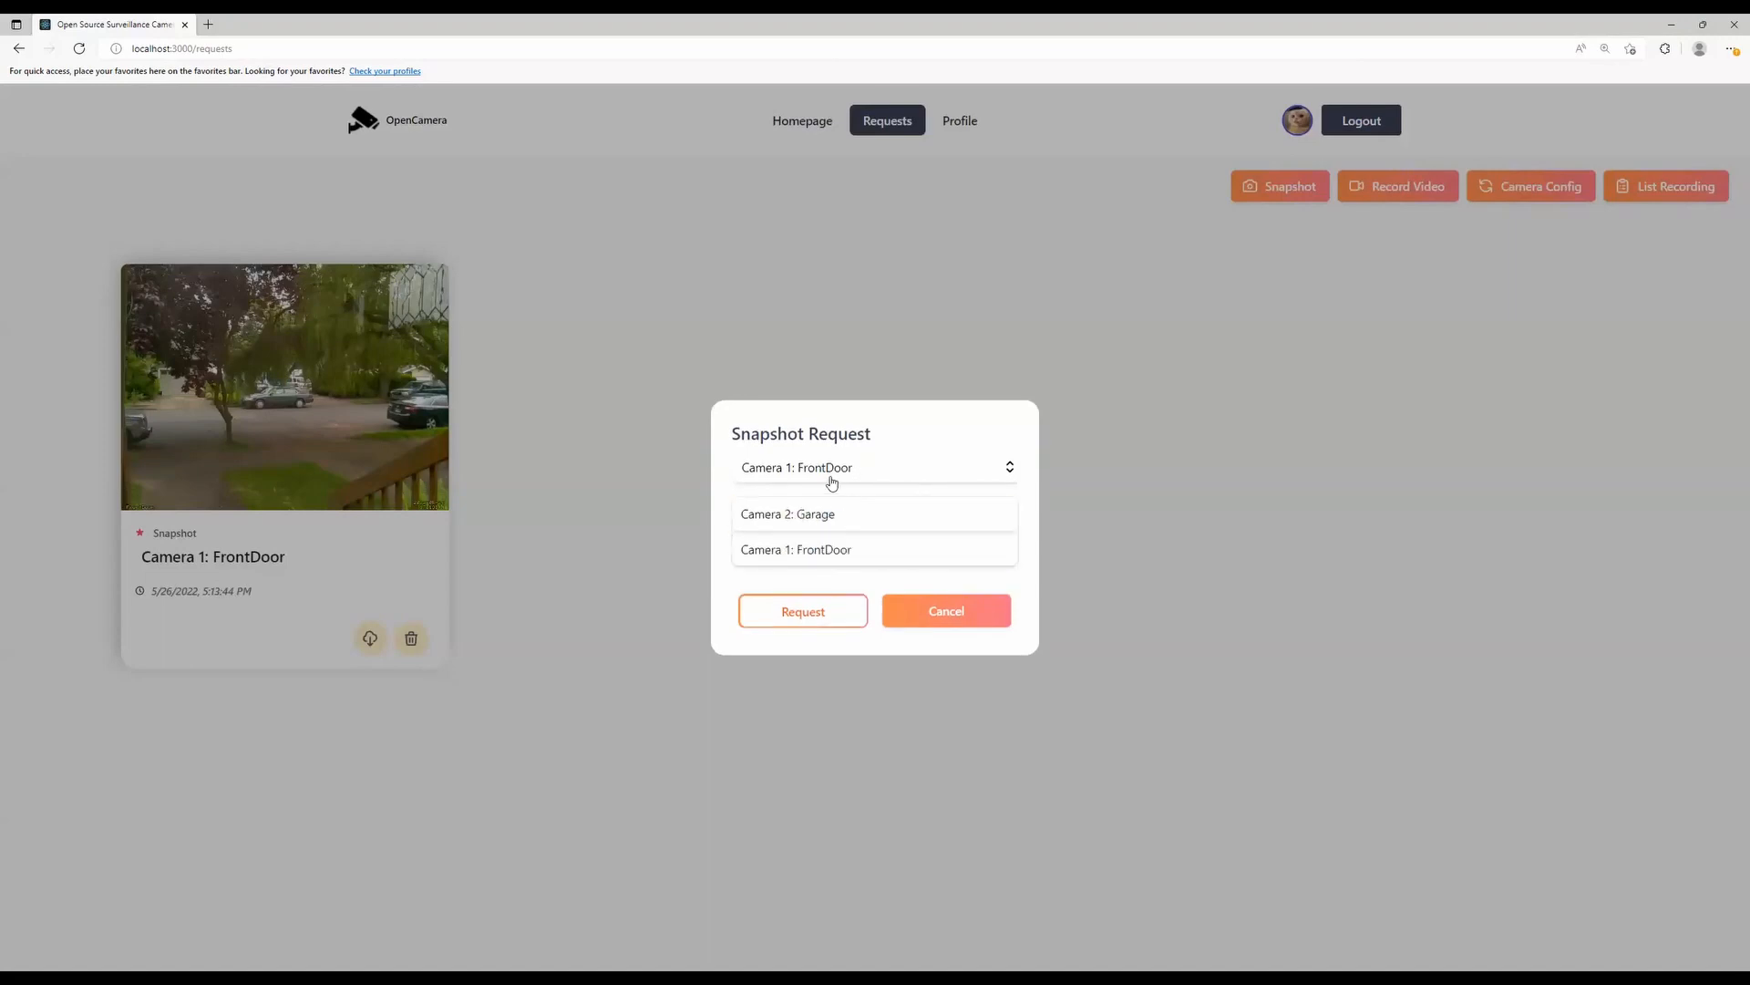
click(788, 514)
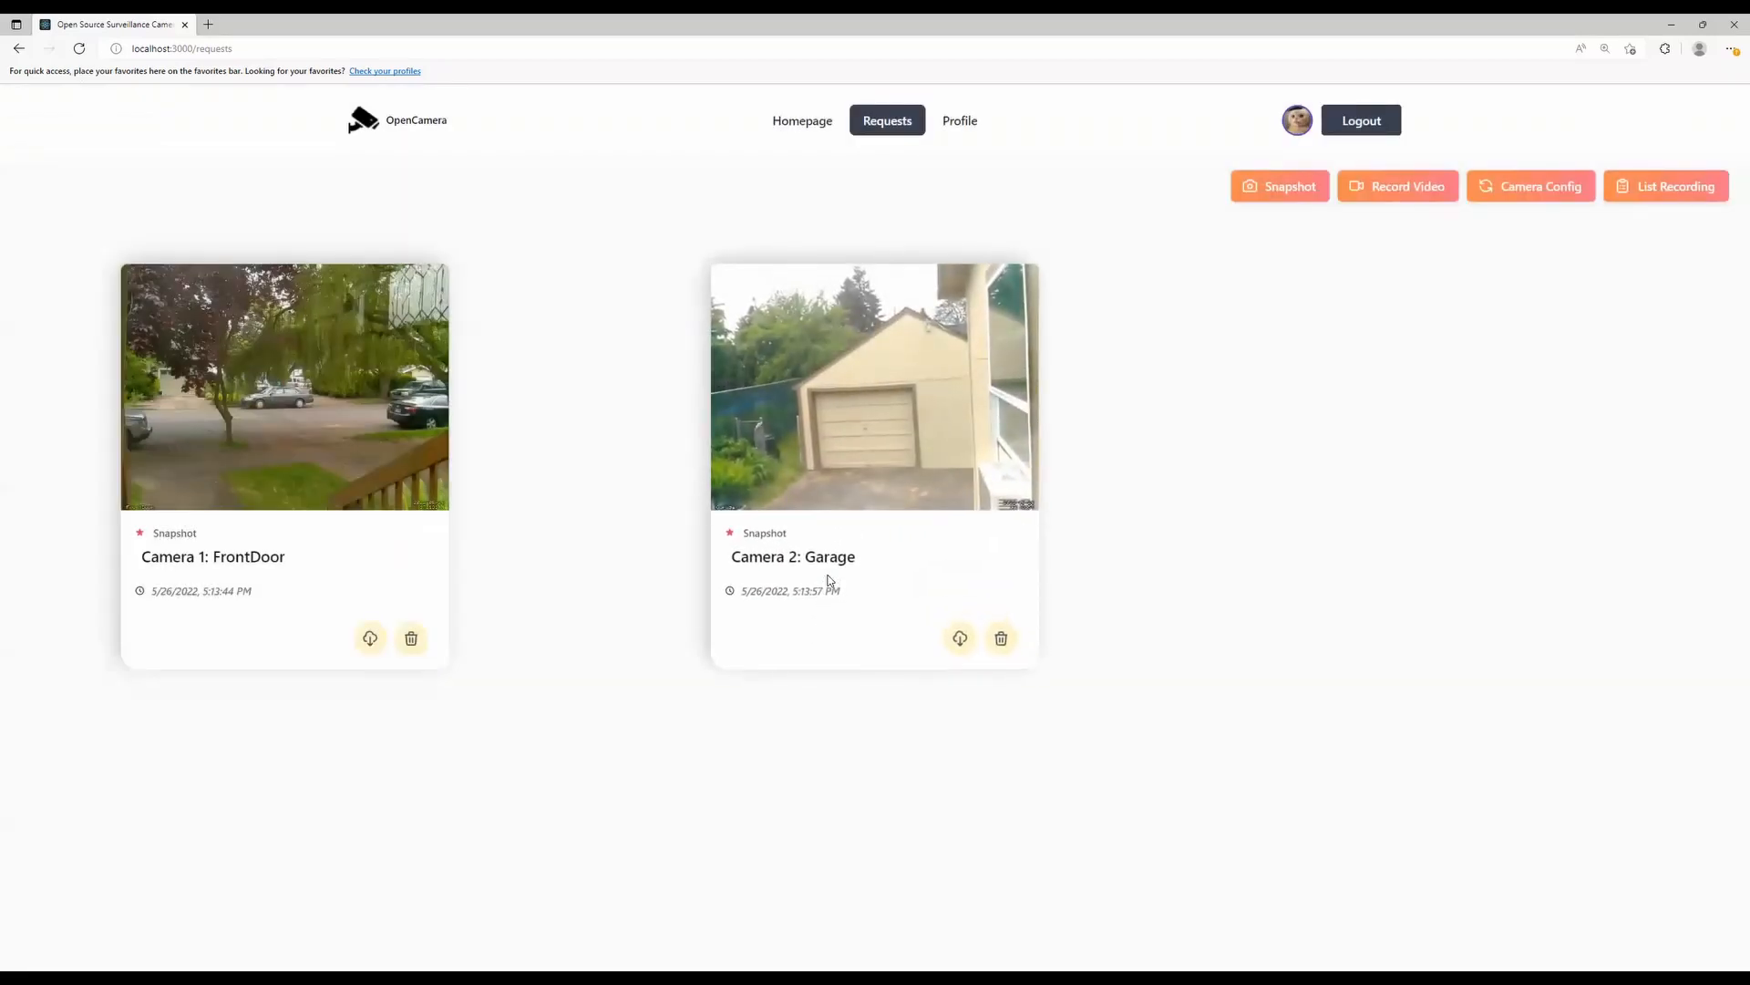
mouse_move(848, 586)
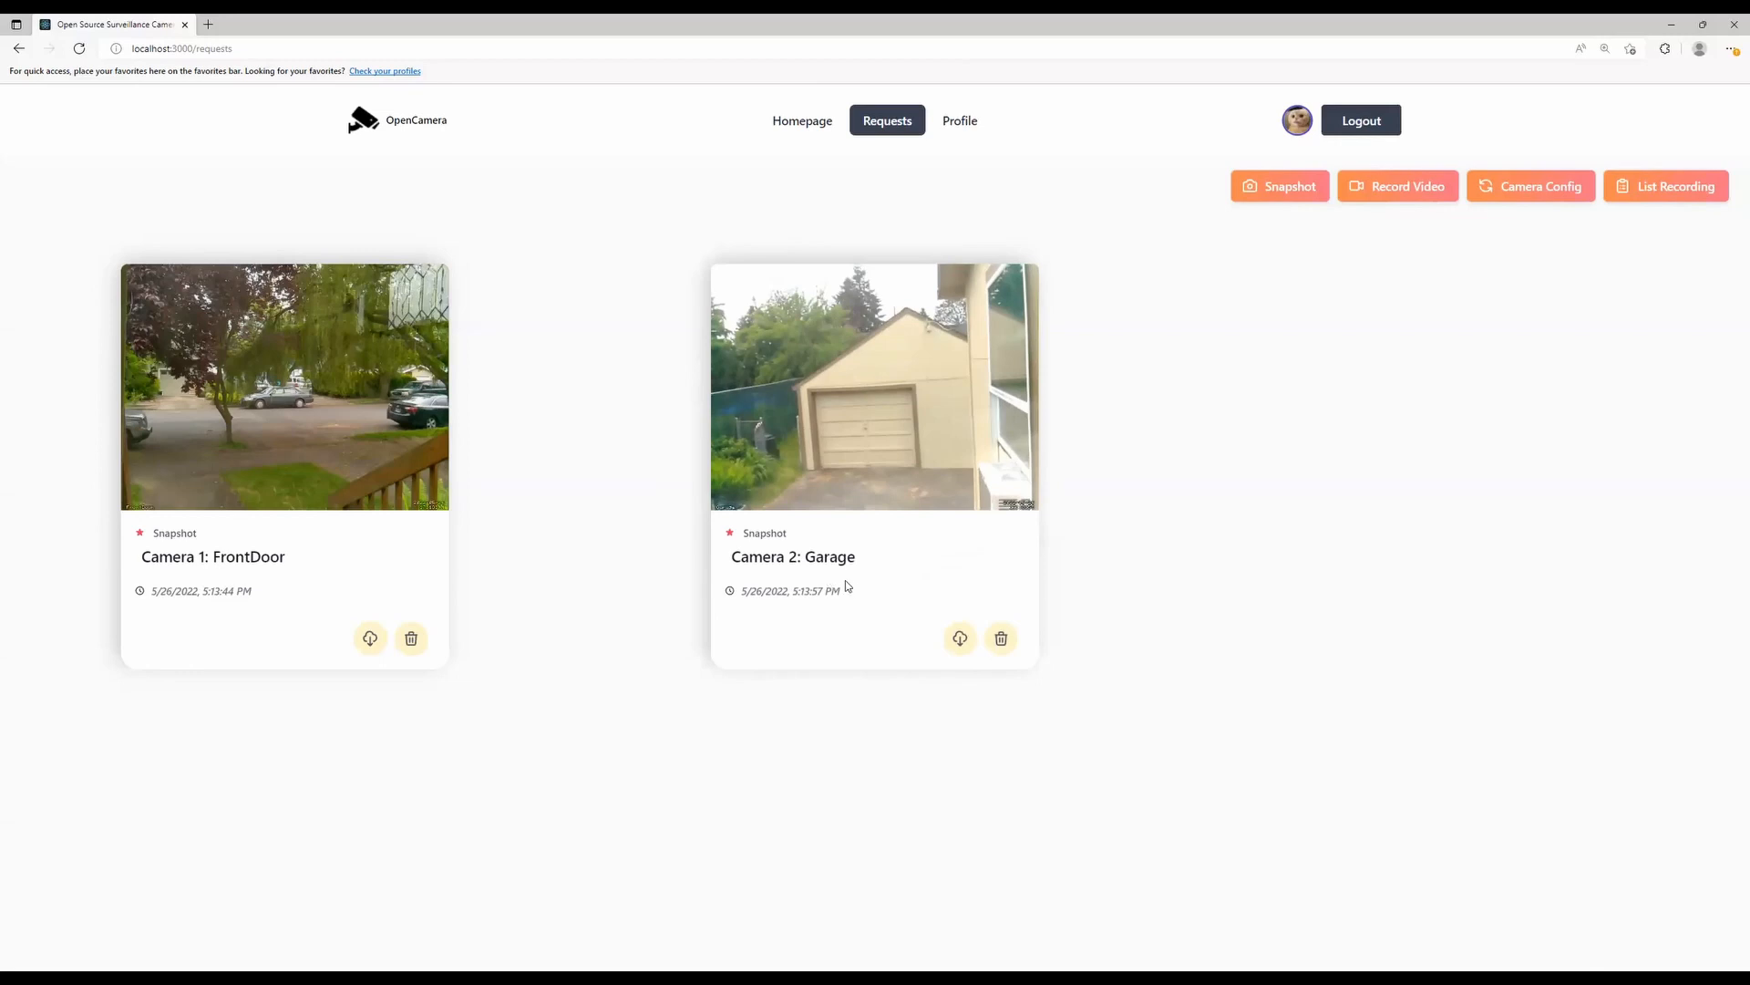
mouse_move(1303, 289)
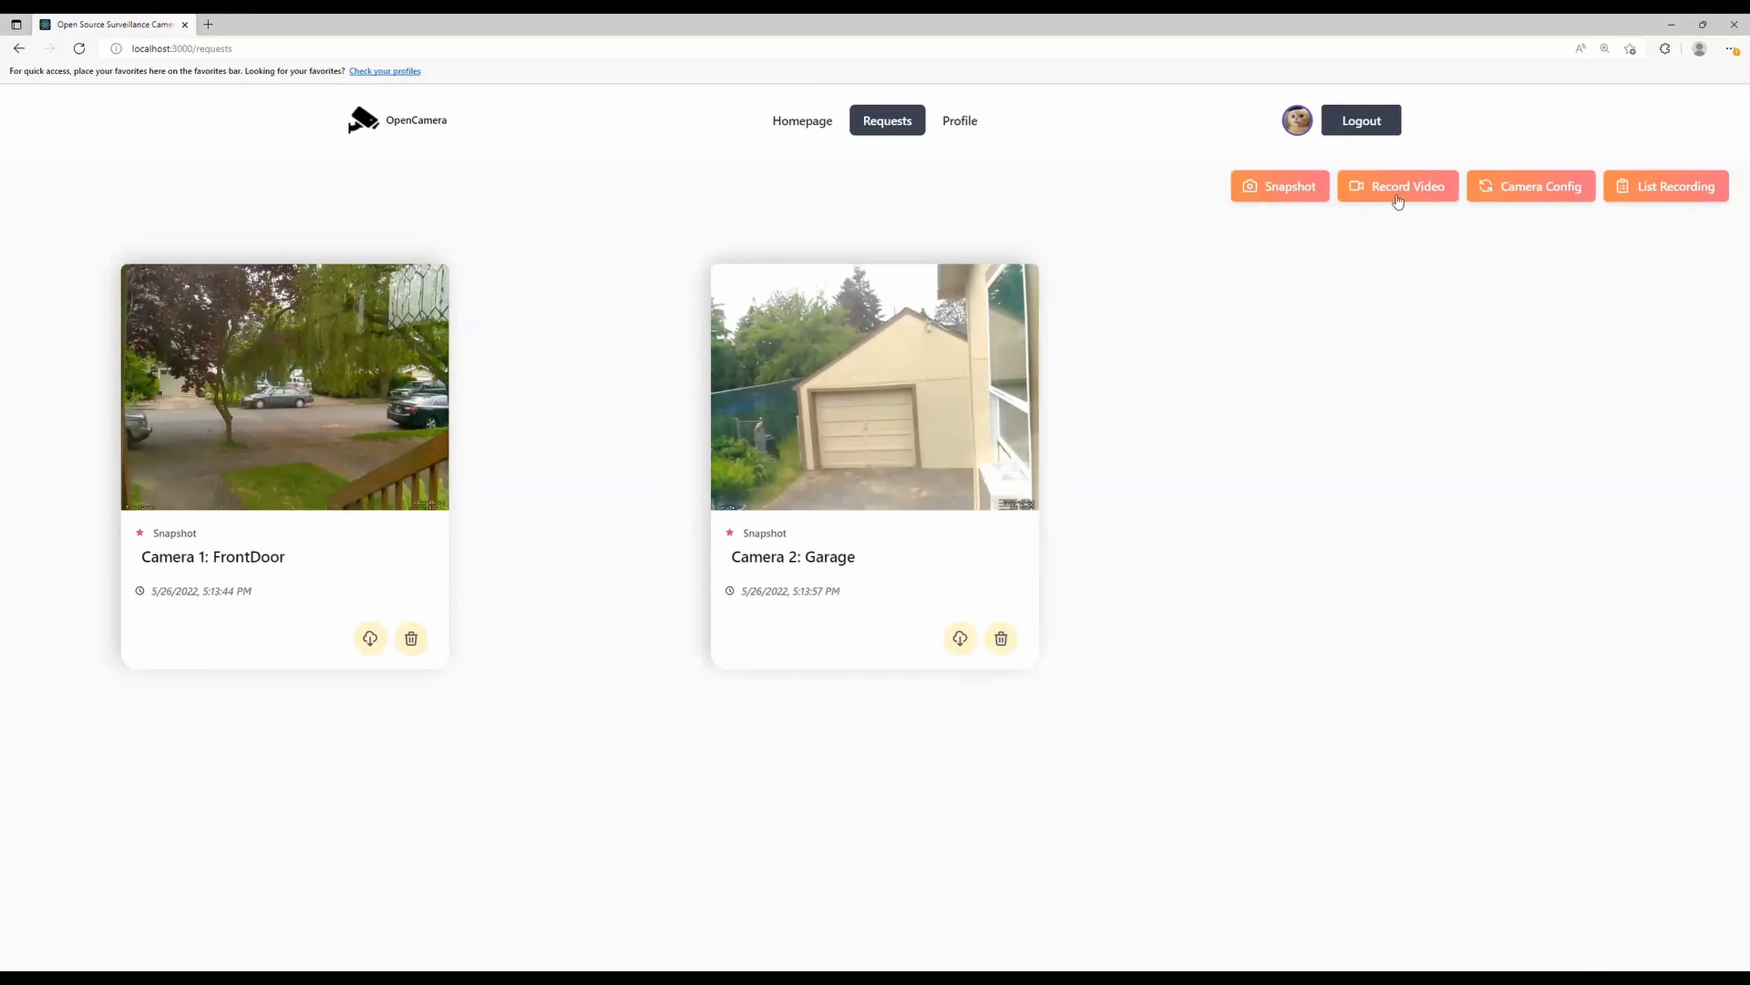
Request a 3-second video recording from Camera 1: FrontDoor.
click(1399, 186)
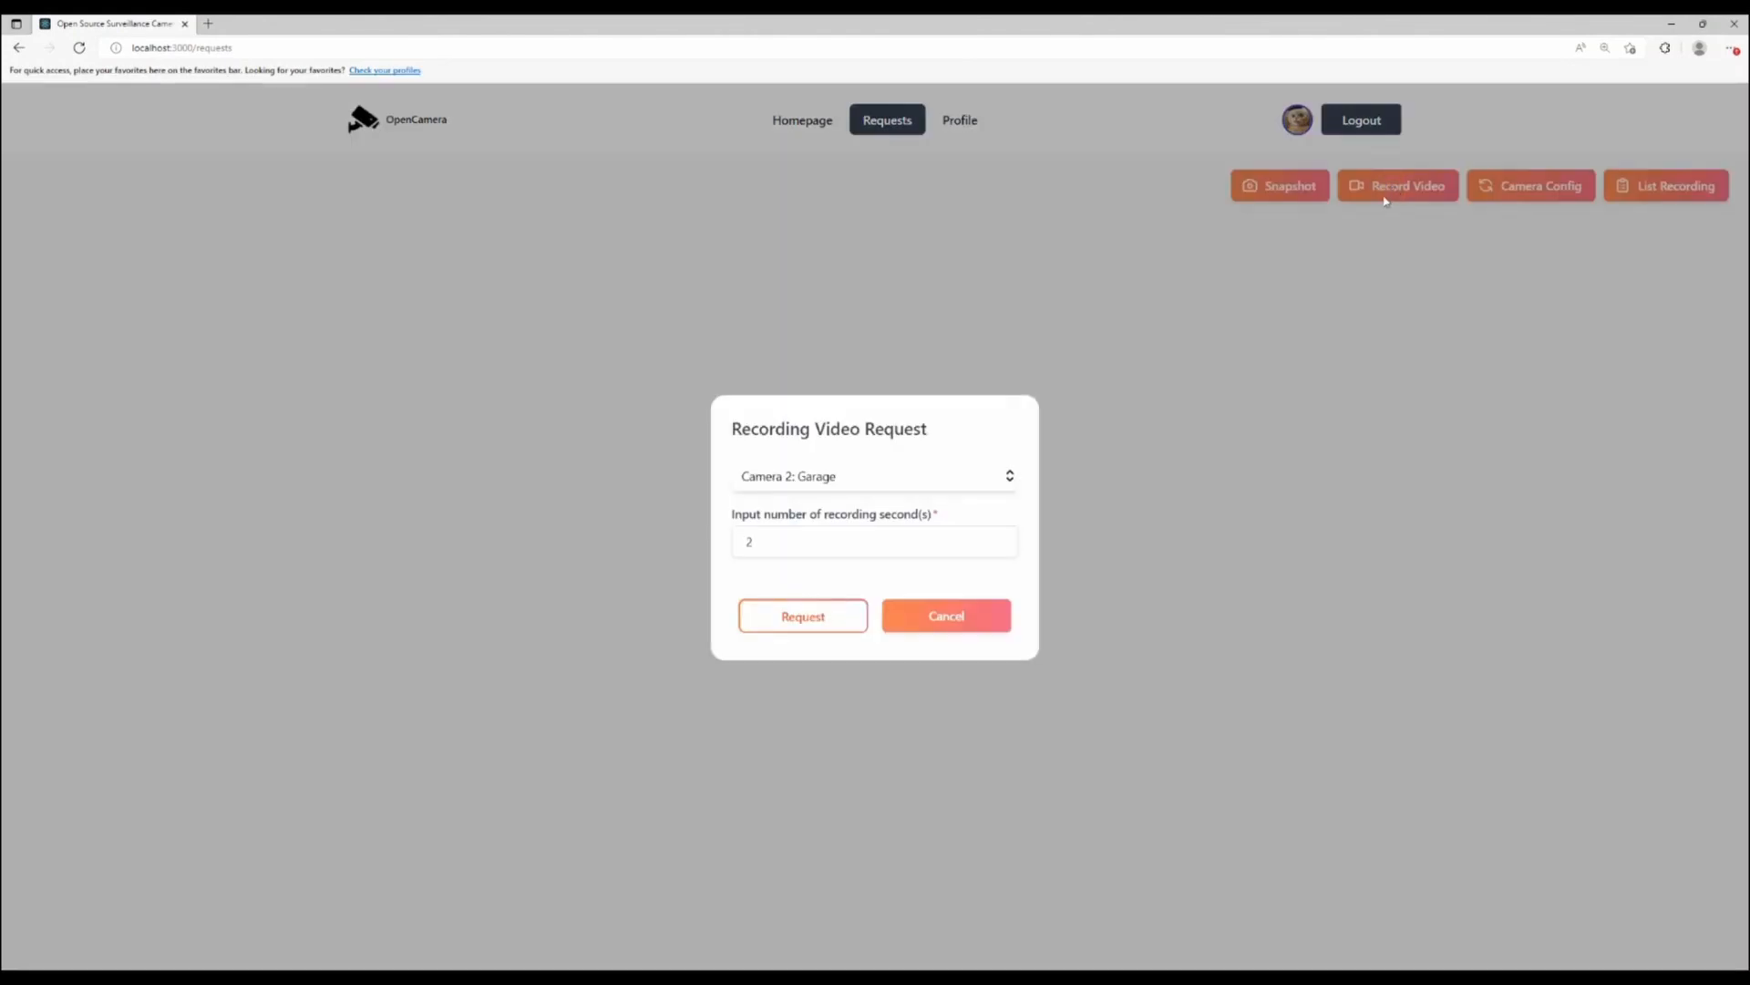
click(873, 542)
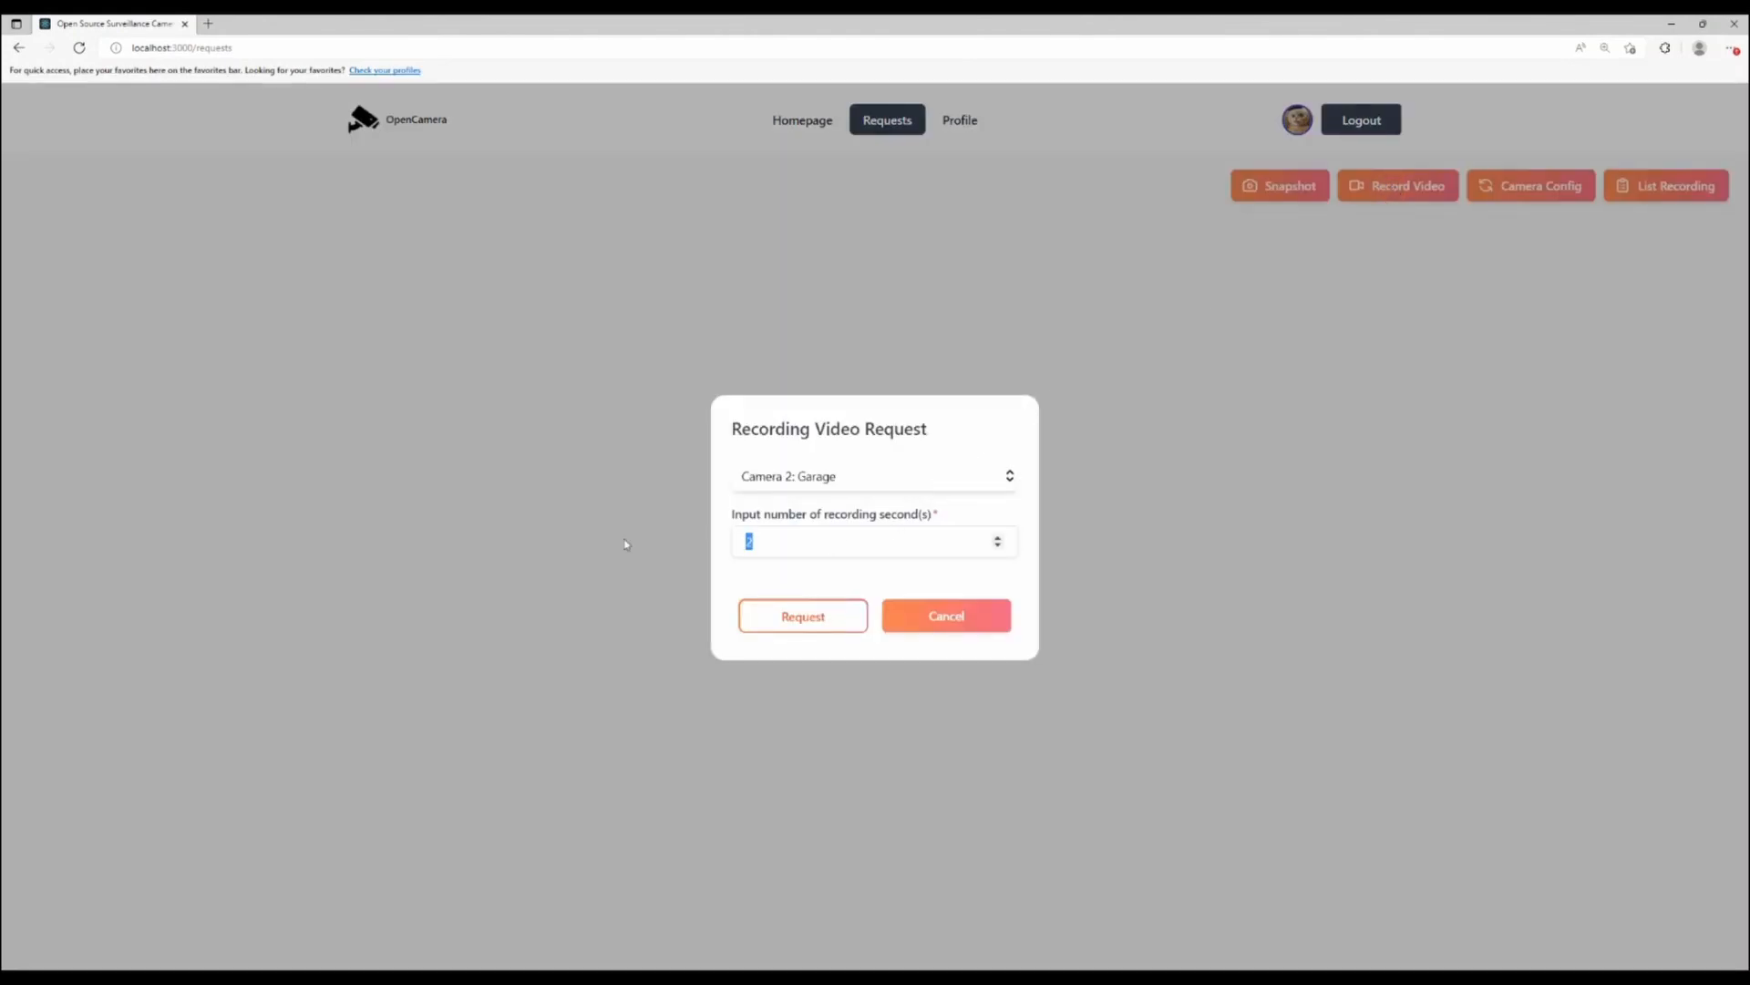
text(3)
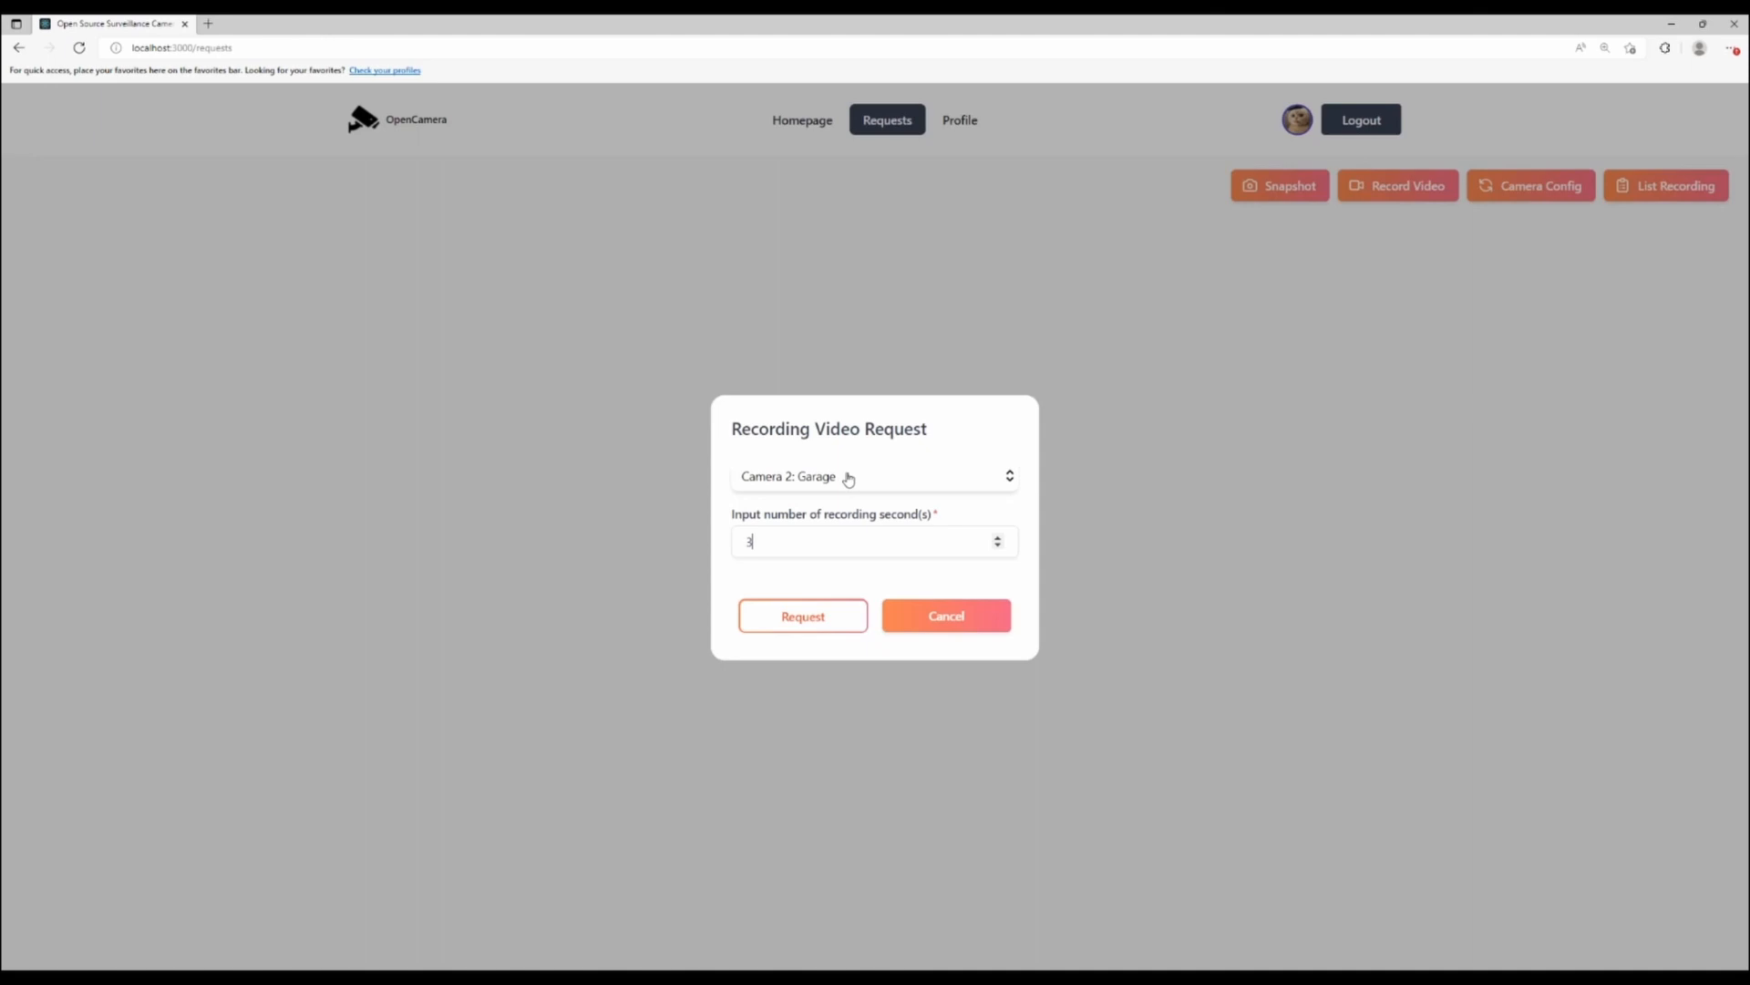
click(873, 476)
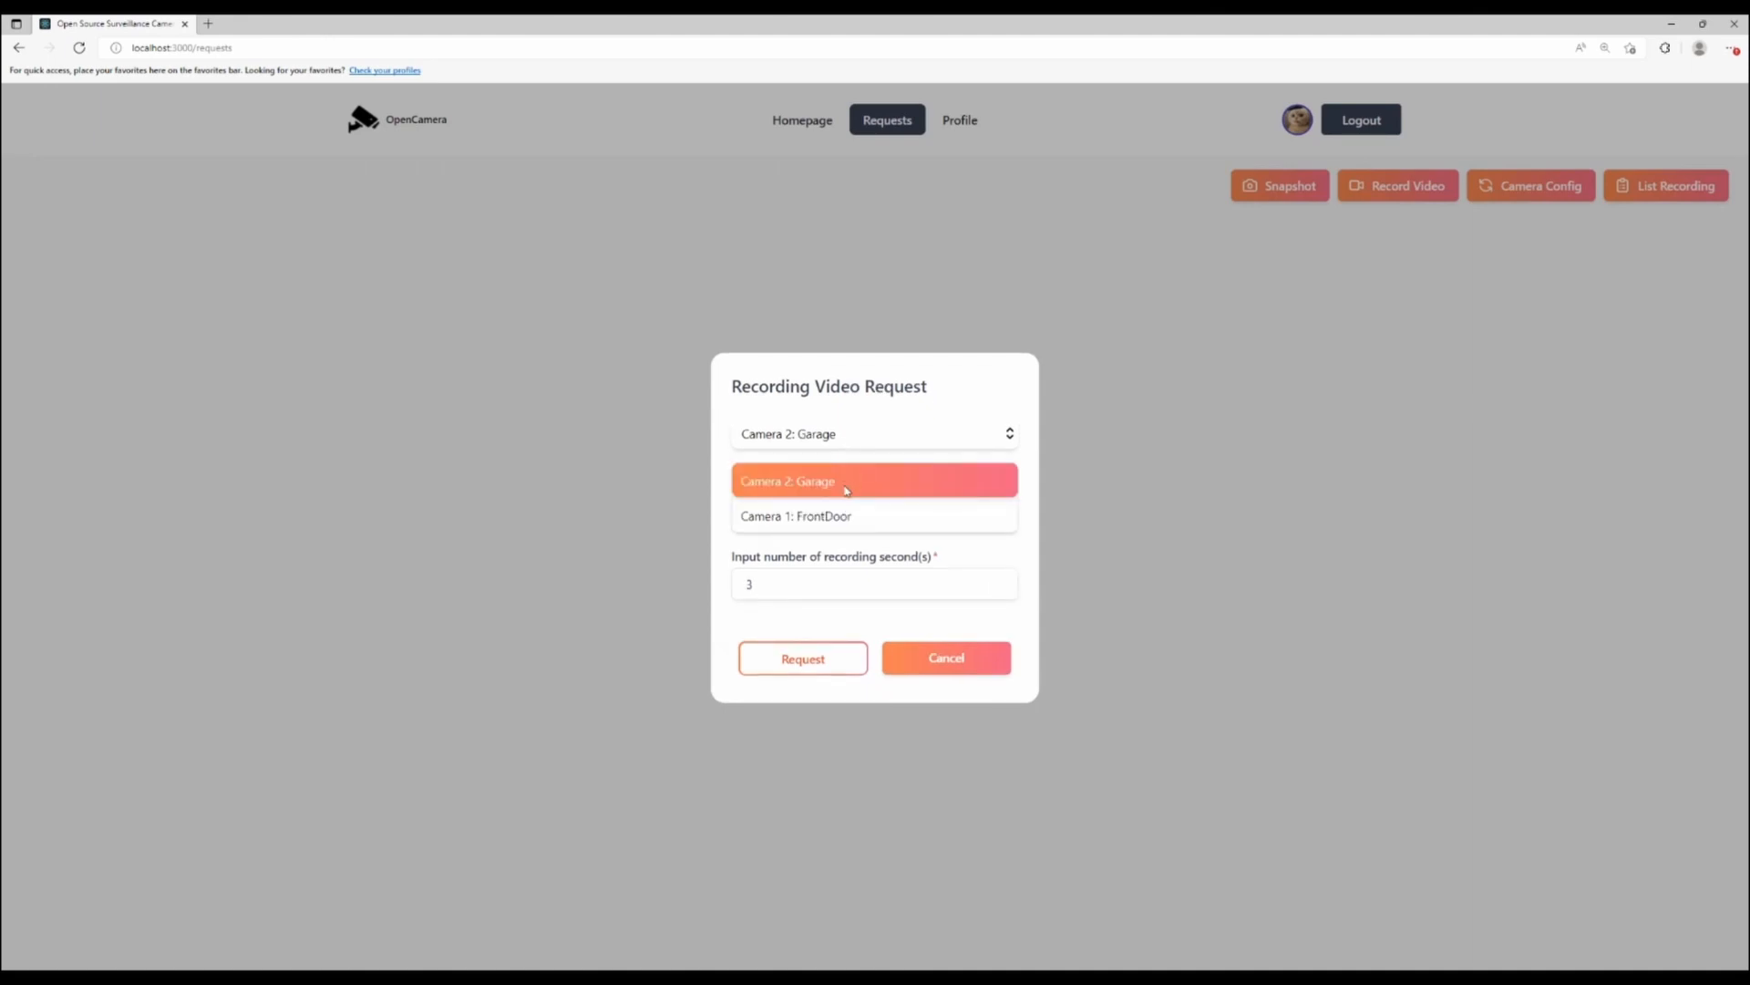
click(795, 516)
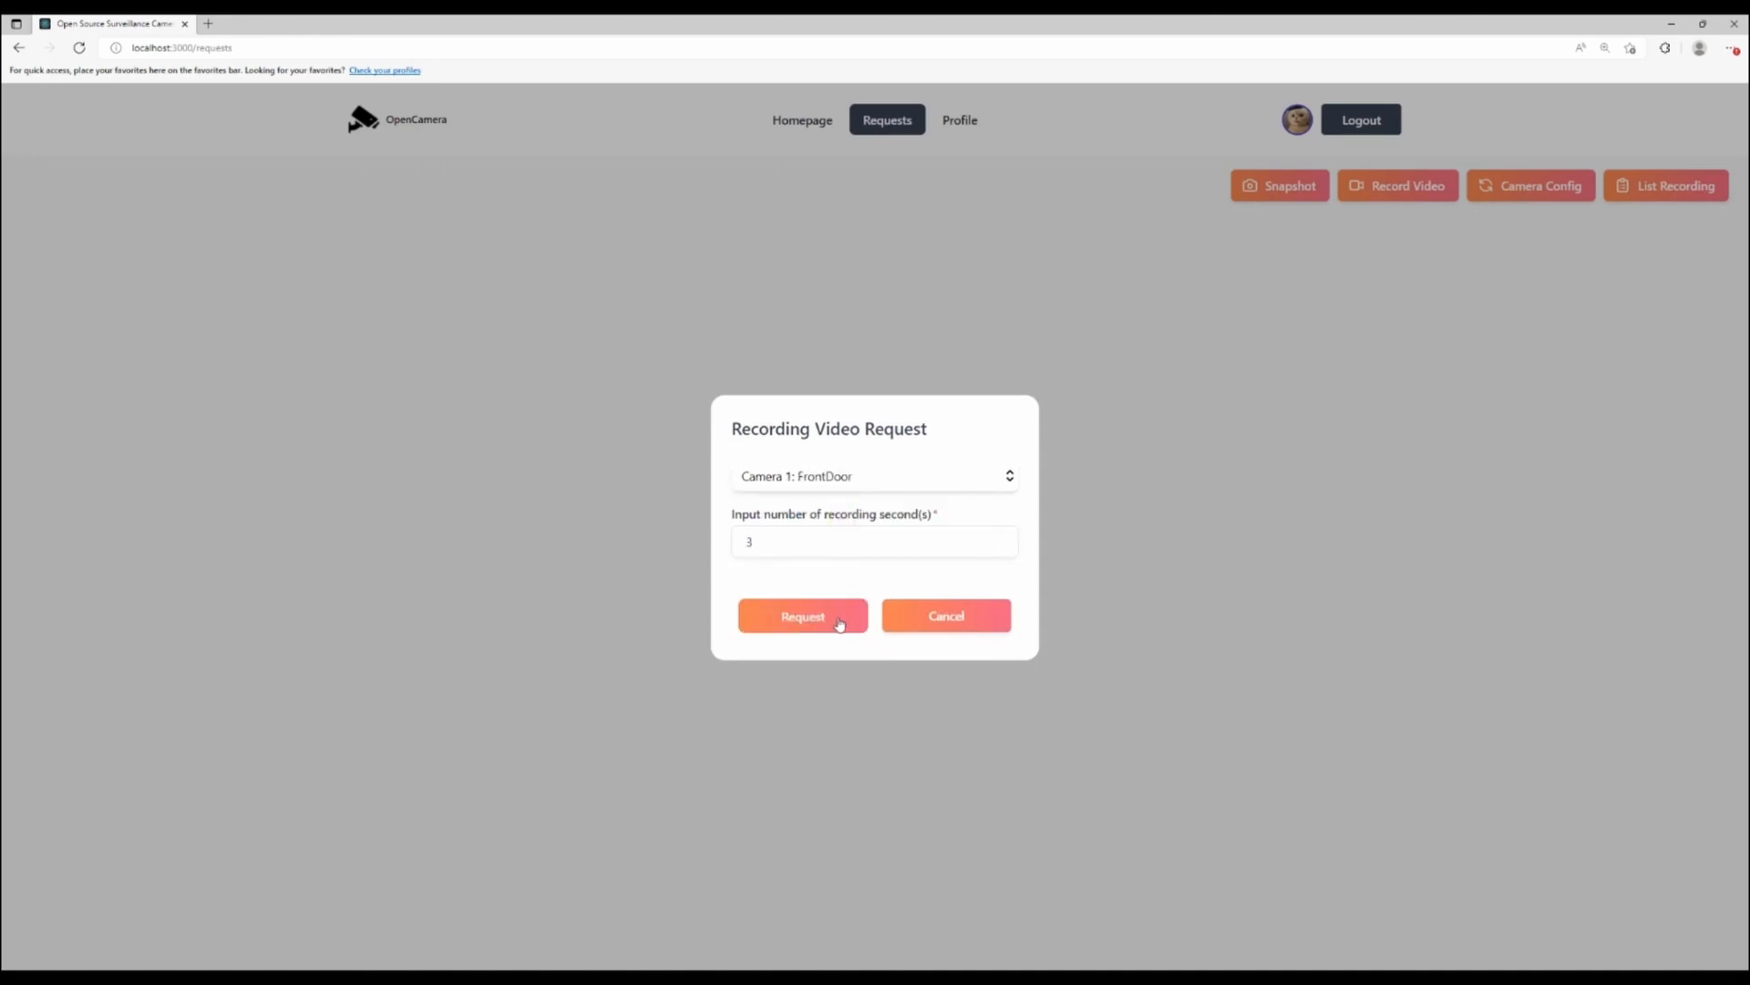
click(803, 616)
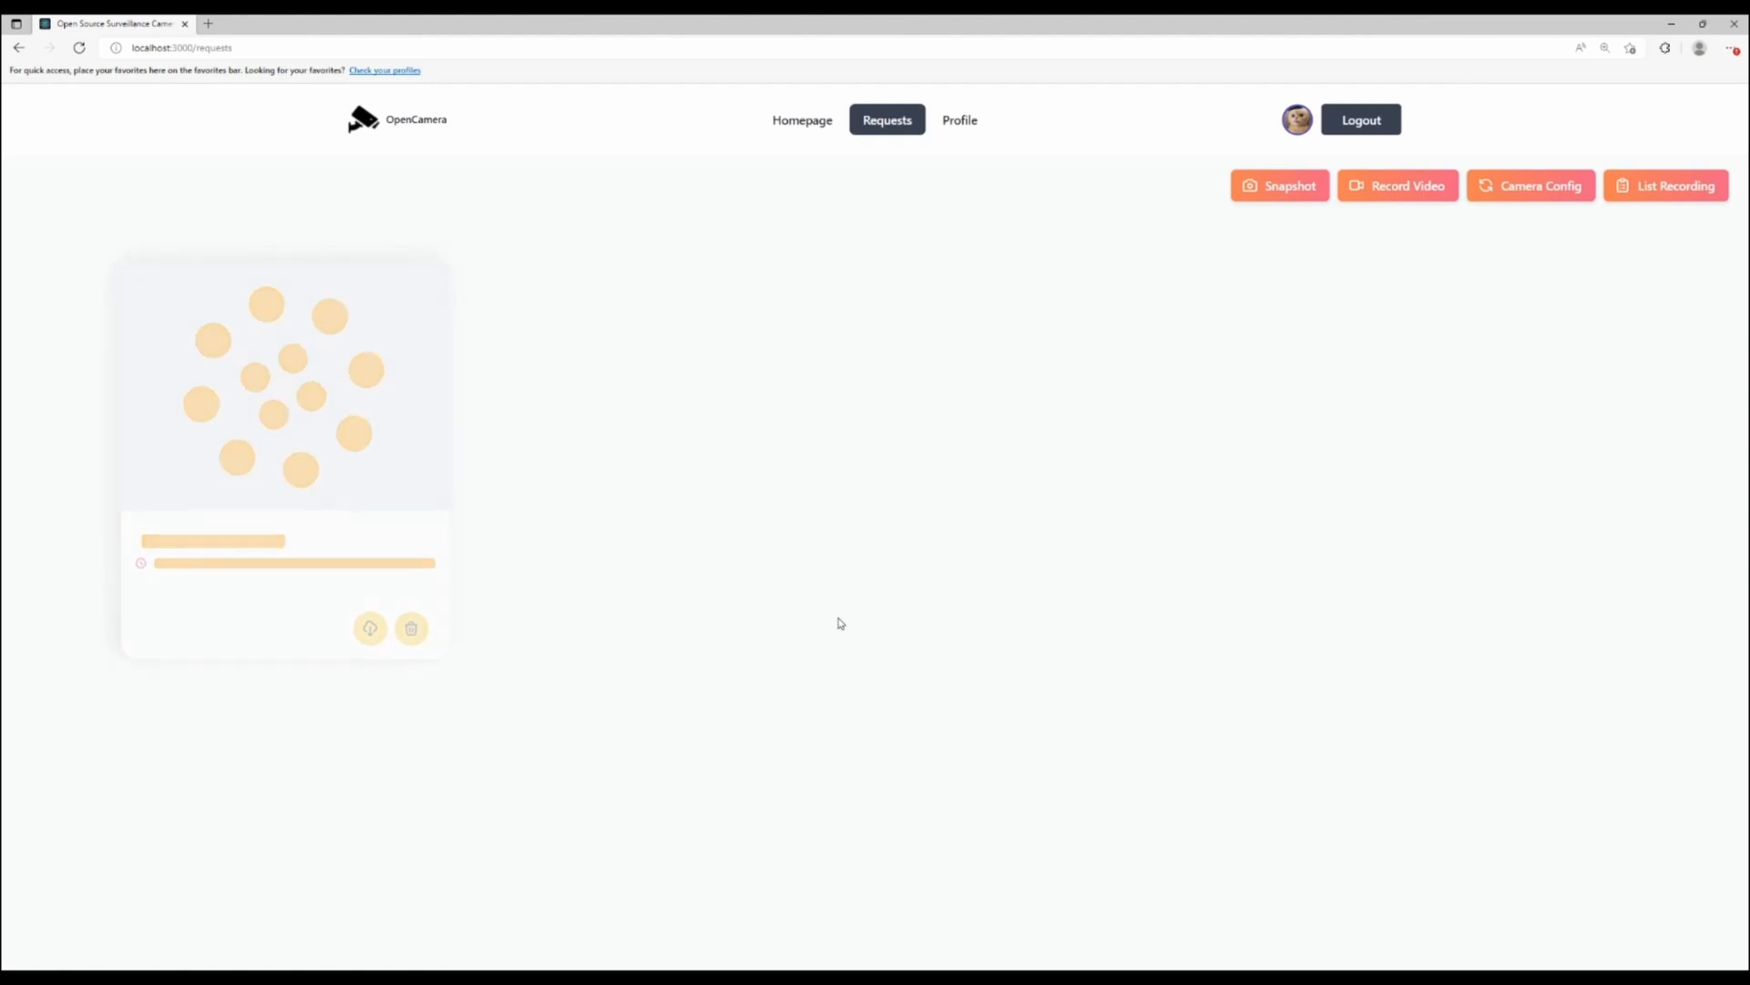
mouse_move(1358, 288)
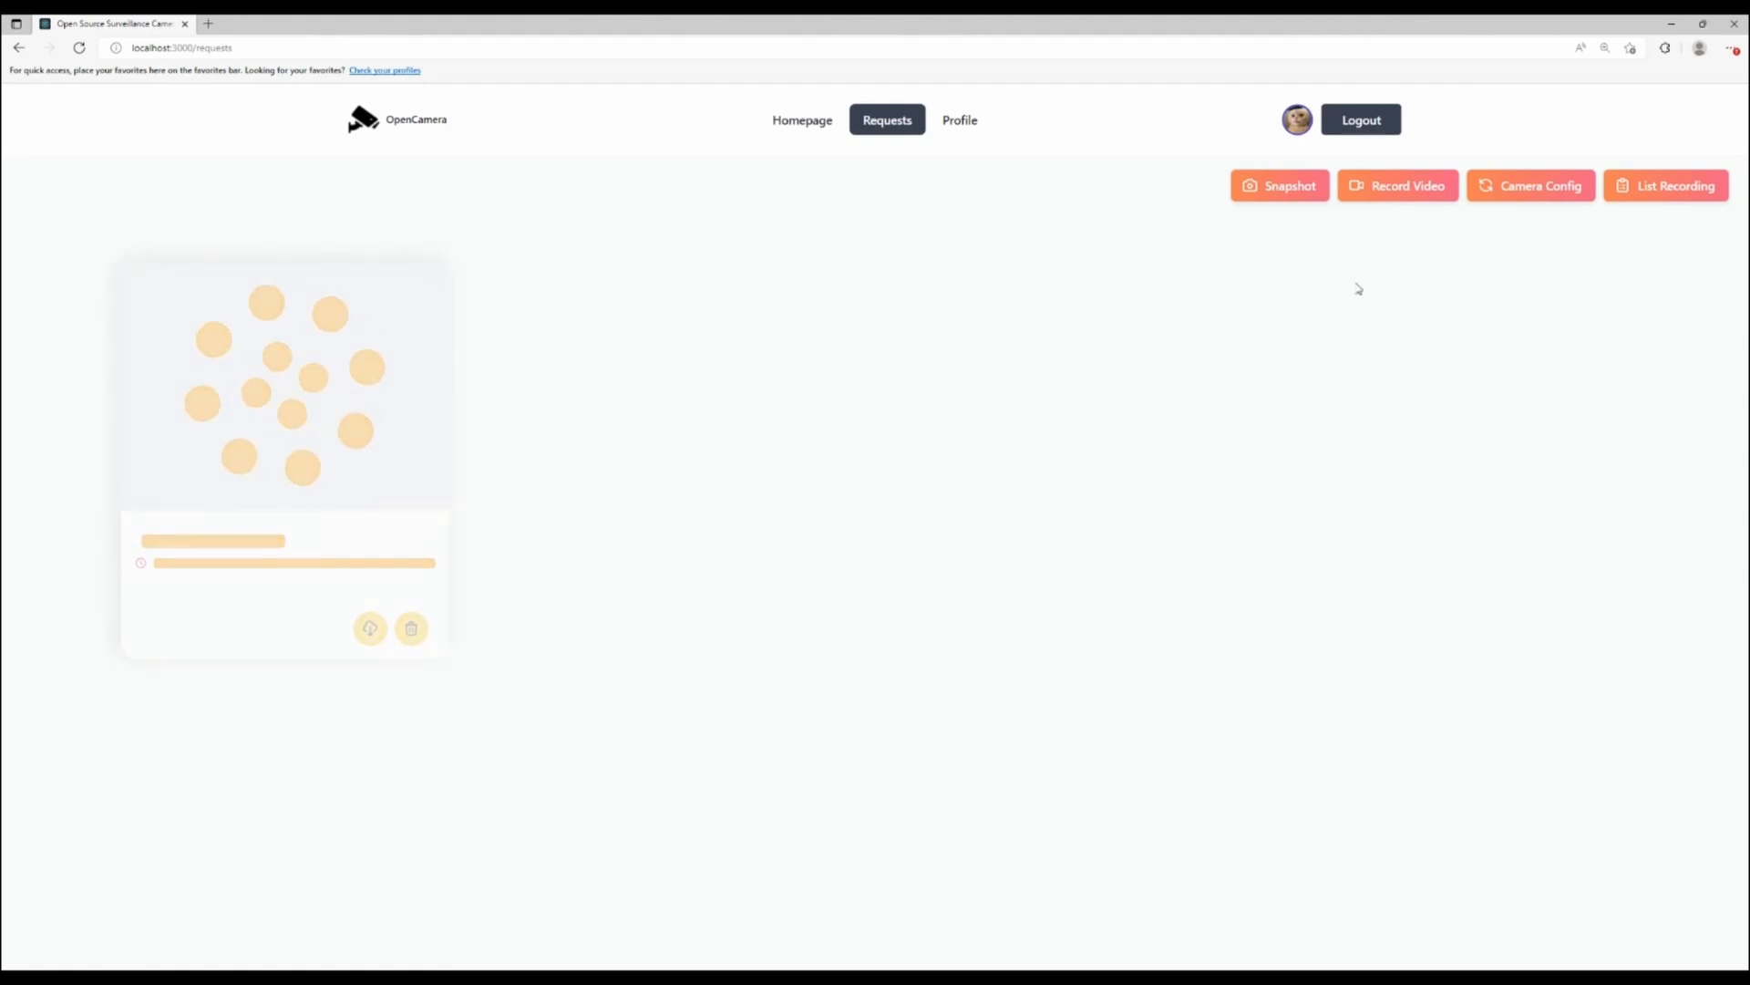
Request a video recording from Camera 2: Garage and view the resulting clip card.
click(1409, 186)
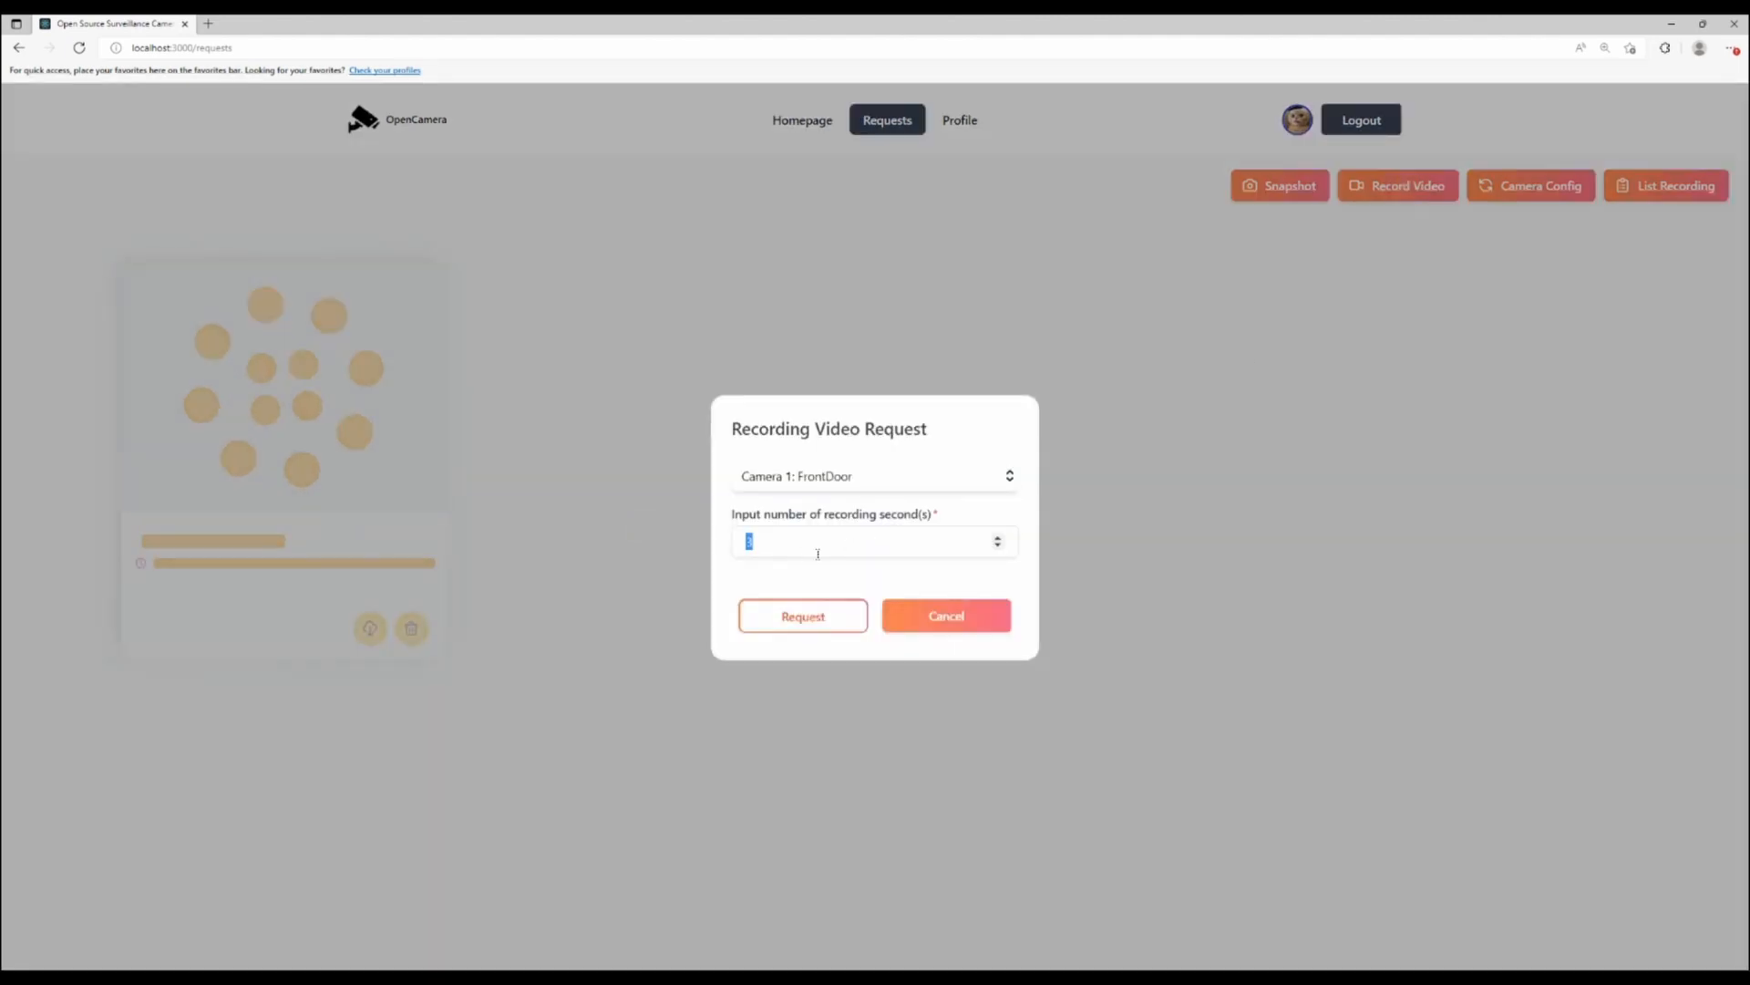
click(876, 476)
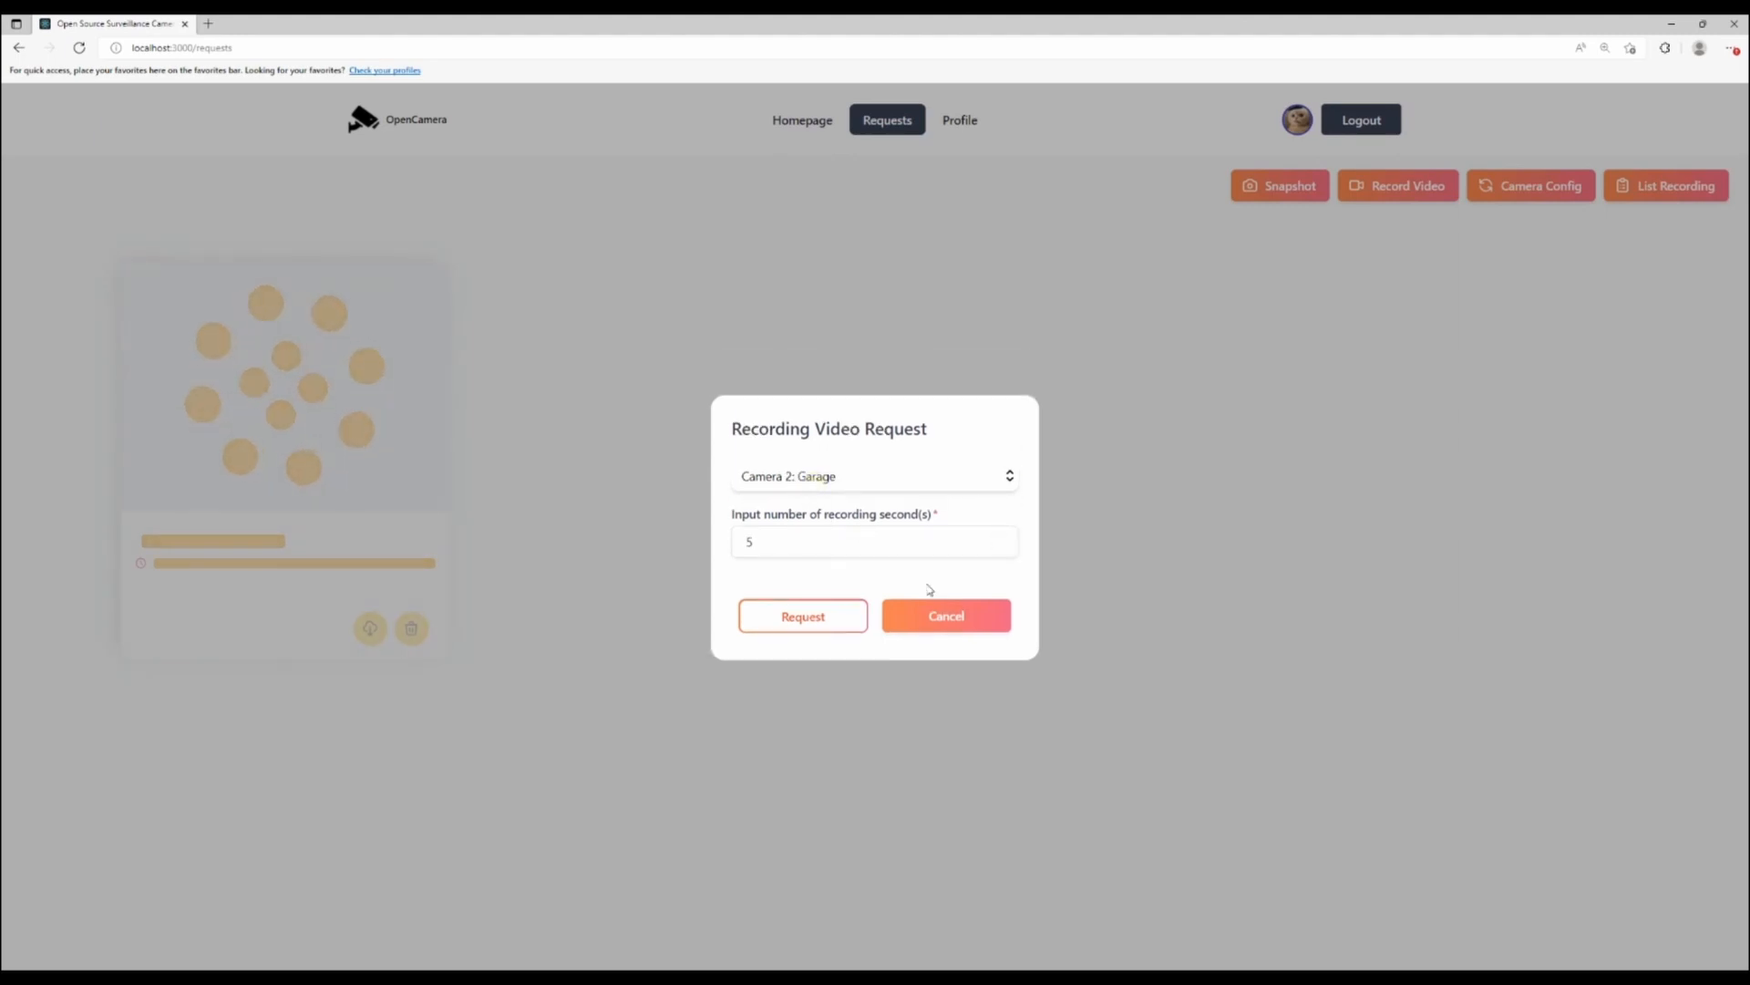
click(802, 616)
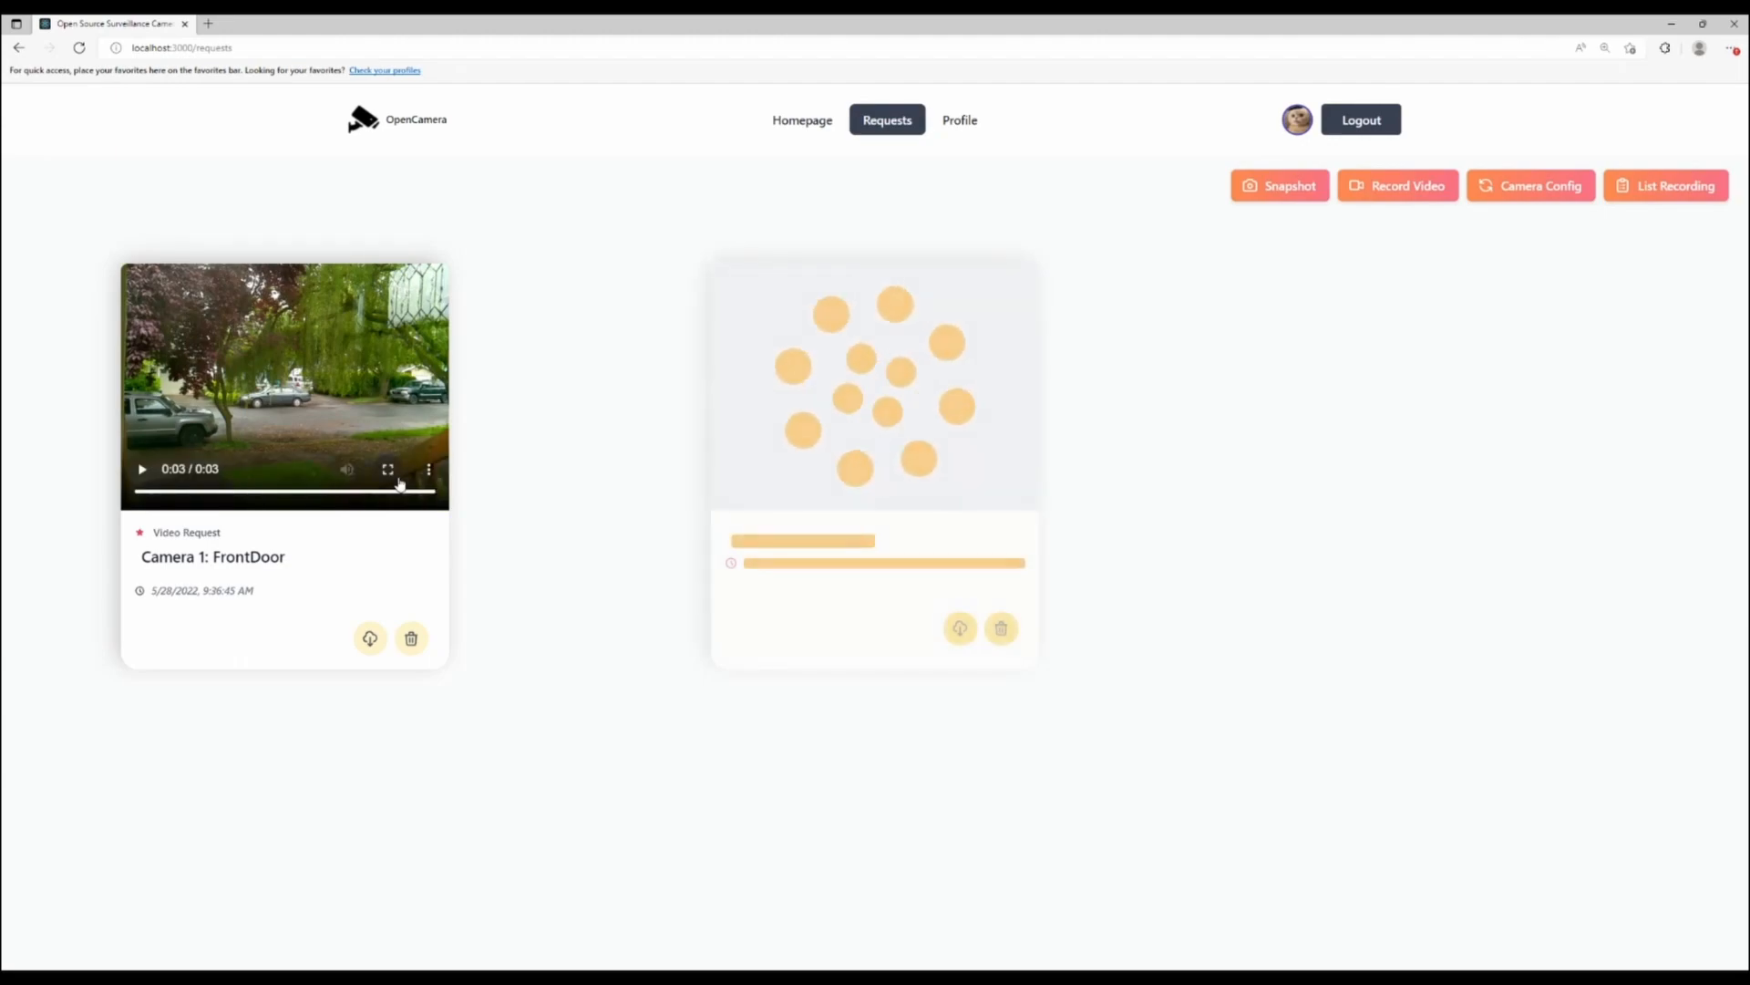
click(389, 469)
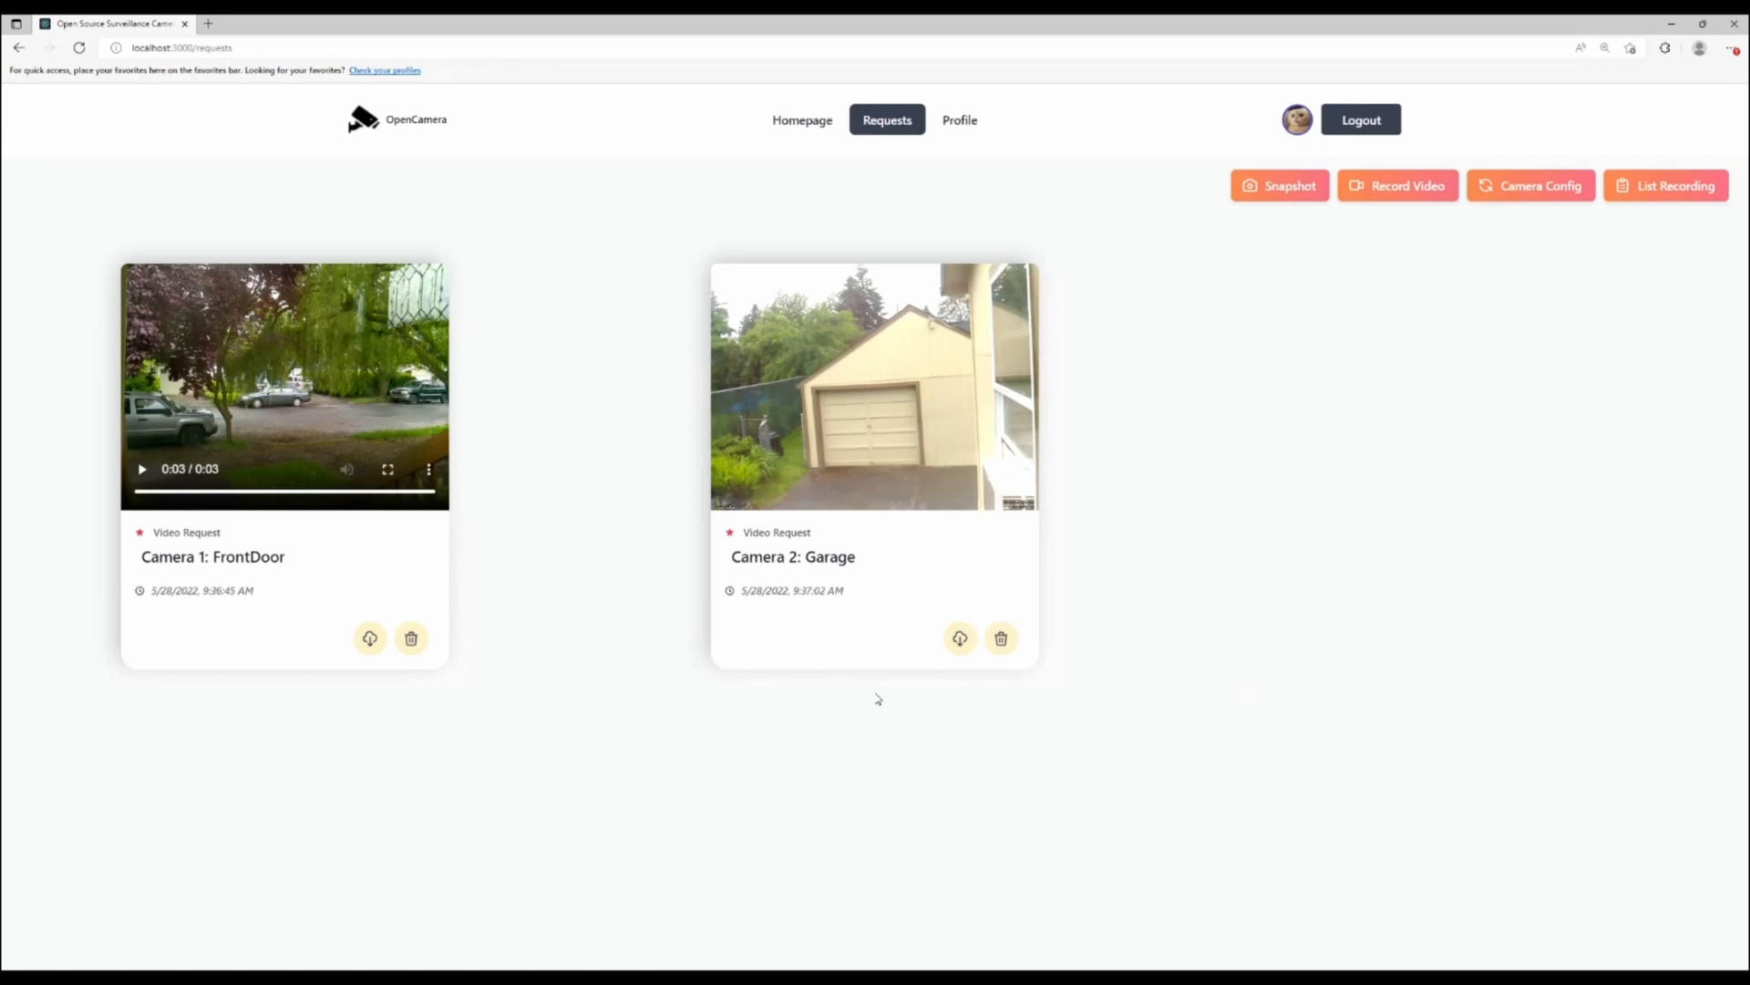
click(1532, 186)
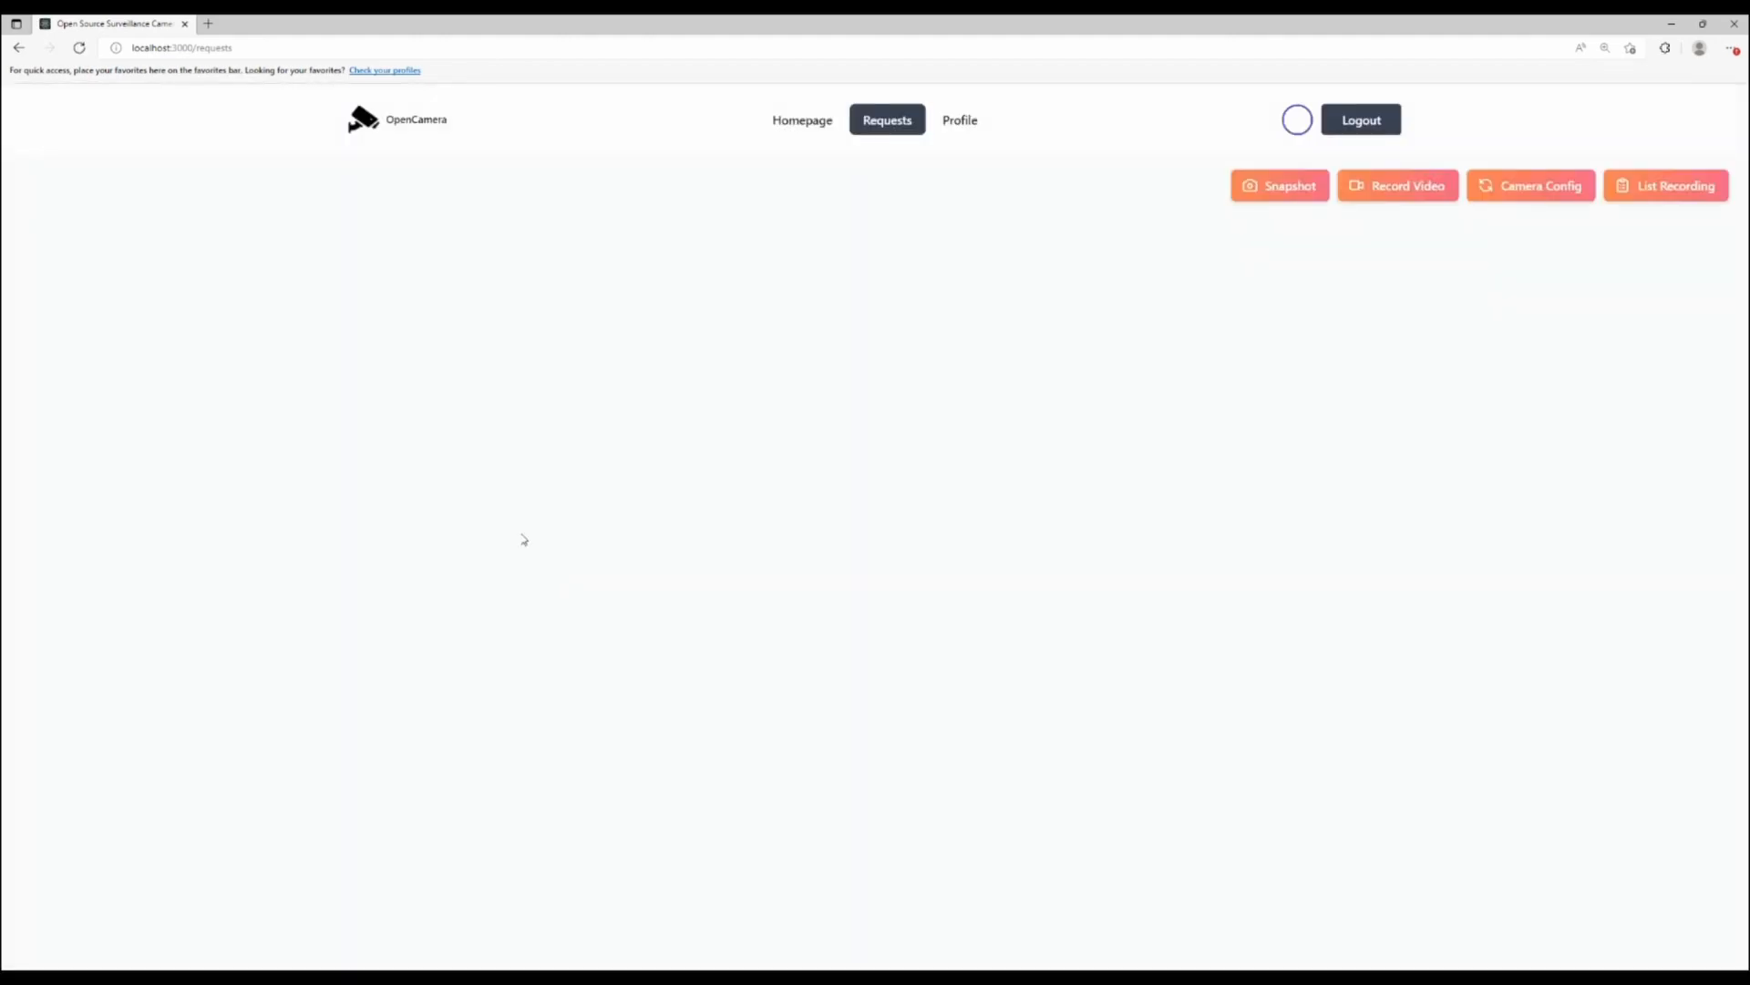
Confirm the camera configuration and request the list of recorded videos for a time range.
click(1532, 186)
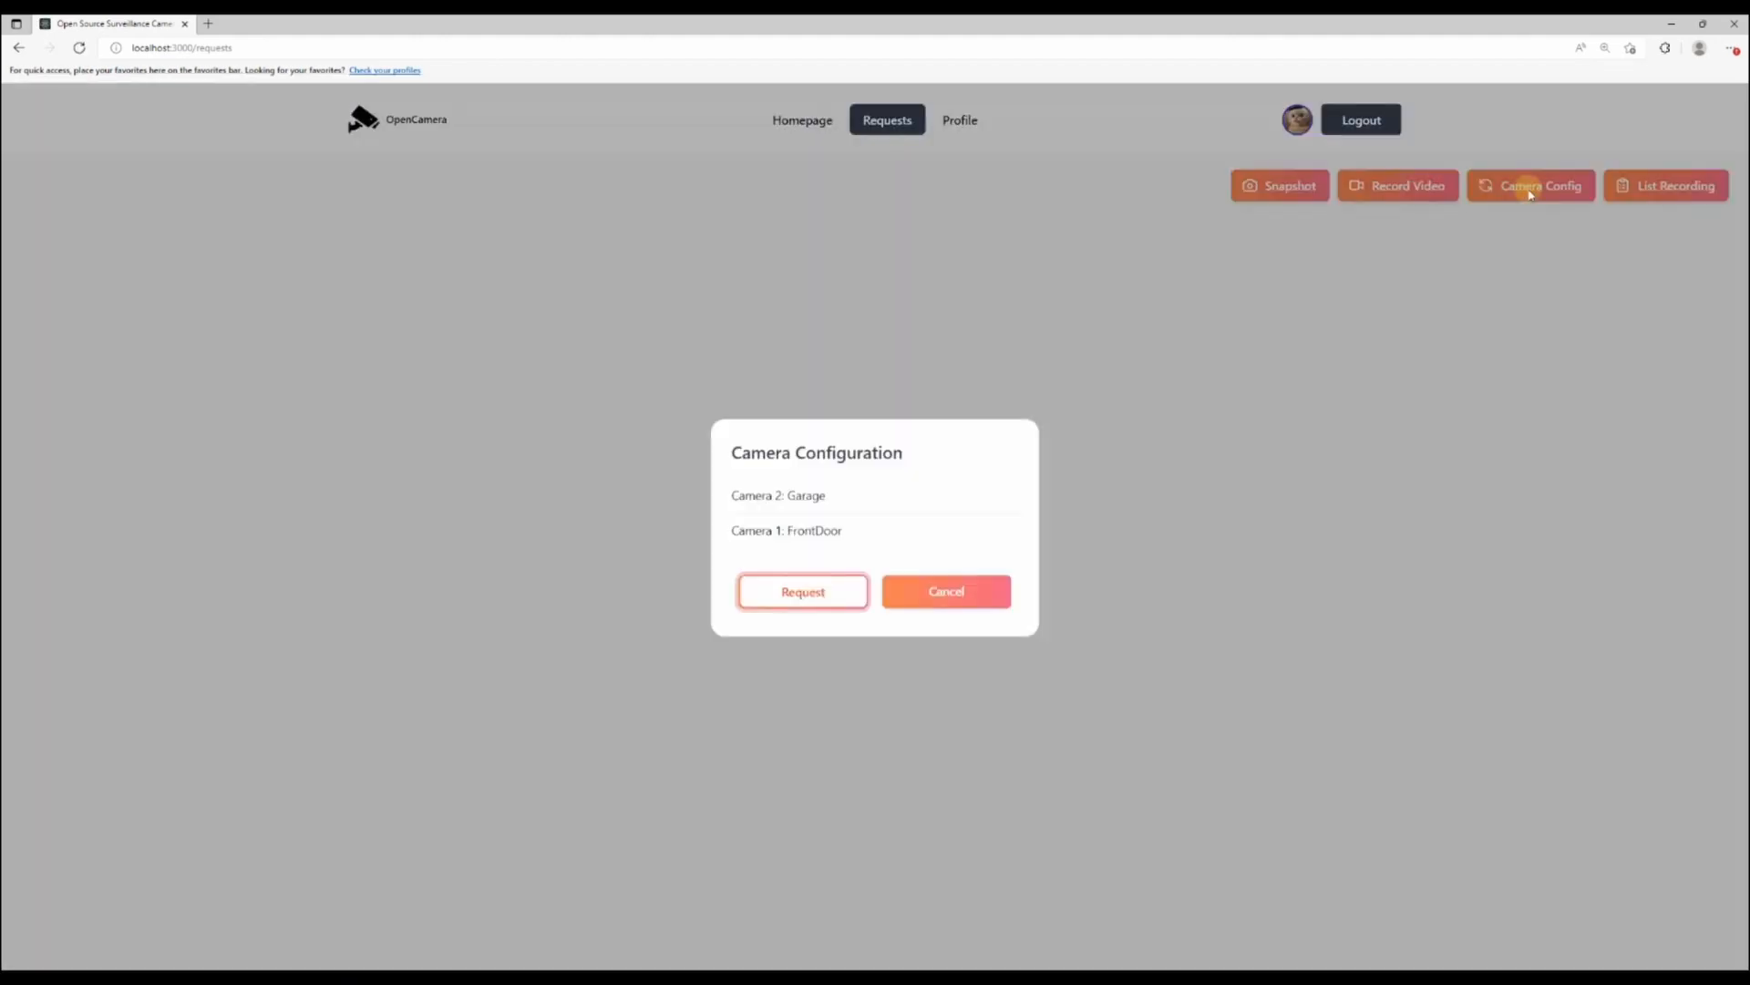
click(1666, 186)
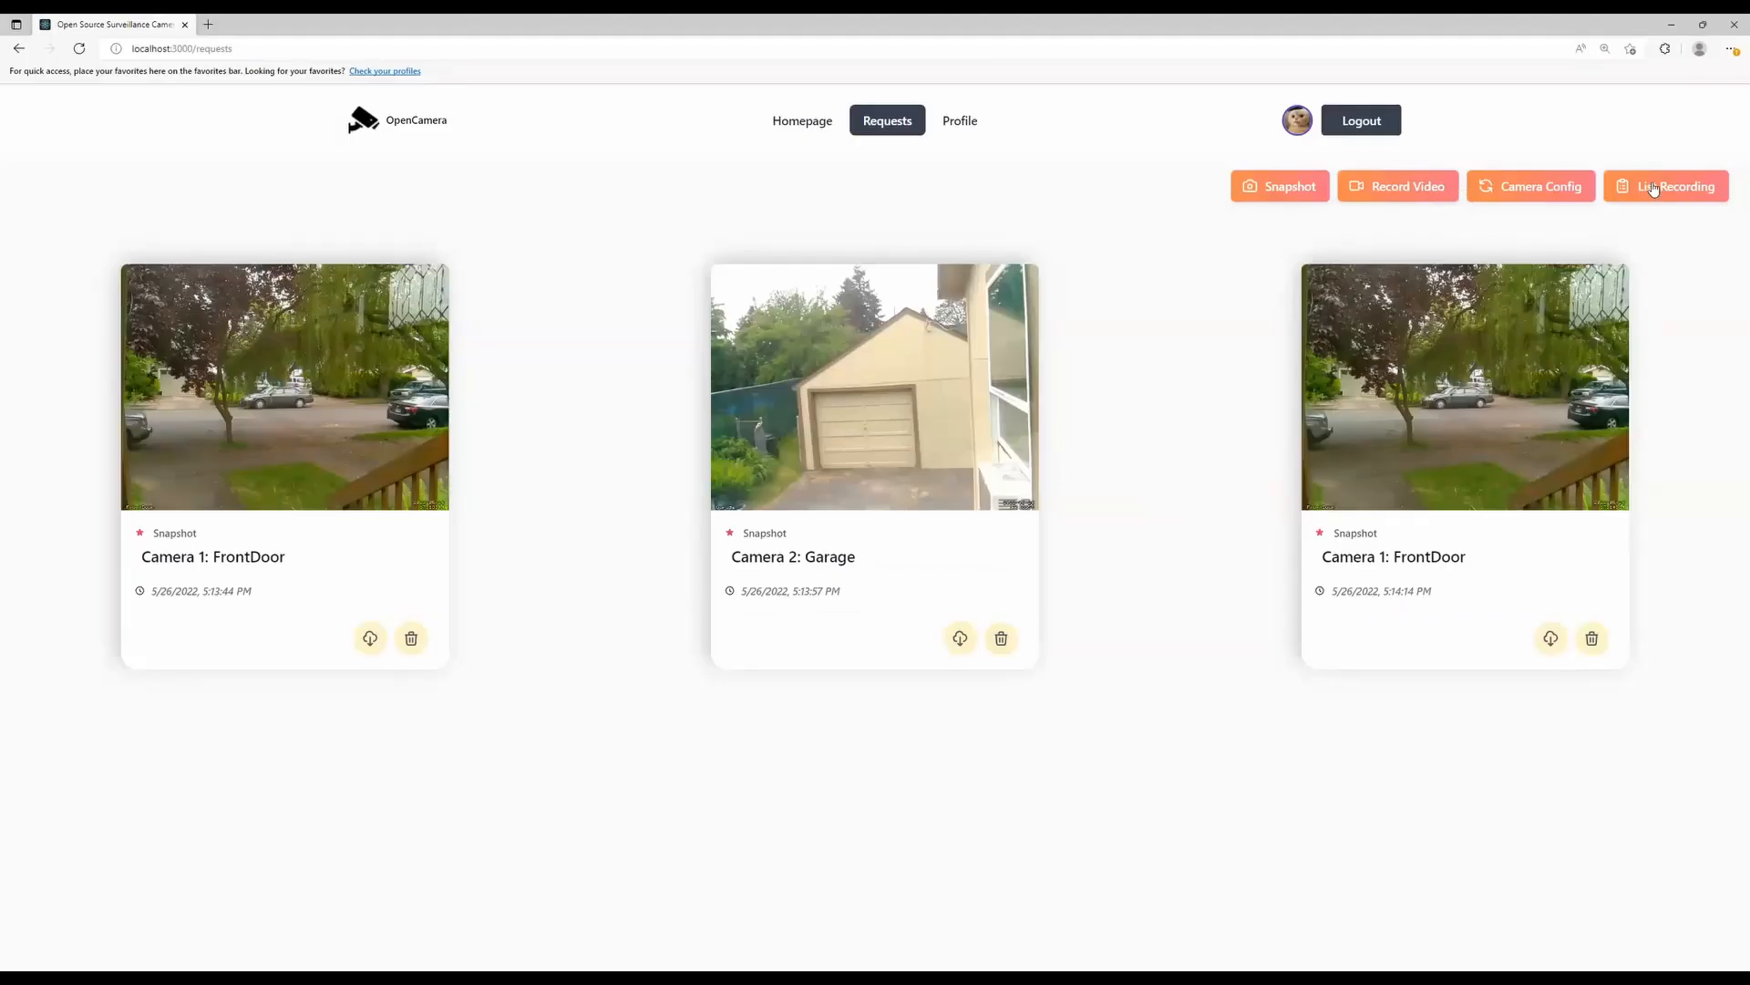
click(1678, 186)
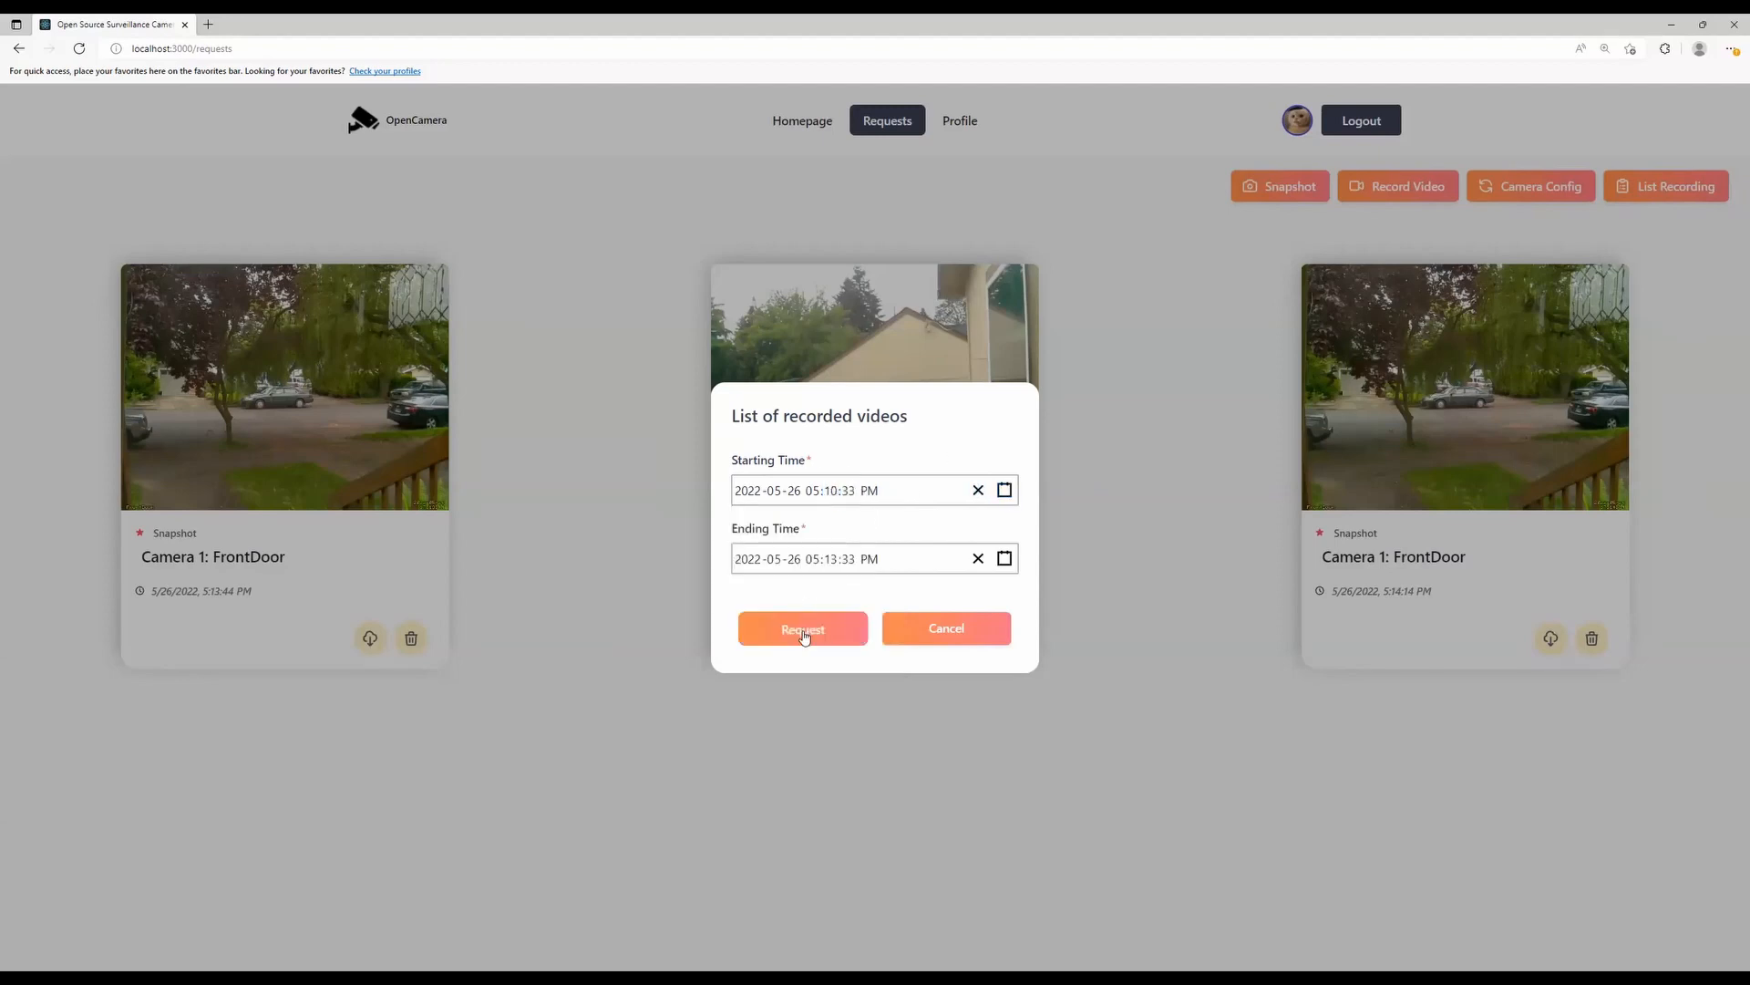
click(802, 627)
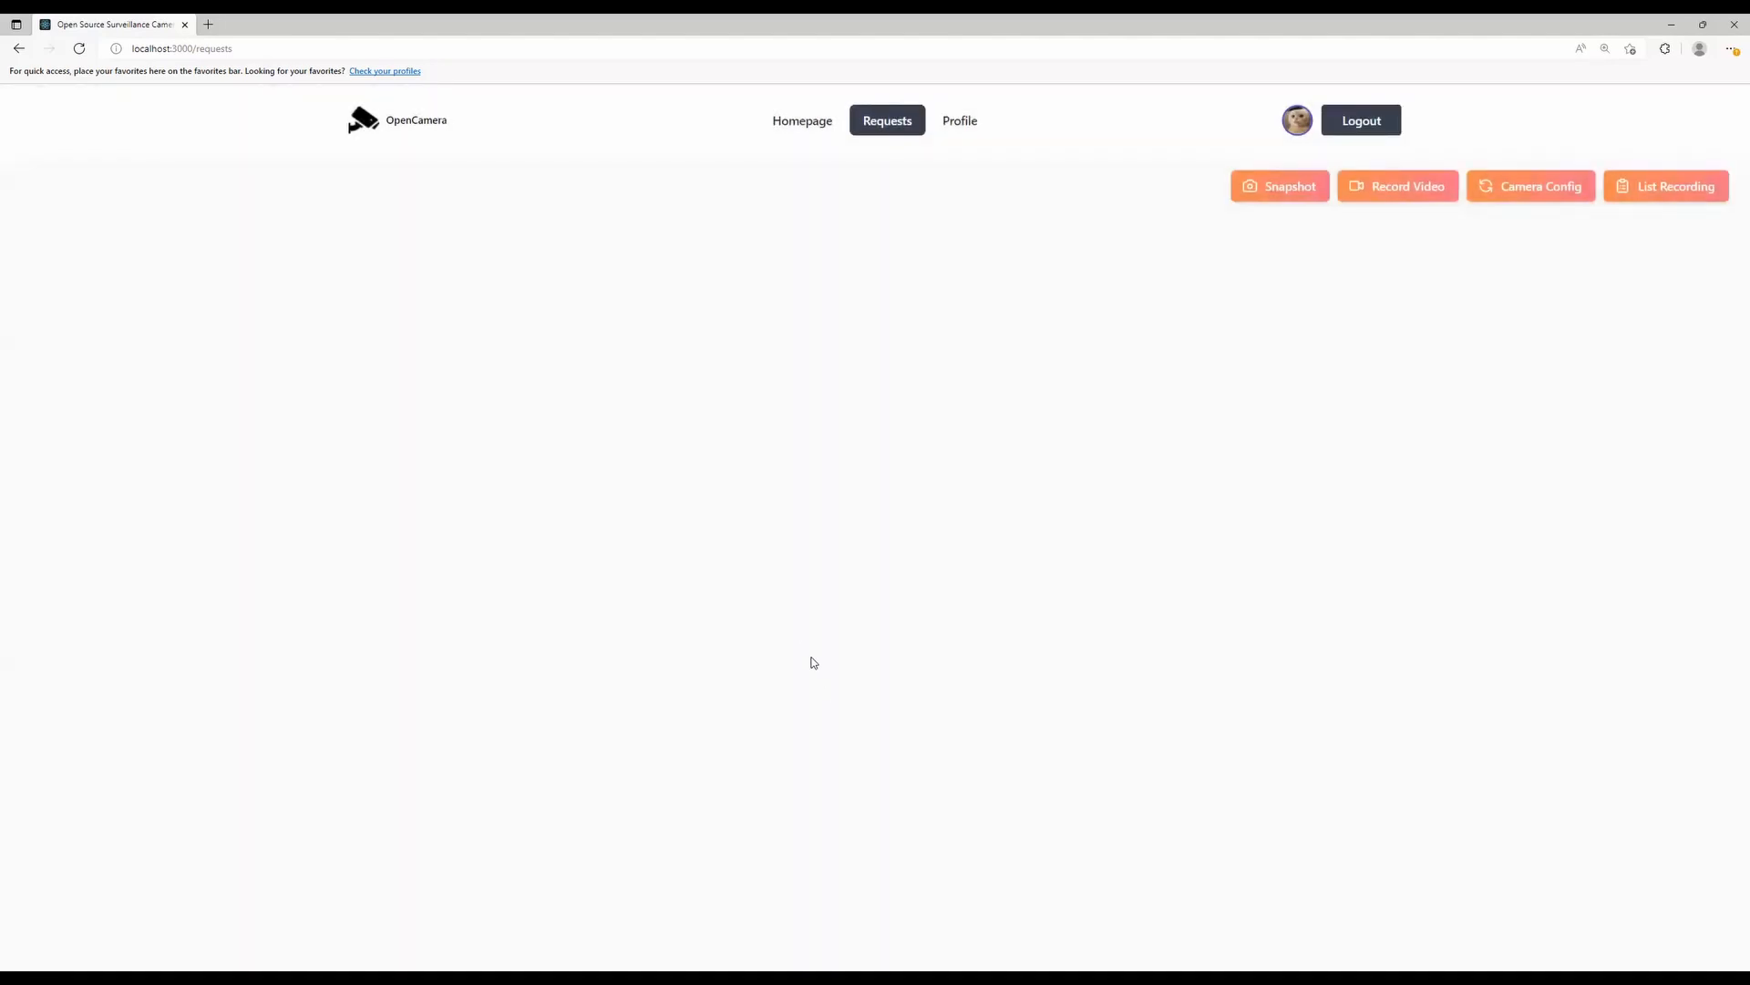
mouse_move(1703, 234)
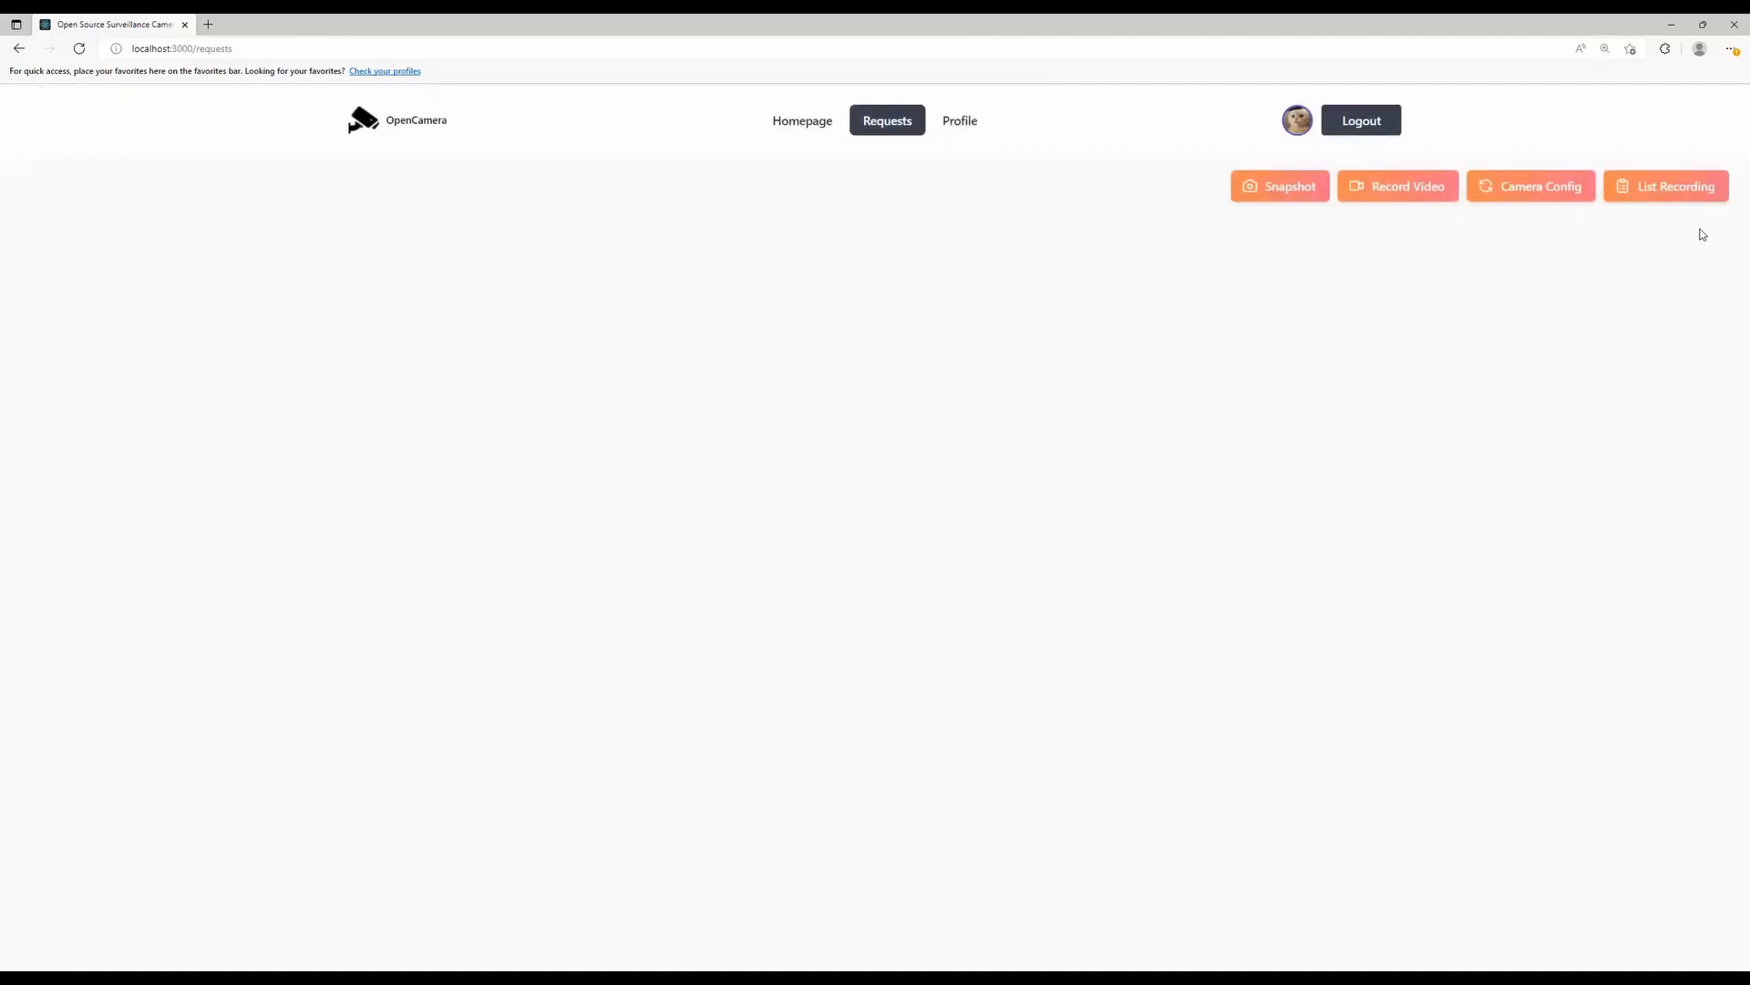
click(1667, 186)
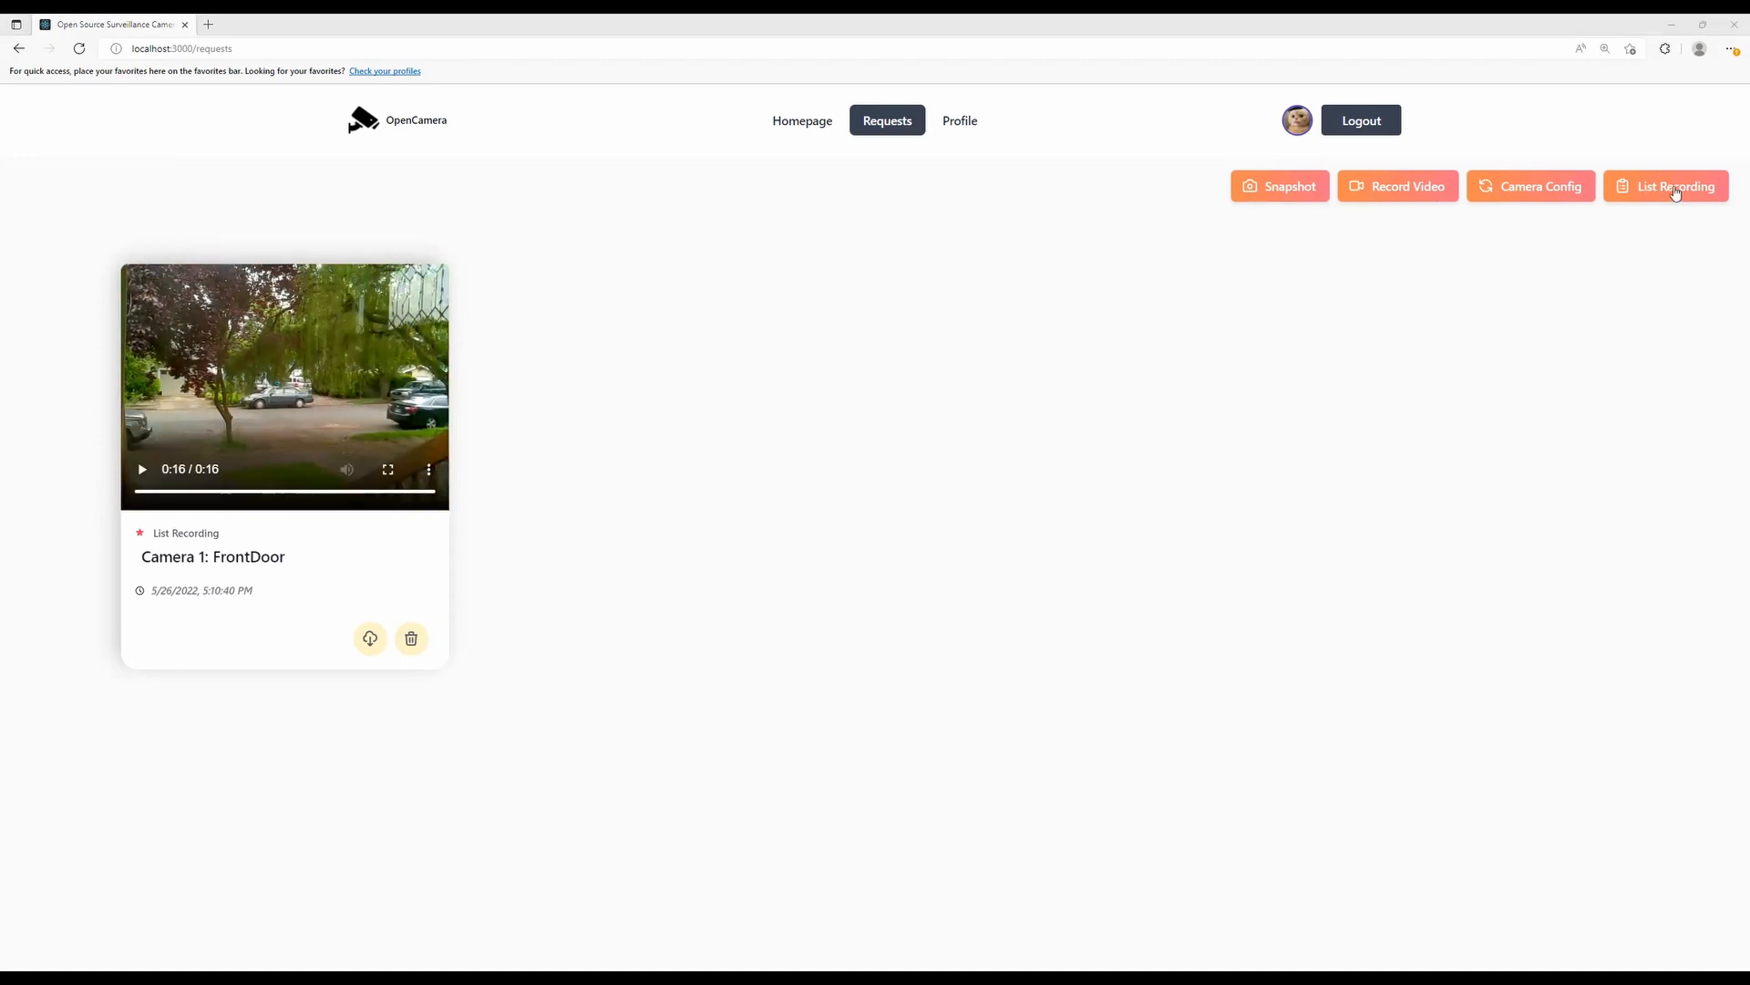
Request recordings from 2022-05-09 and play the returned FrontDoor clip.
click(1674, 186)
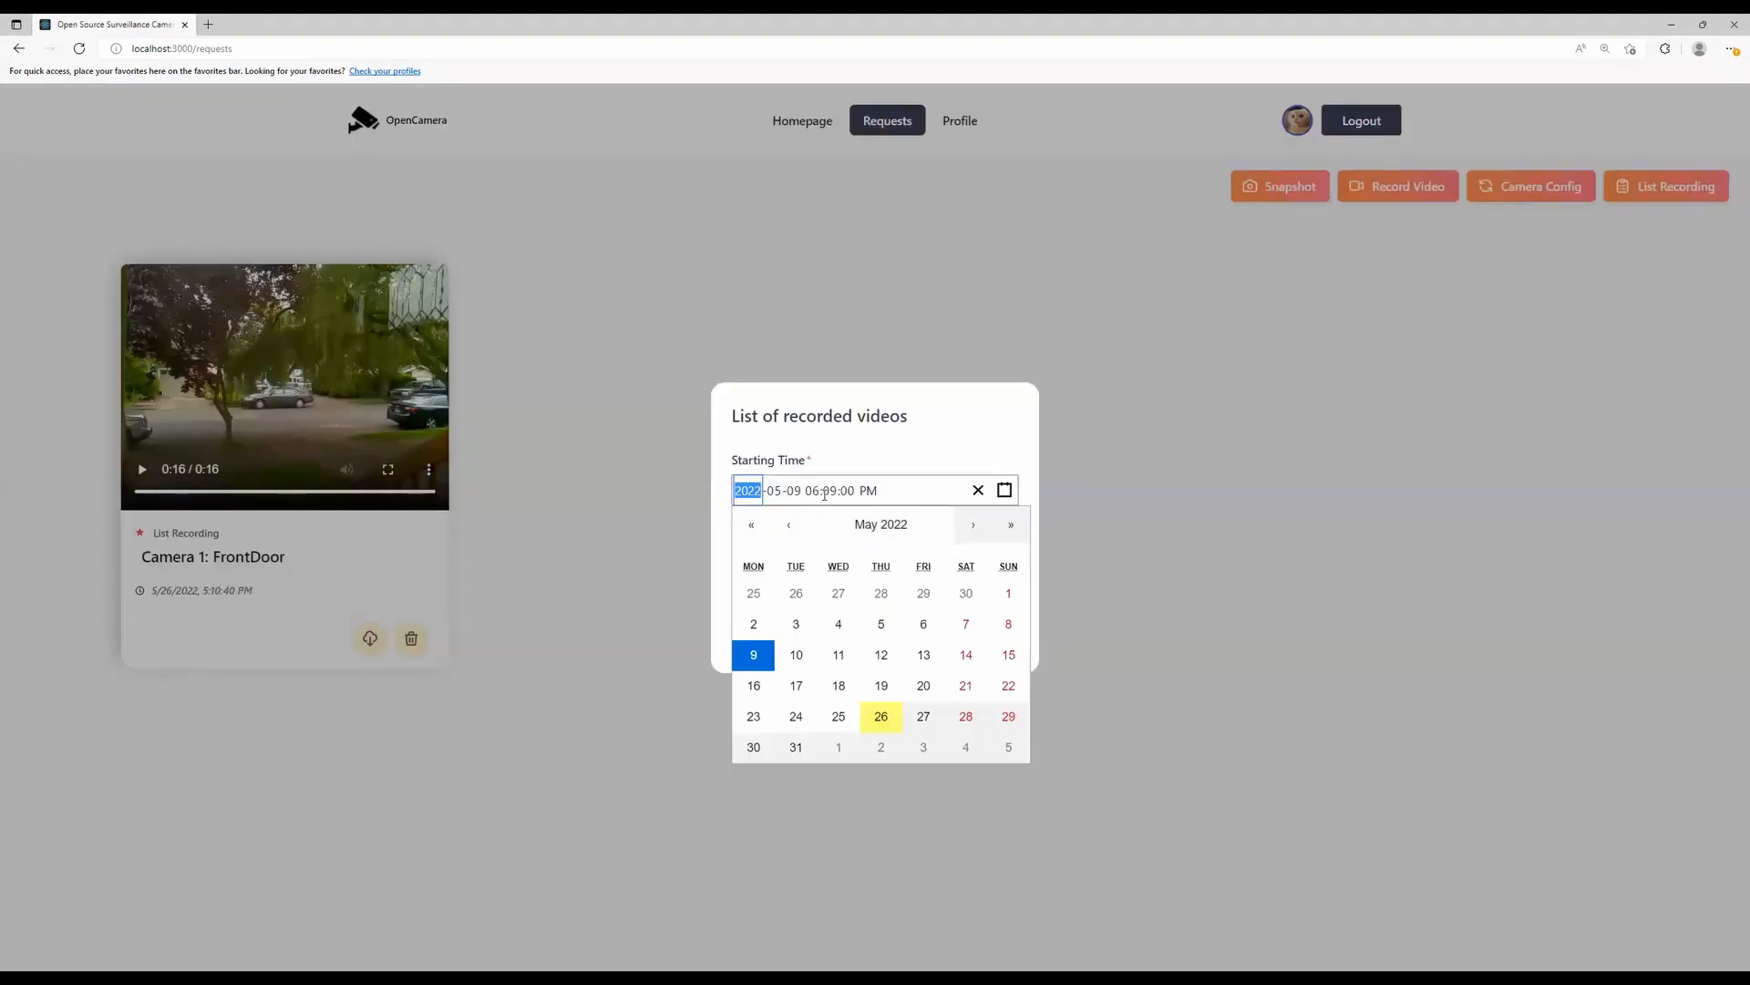
click(828, 490)
text(5)
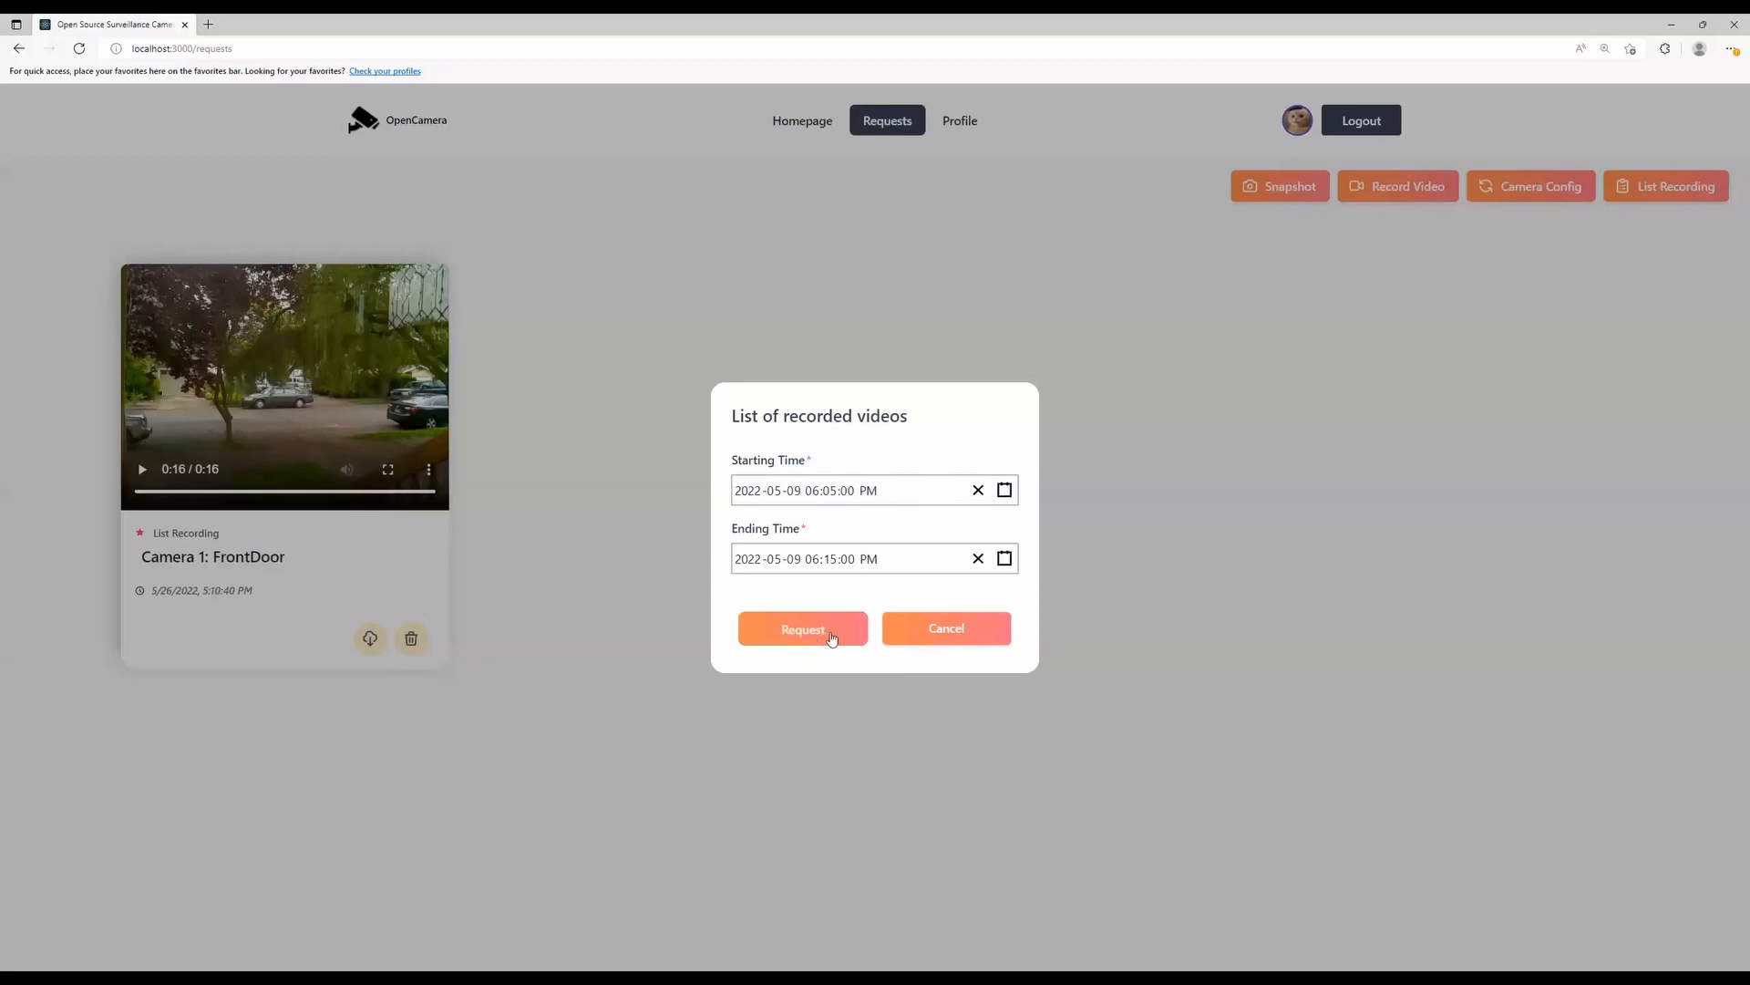
click(802, 628)
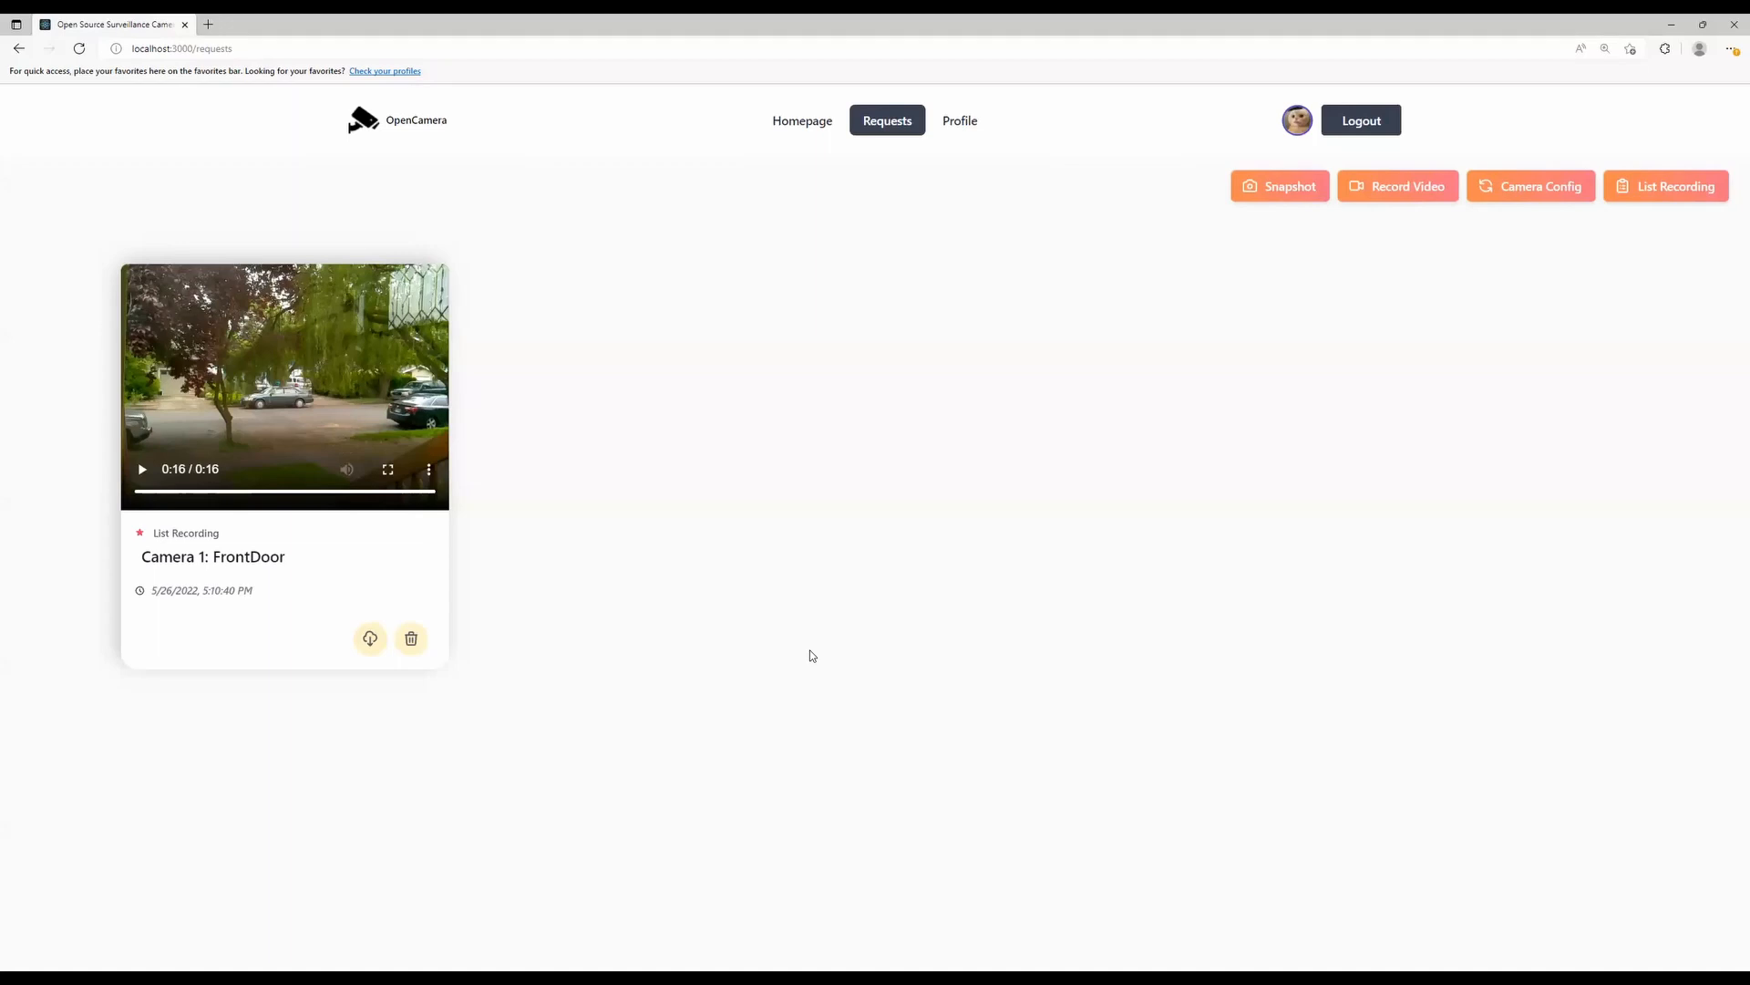
click(1667, 186)
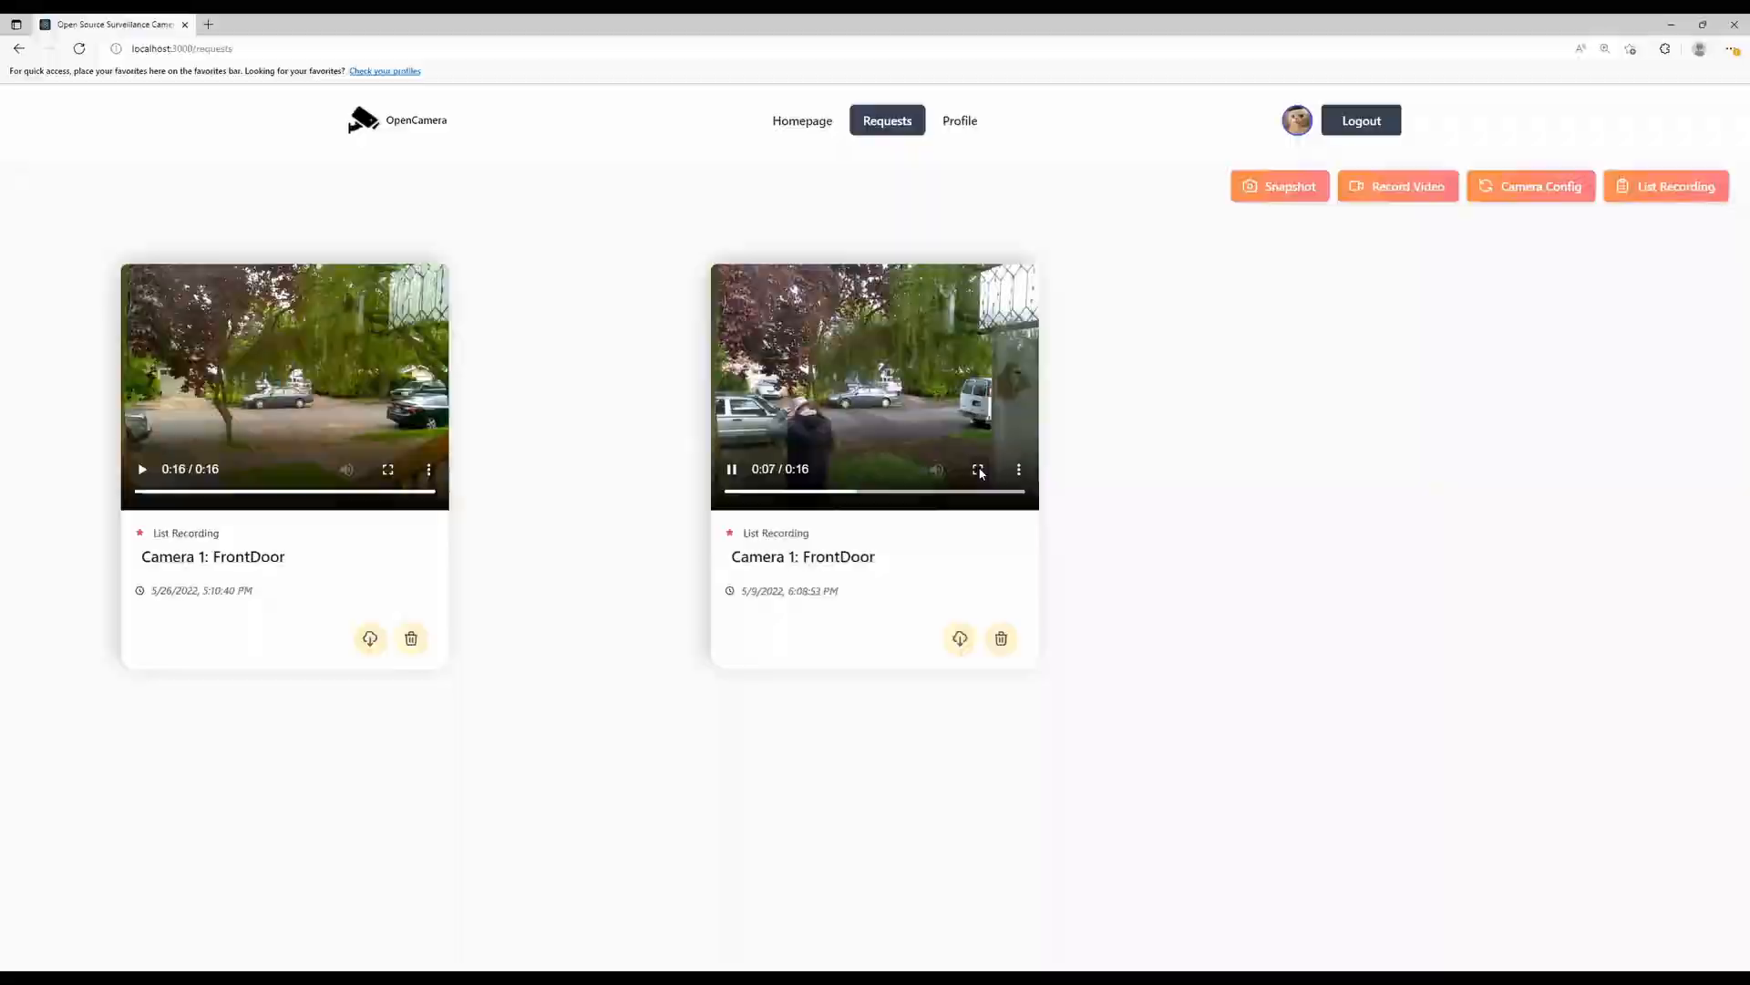
click(977, 469)
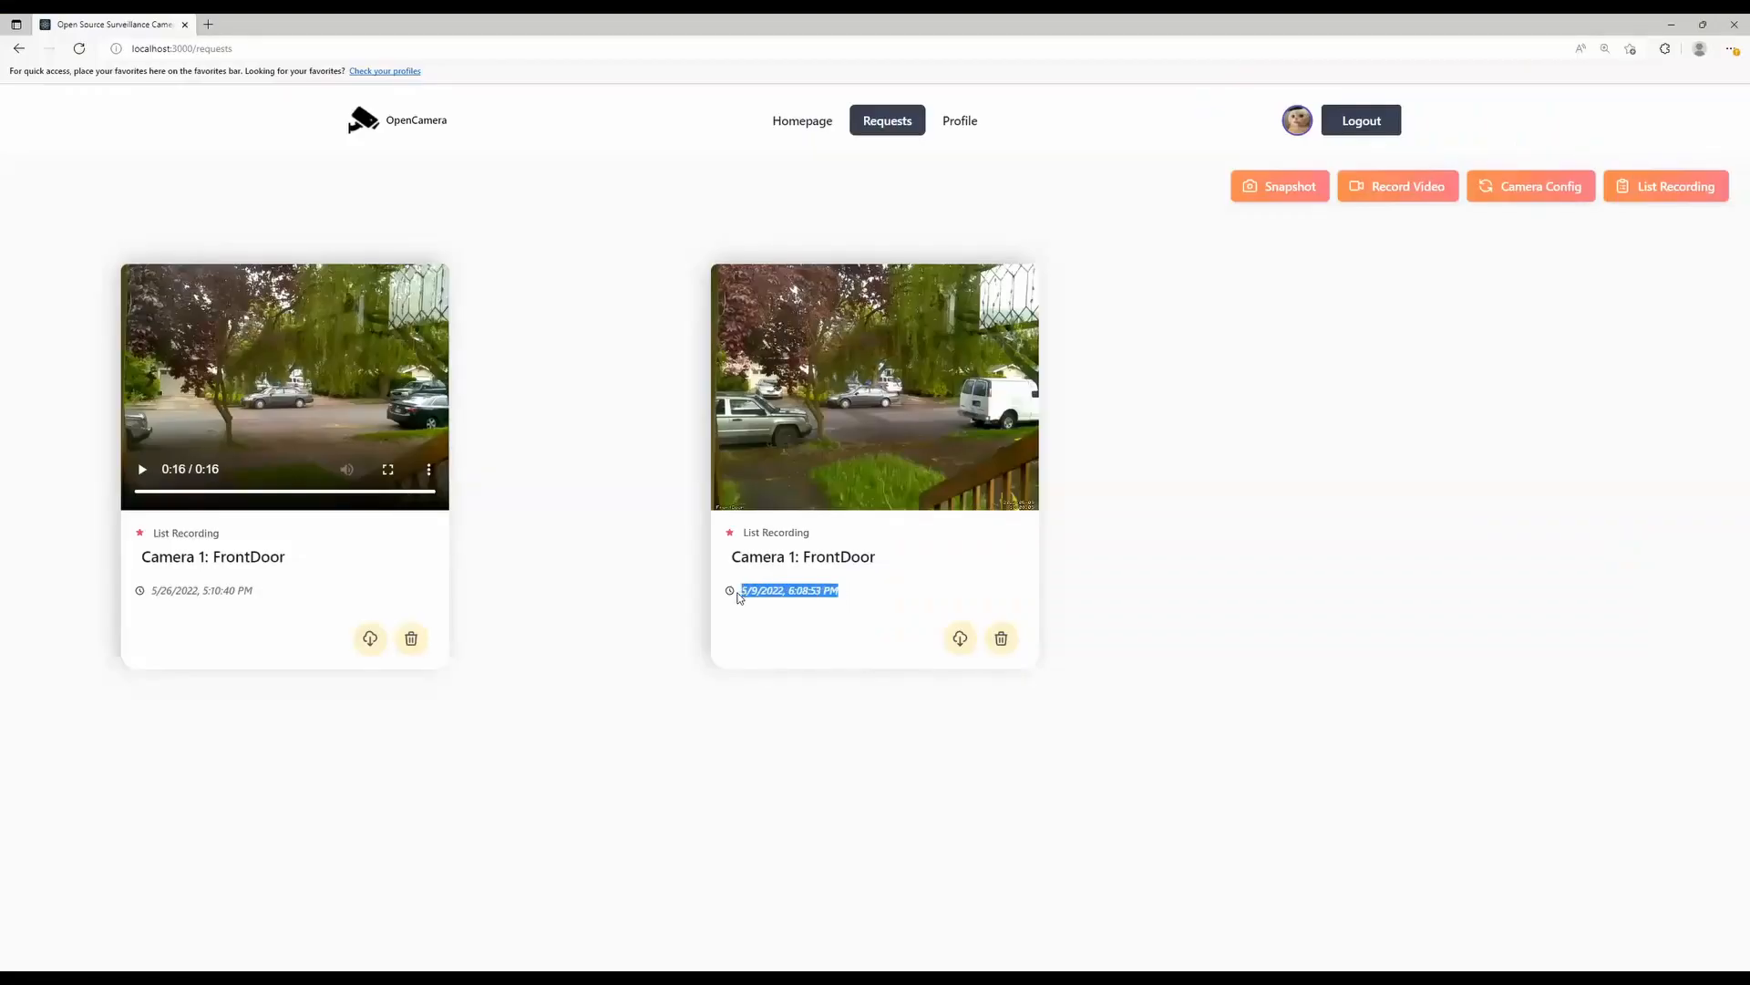
Go to the account Profile page.
click(954, 120)
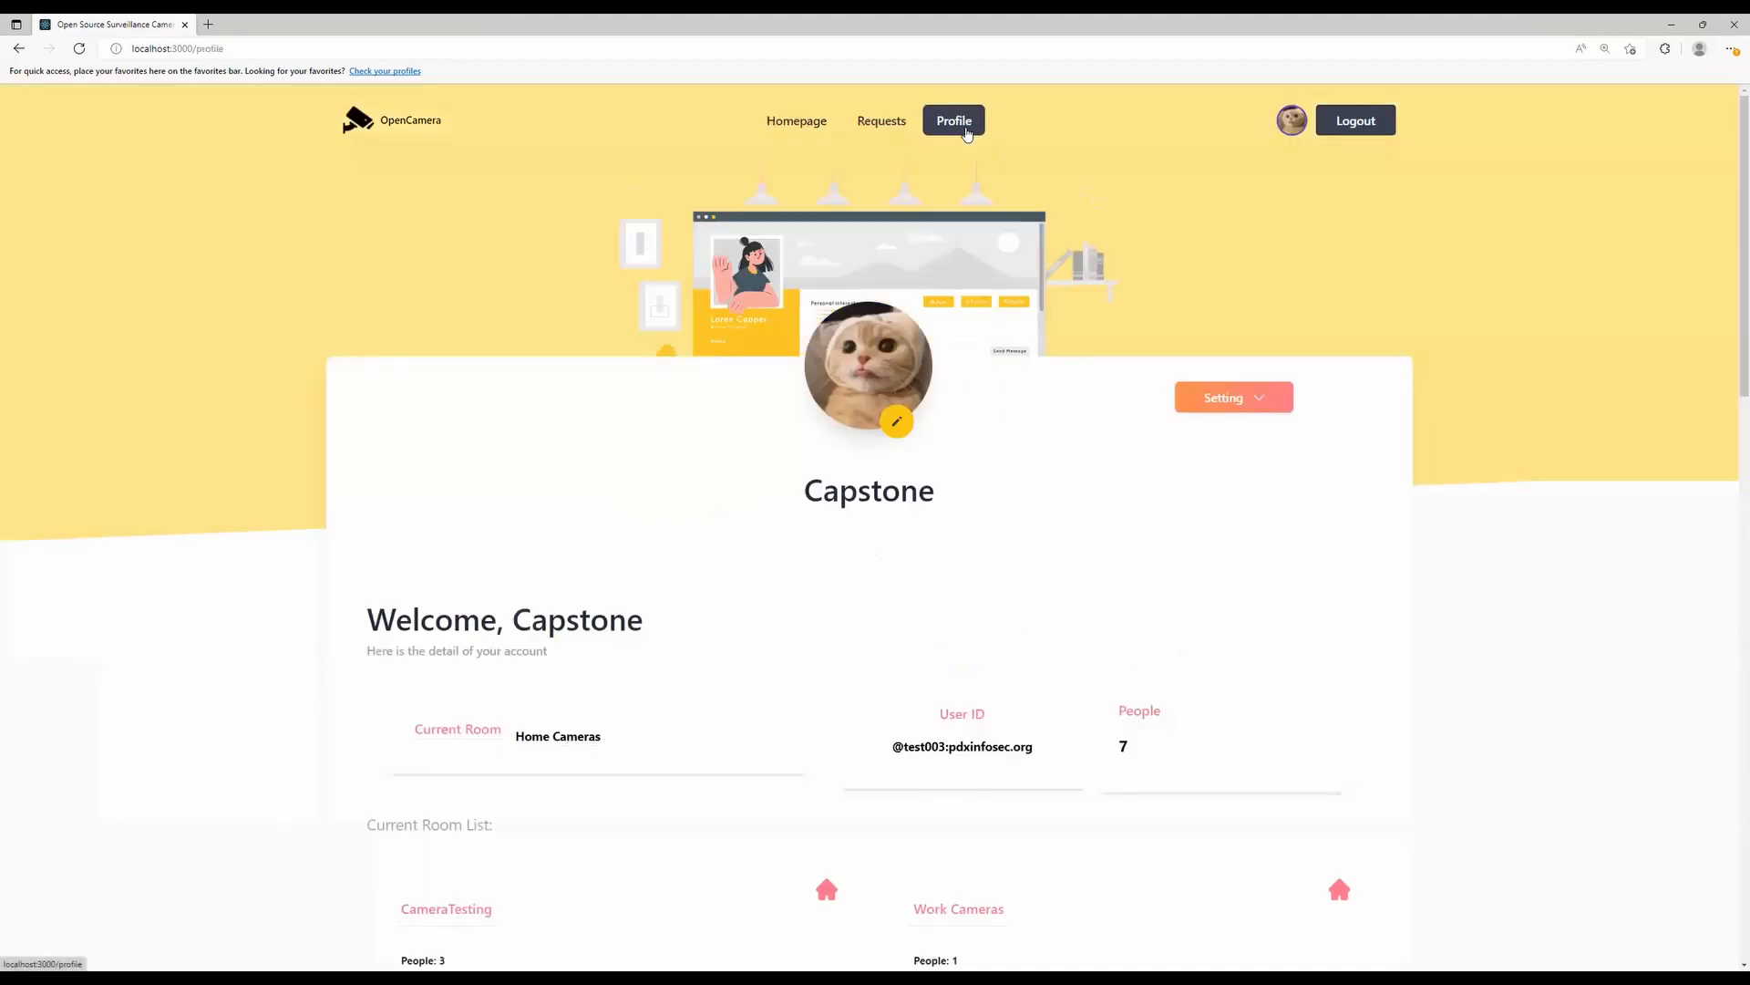
Review the profile's room list and show the room Setting options.
scroll(down, 3)
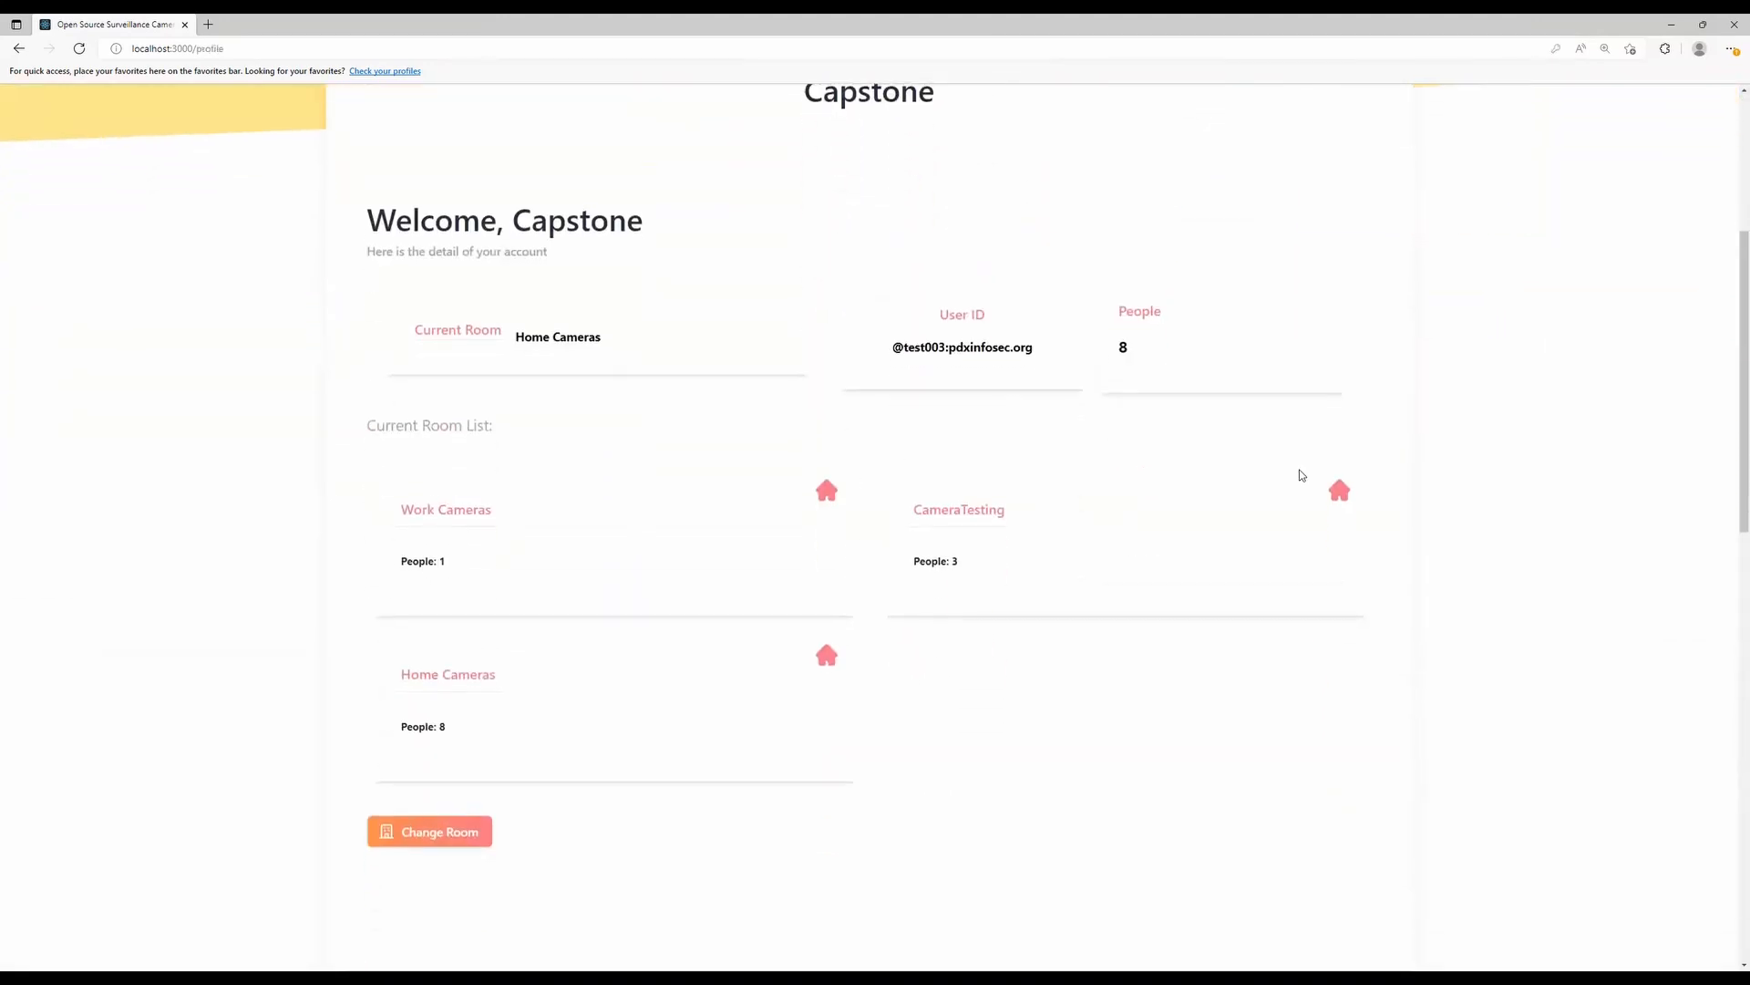
mouse_move(471, 788)
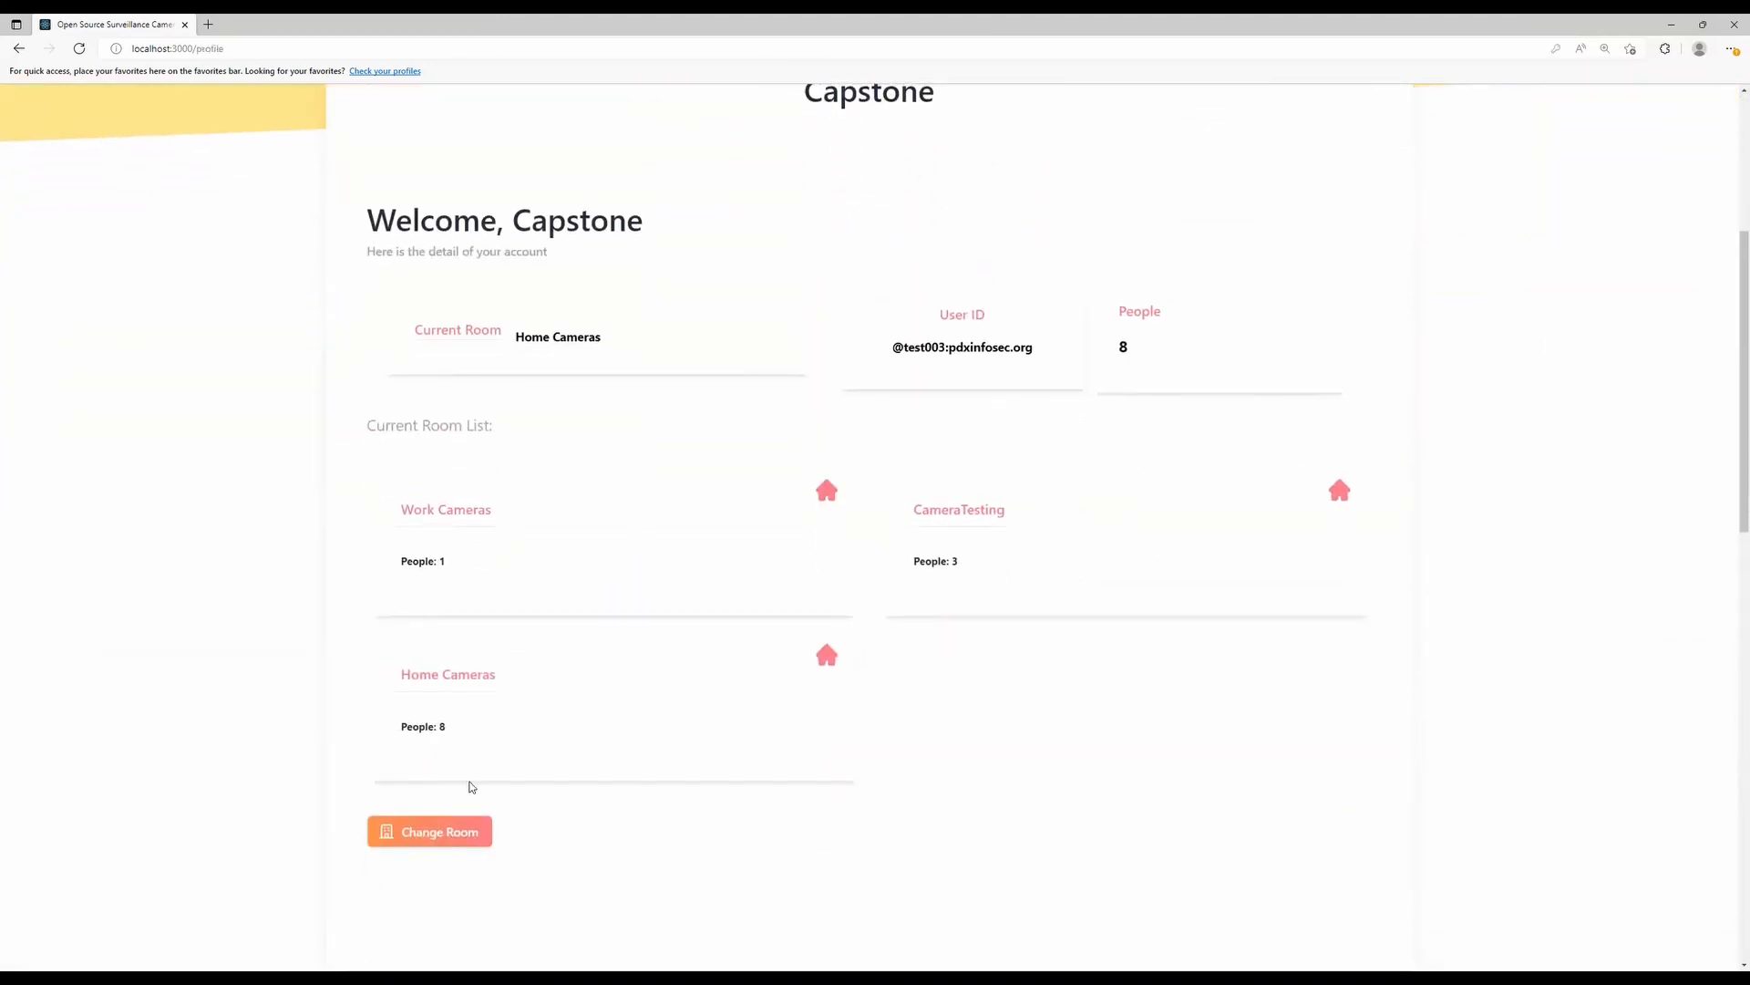
scroll(up, 3)
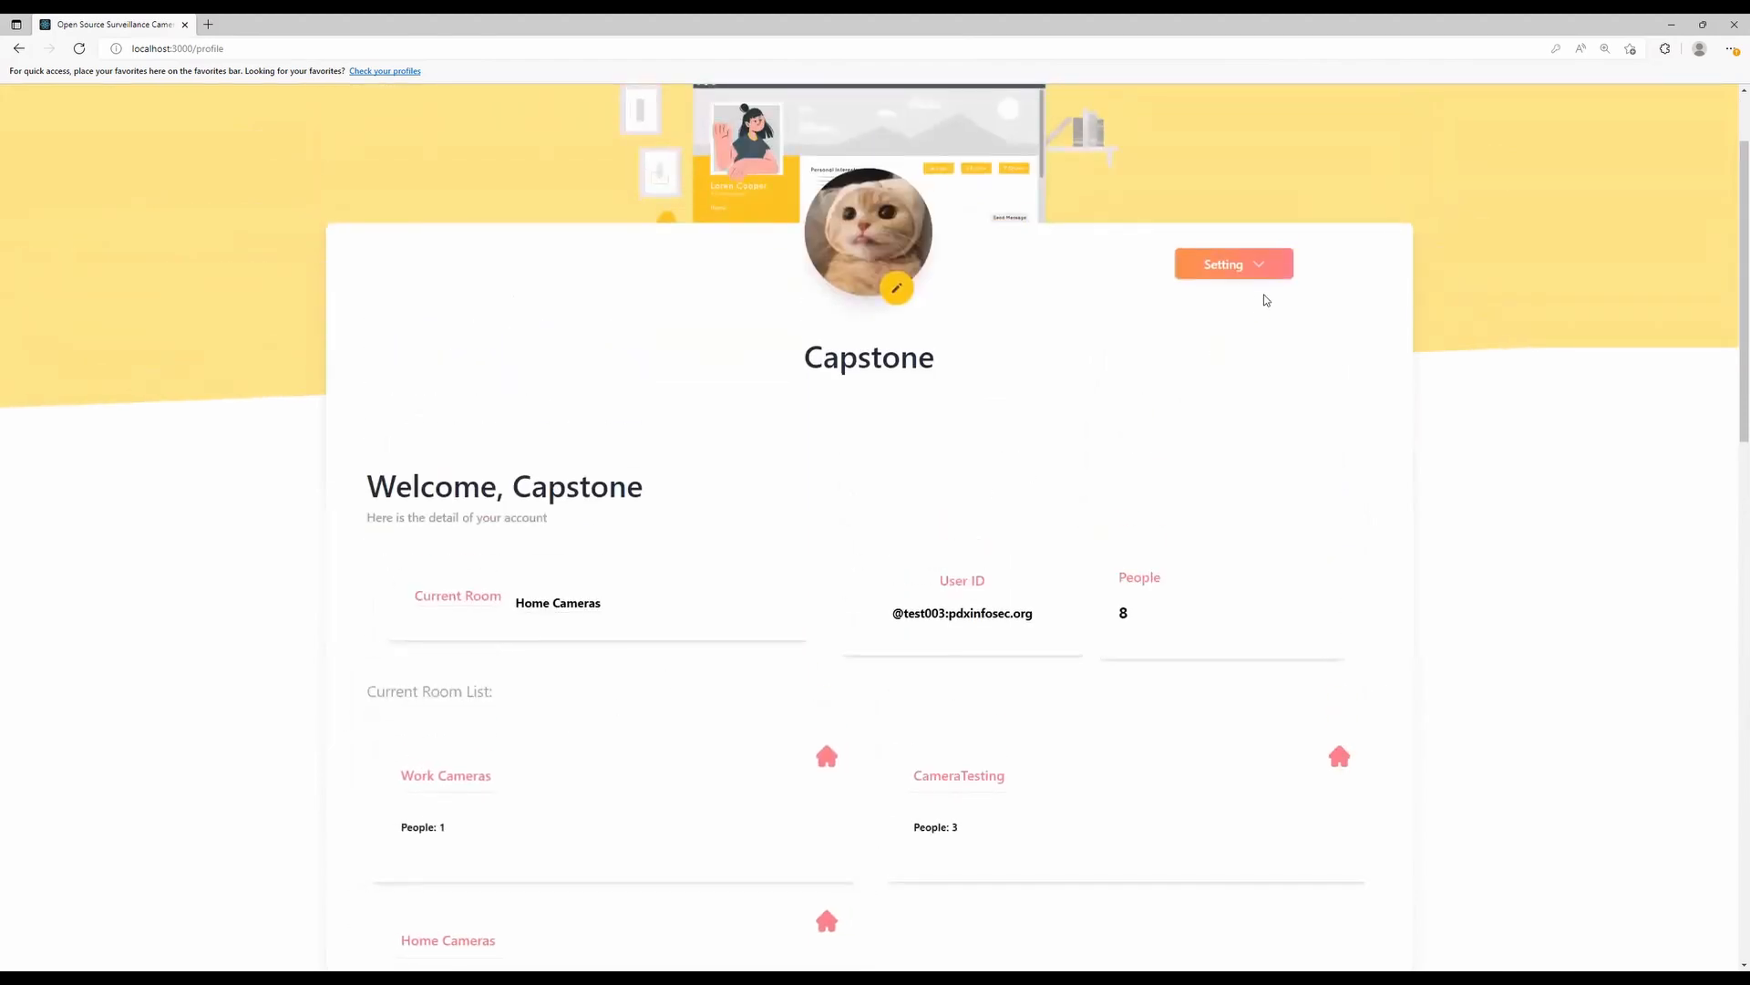
click(1233, 263)
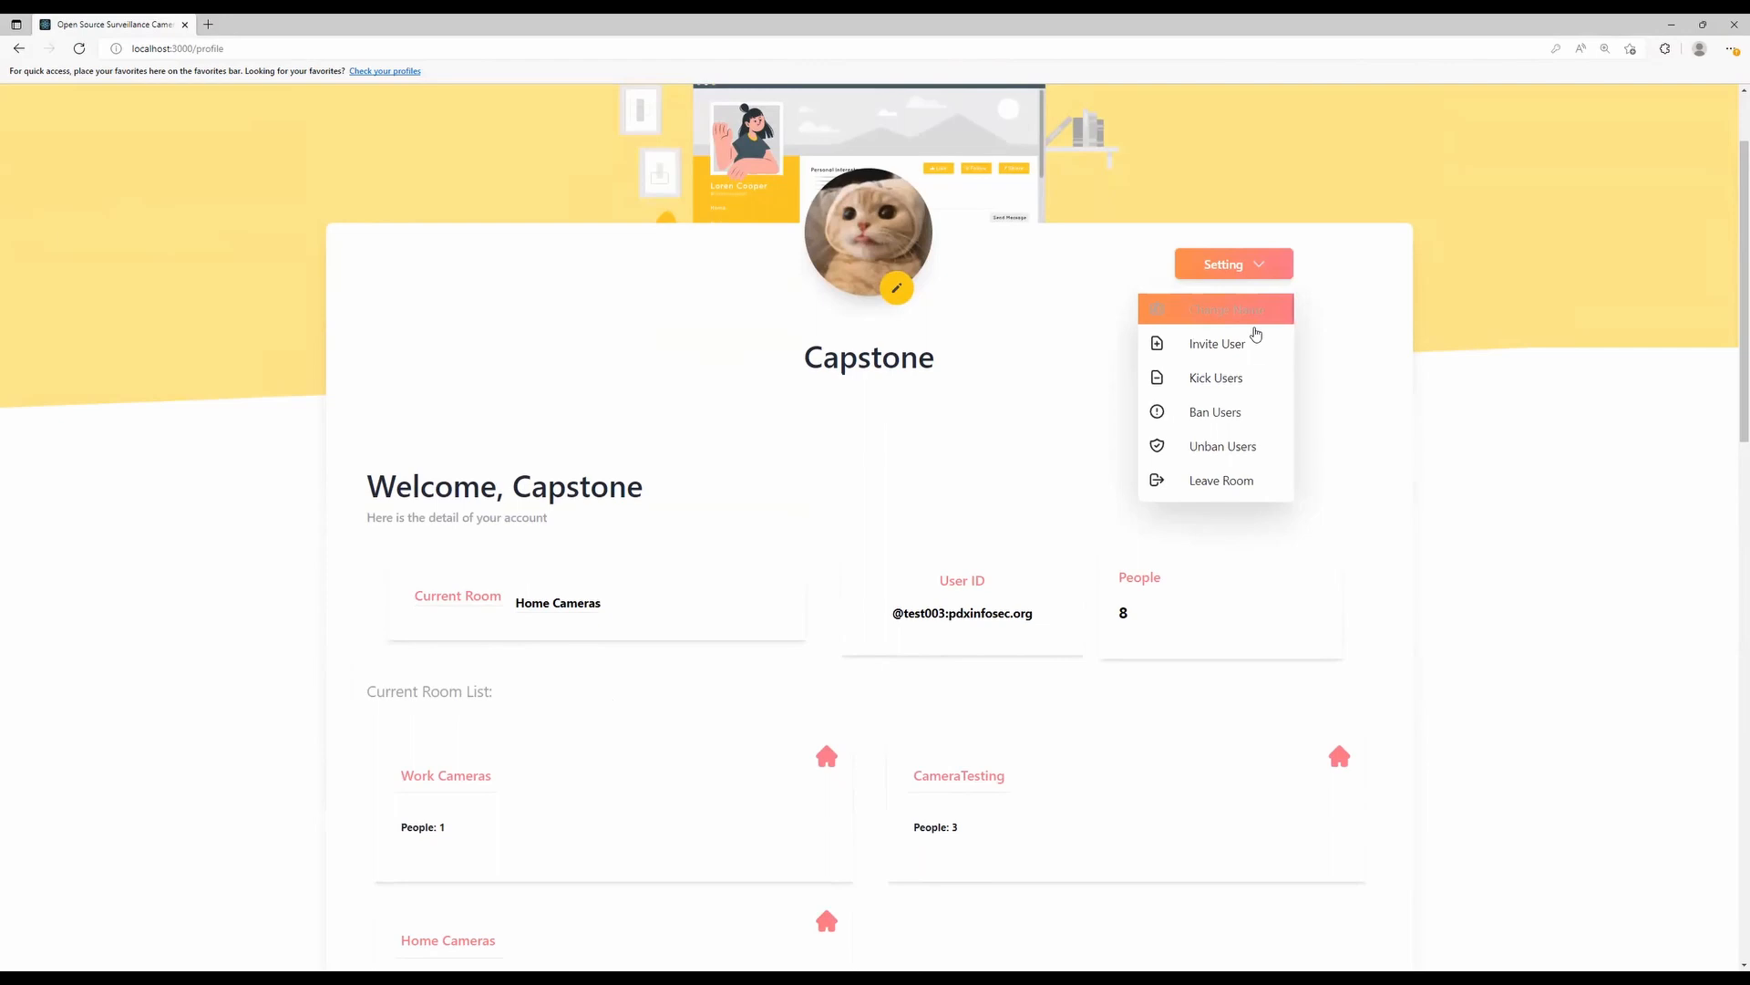
mouse_move(1256, 332)
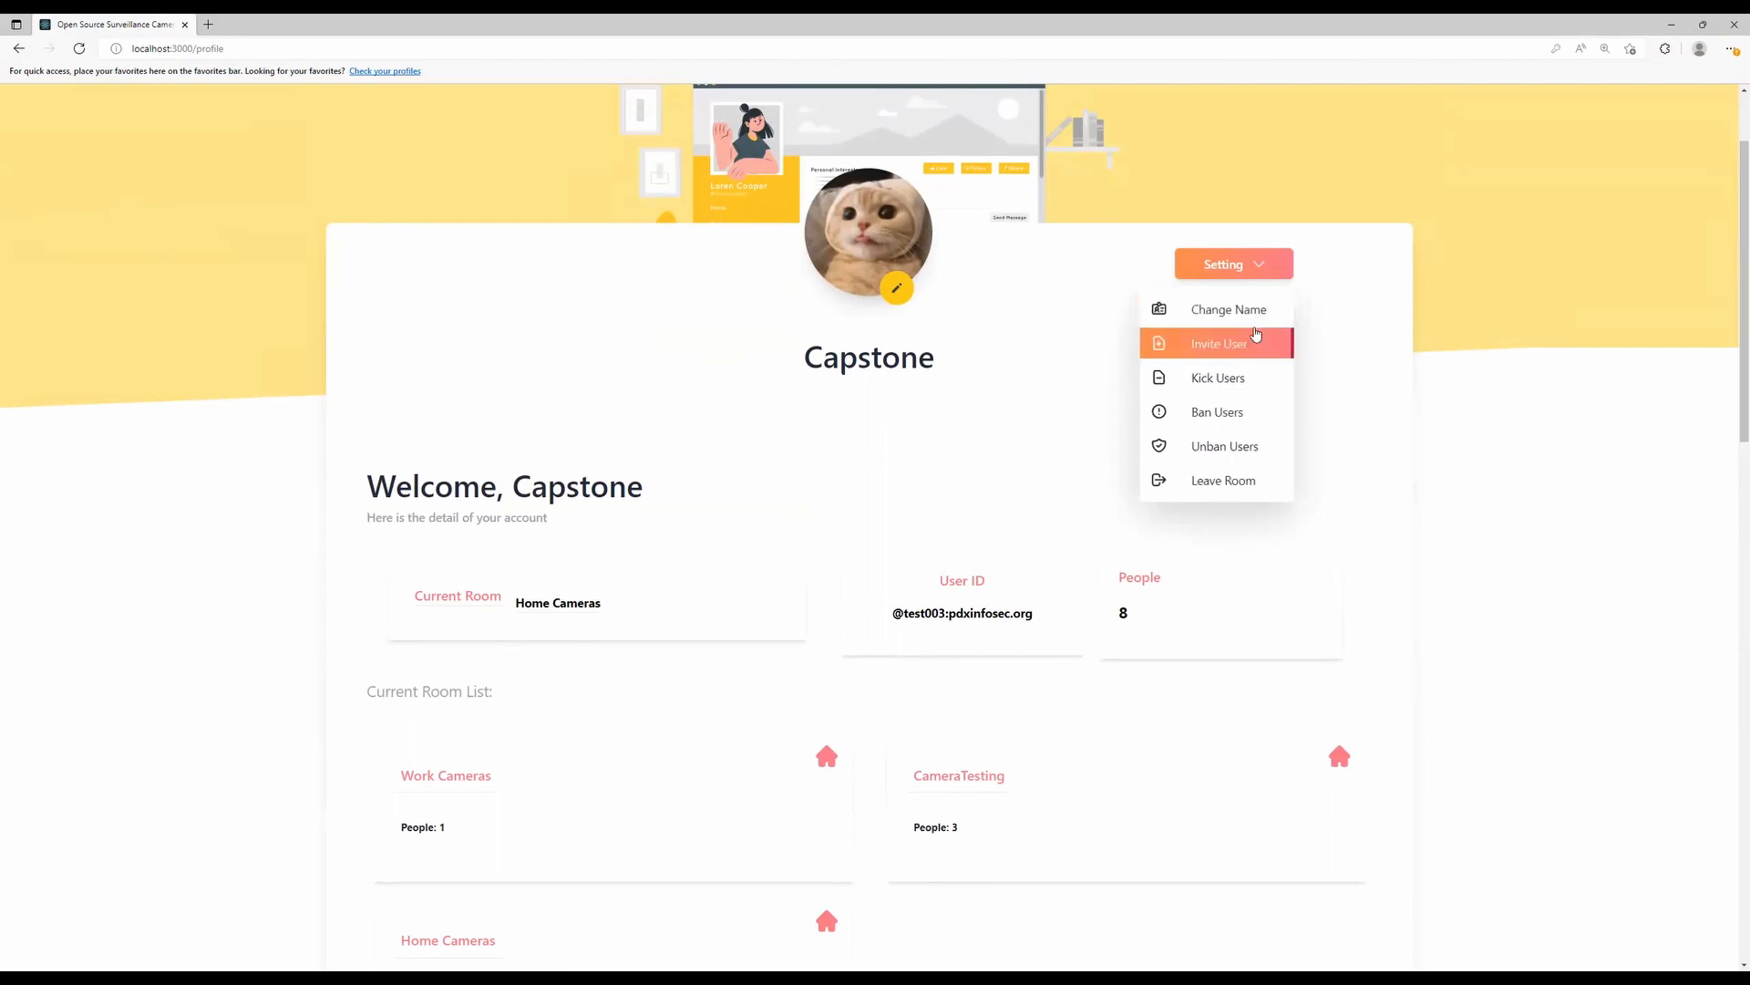
mouse_move(1233, 390)
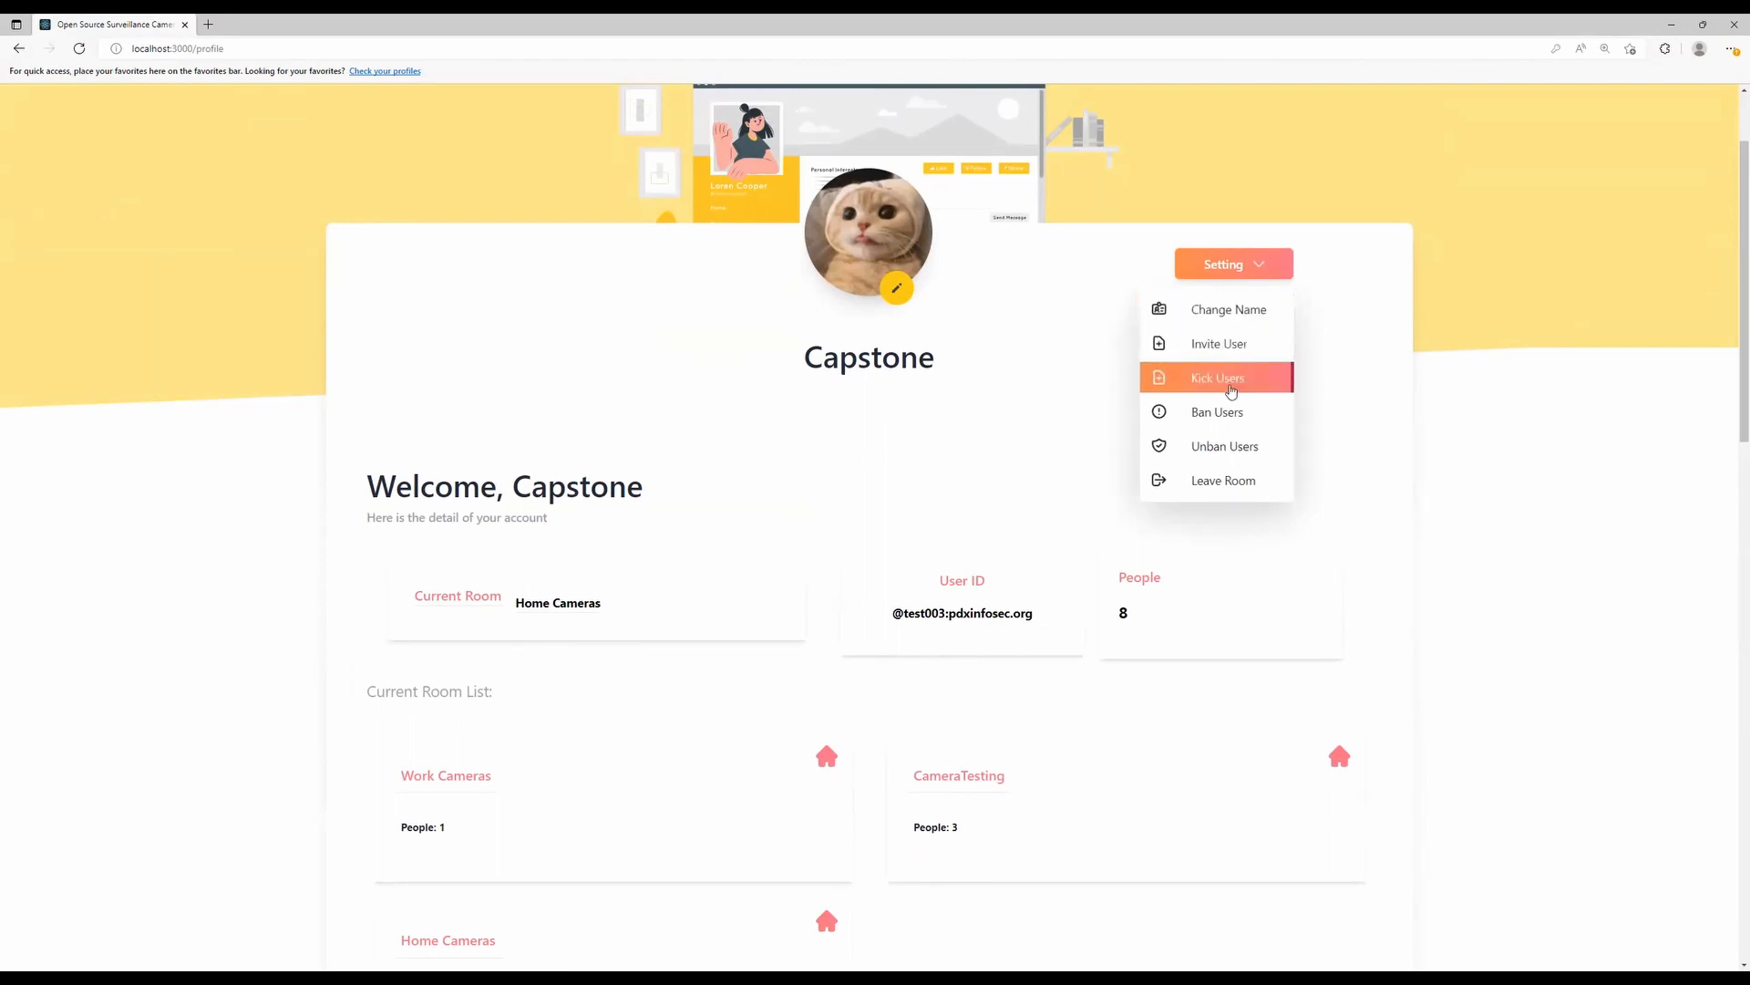
mouse_move(1269, 417)
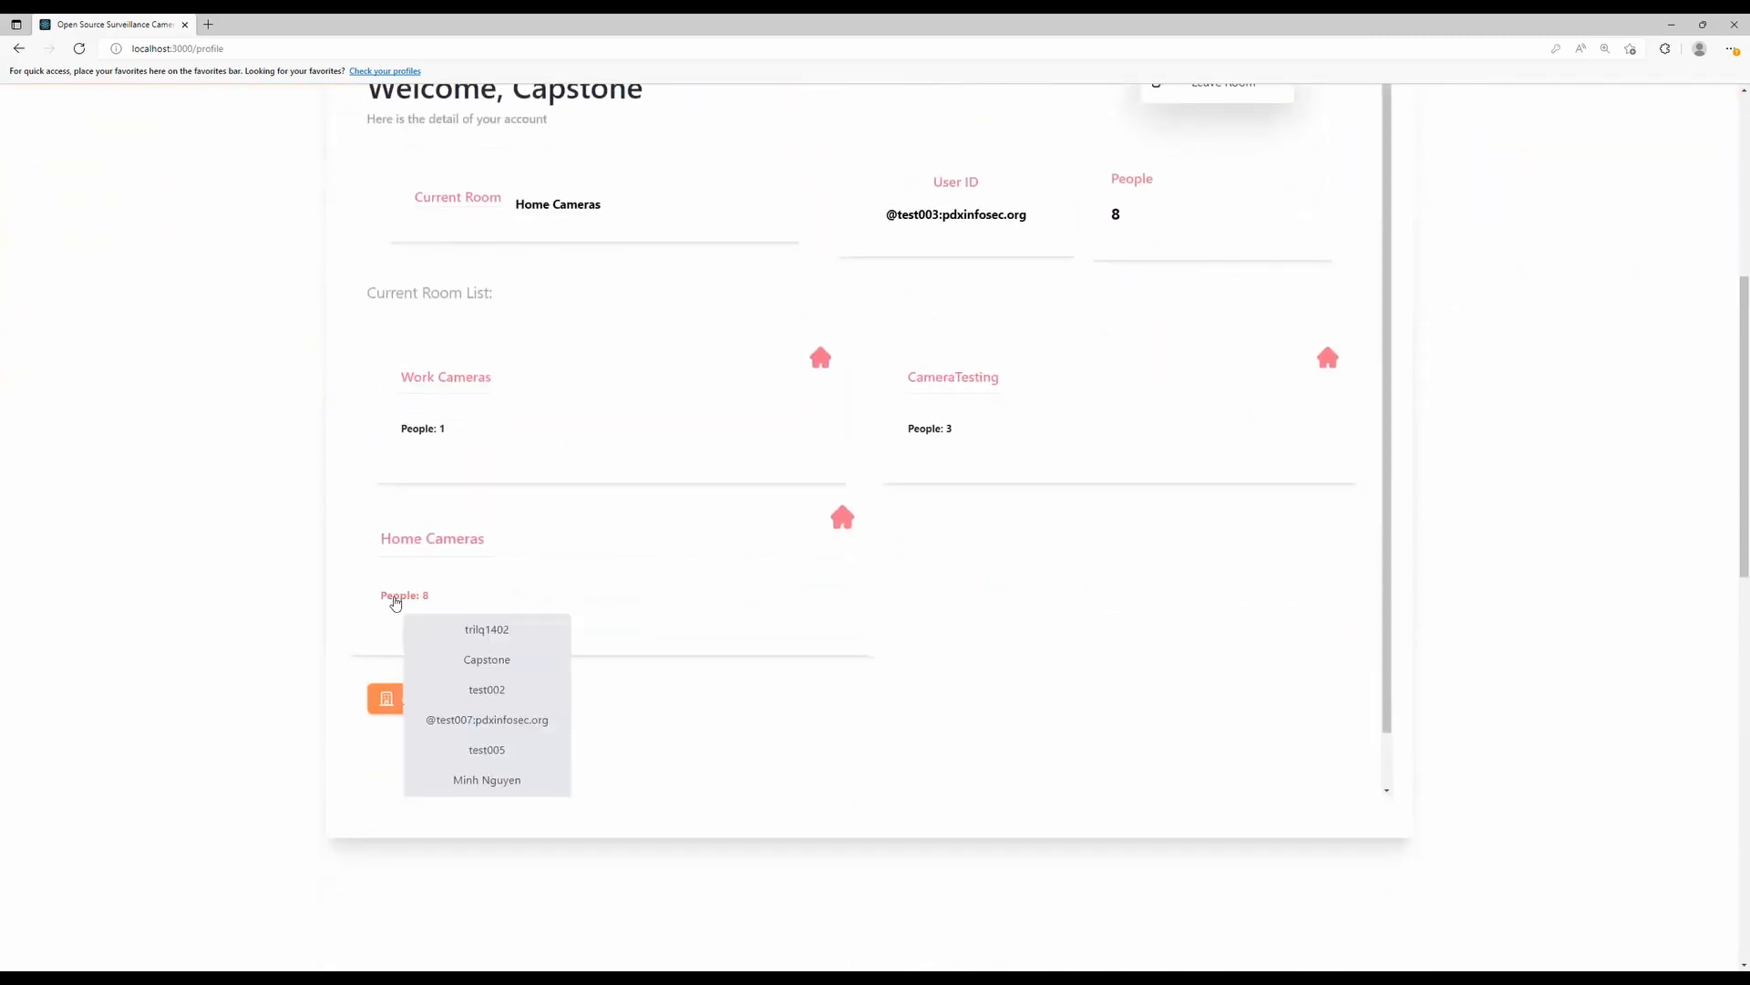
mouse_move(470, 673)
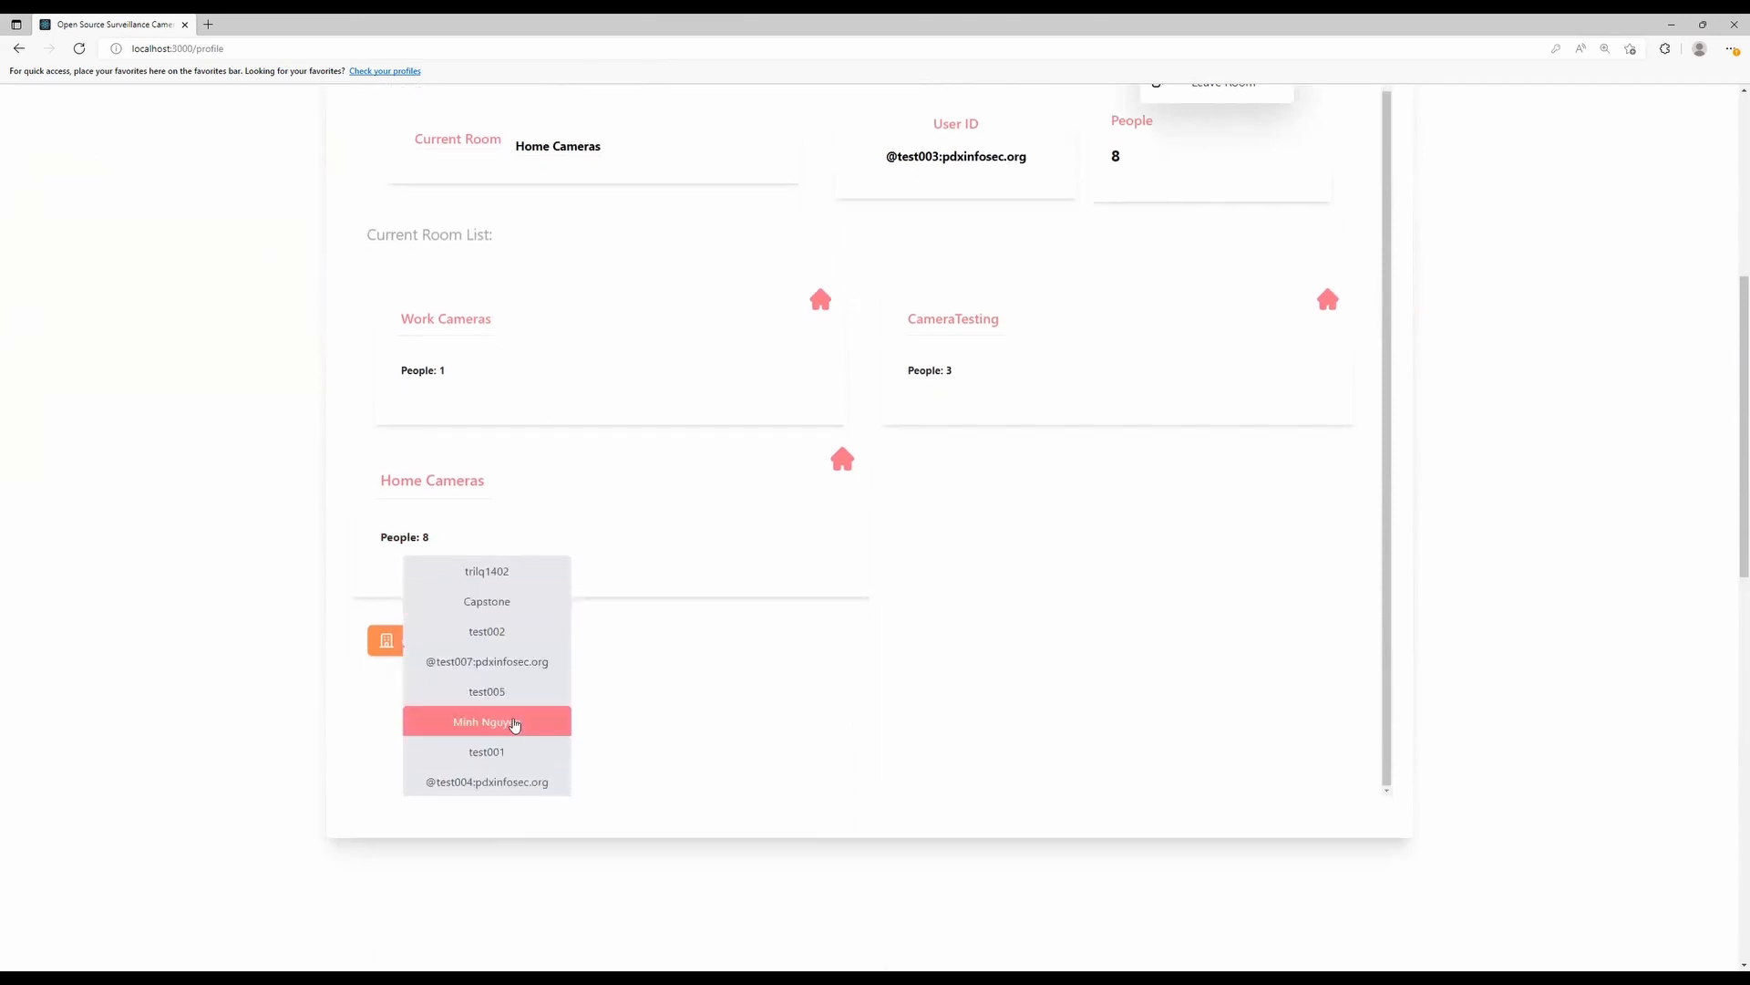
mouse_move(512, 780)
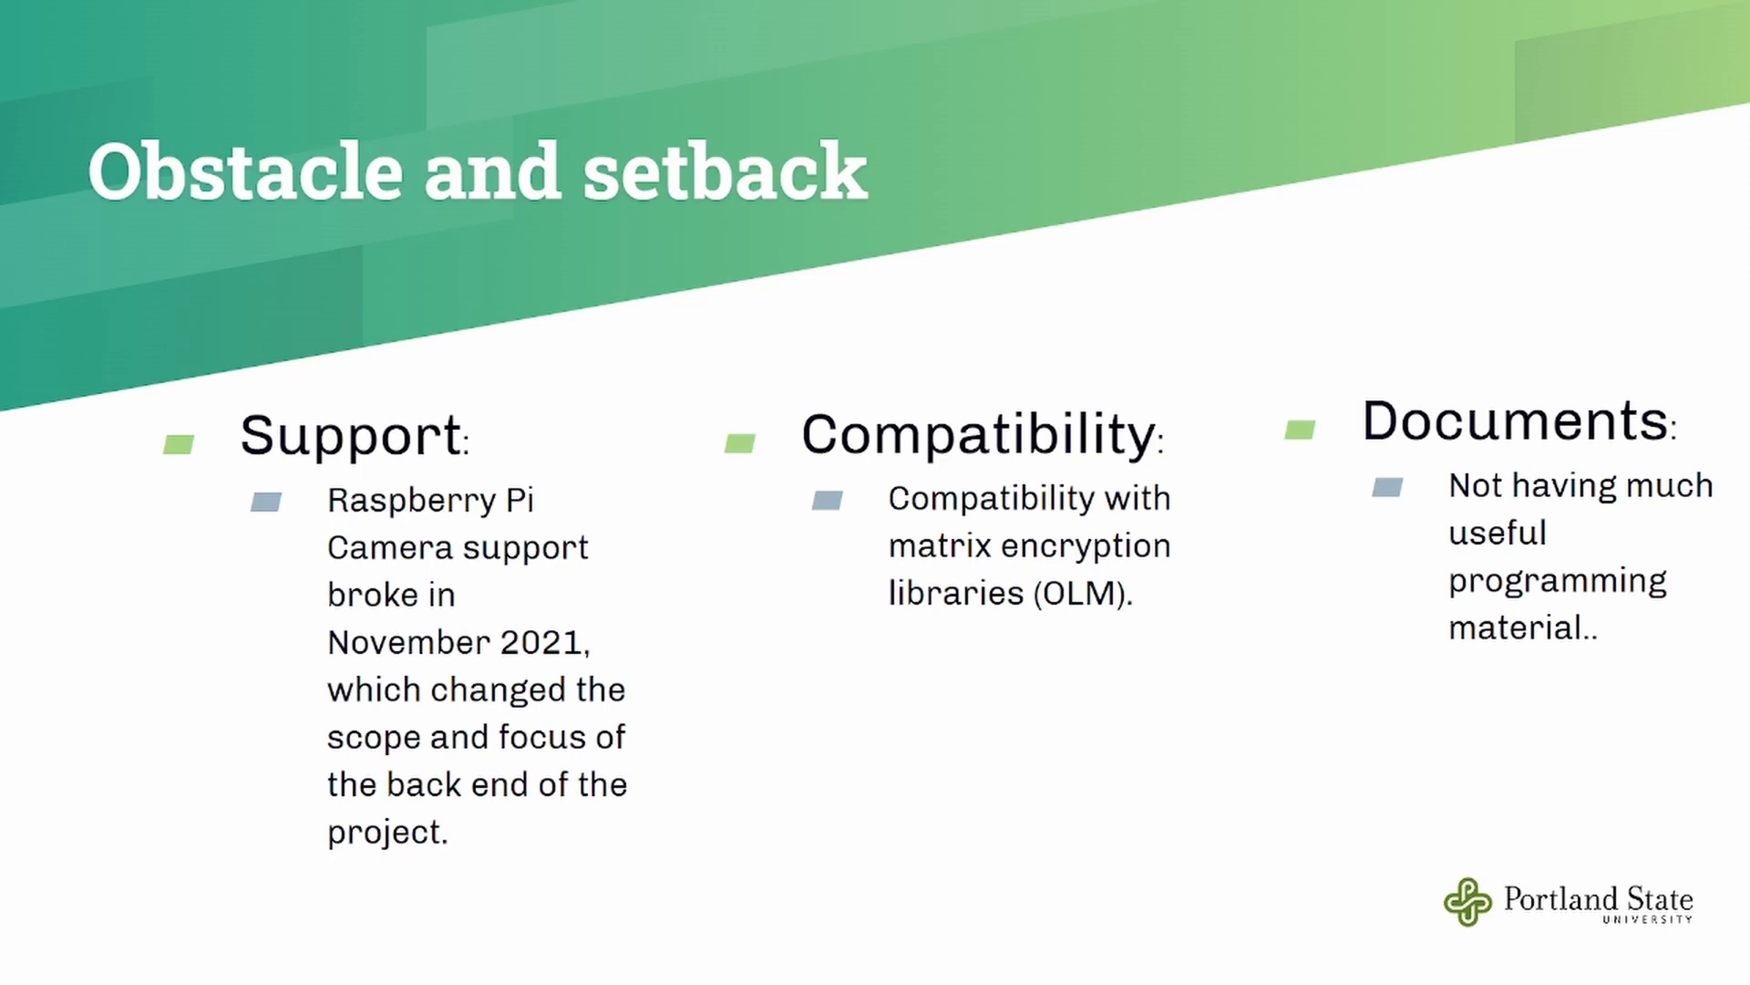
mouse_move(901, 714)
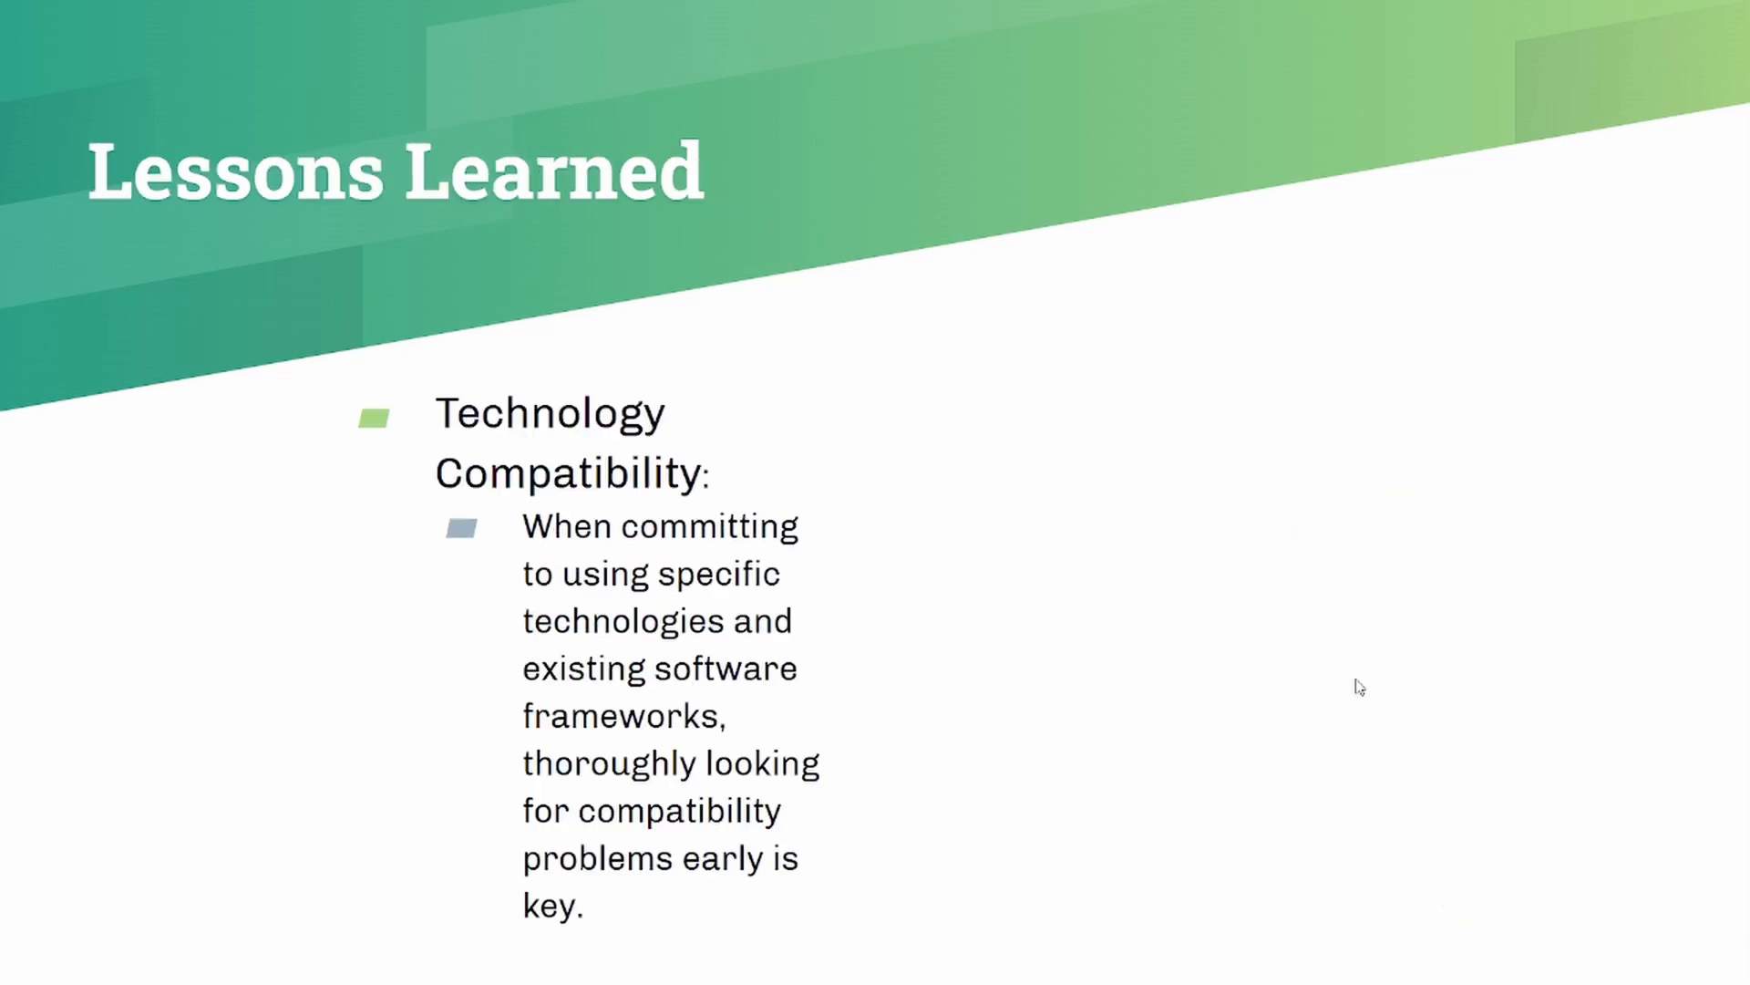
mouse_move(1451, 711)
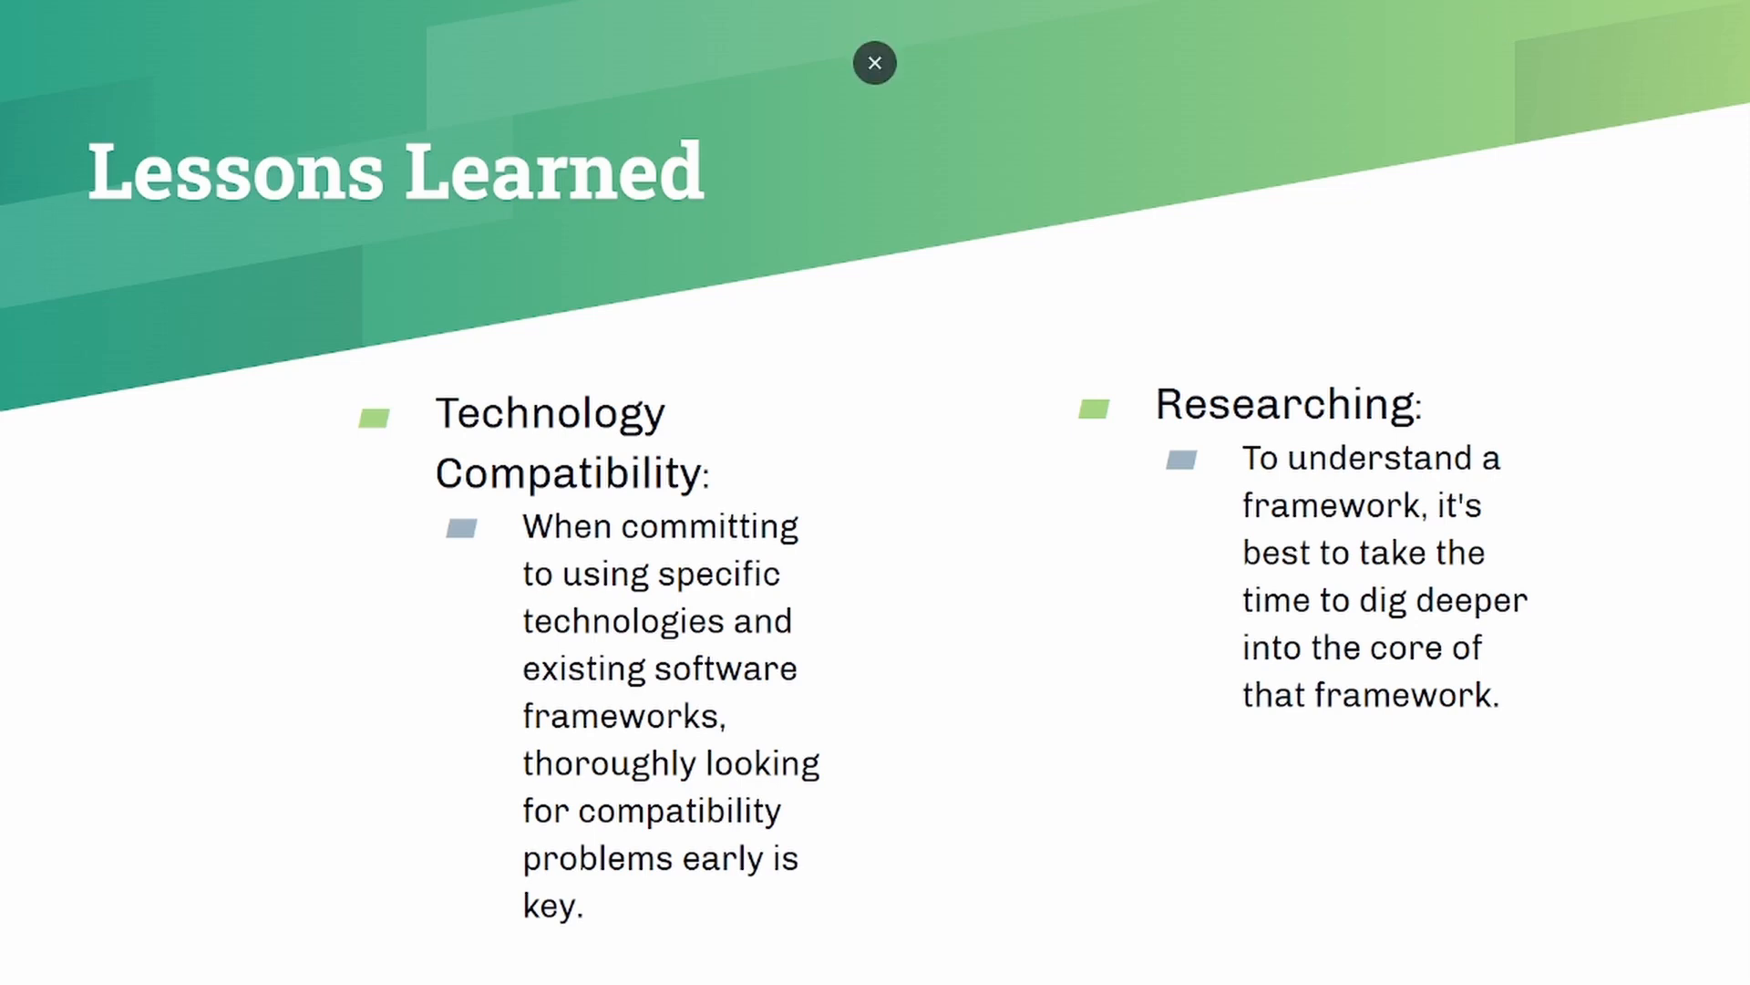
Advance from Lessons Learned to the Sponsor Feedback slide.
click(876, 62)
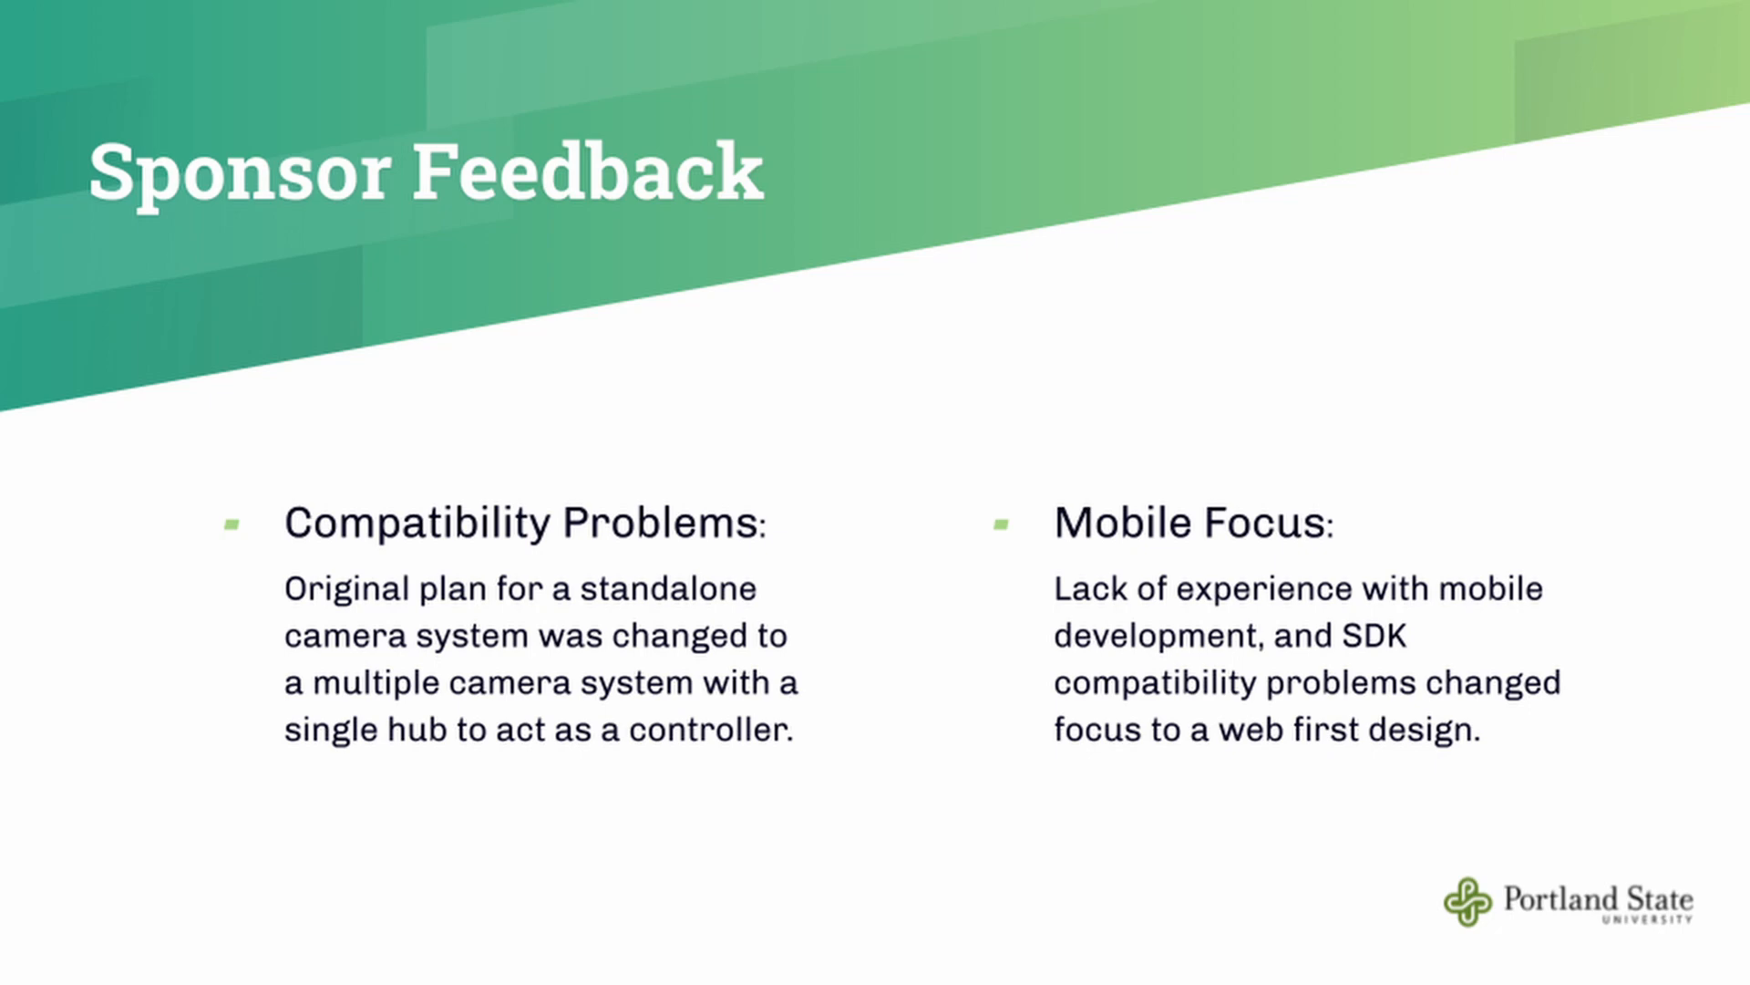
Advance to the closing Thank you! slide.
key(Right)
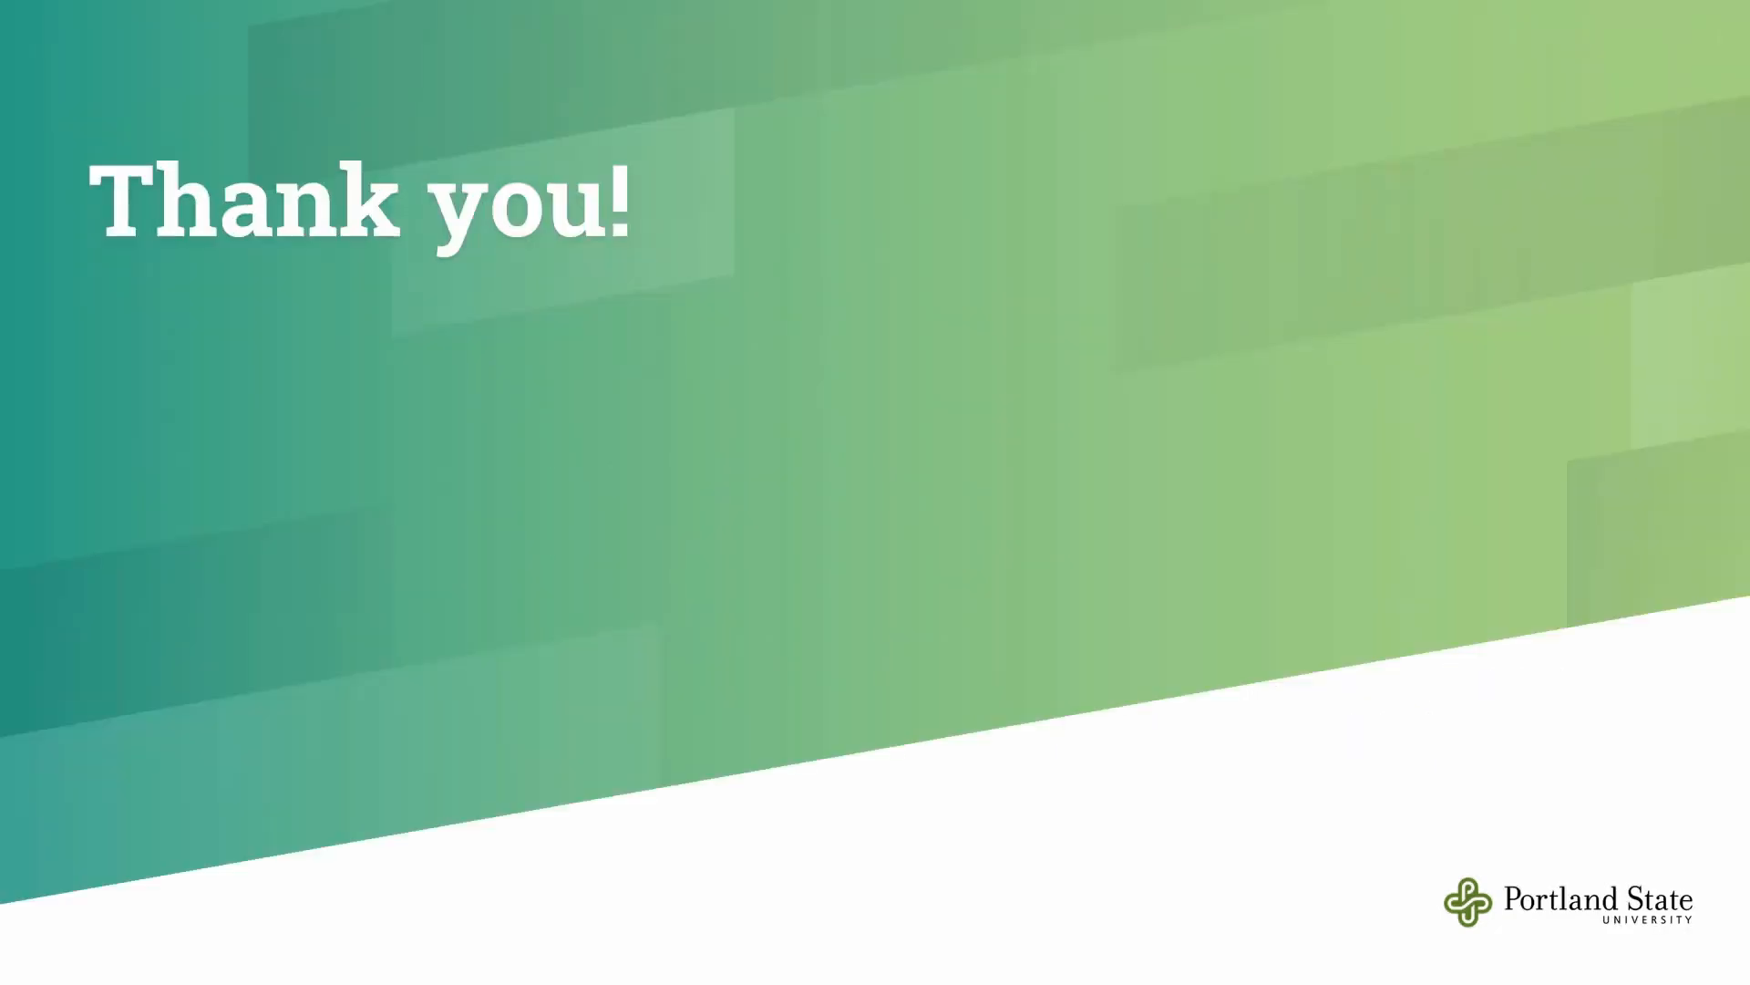